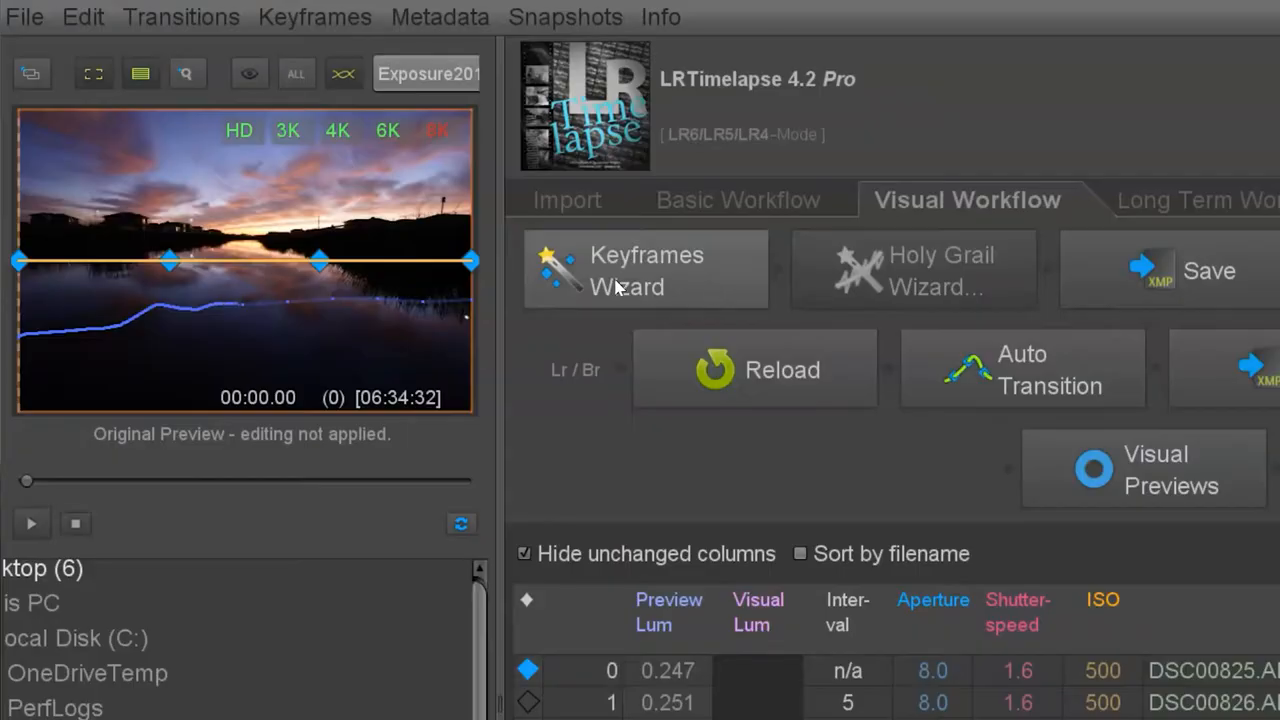
Run the Keyframes Wizard and lower the Number of Keyframes slider for the sunrise sequence.
left_click(644, 270)
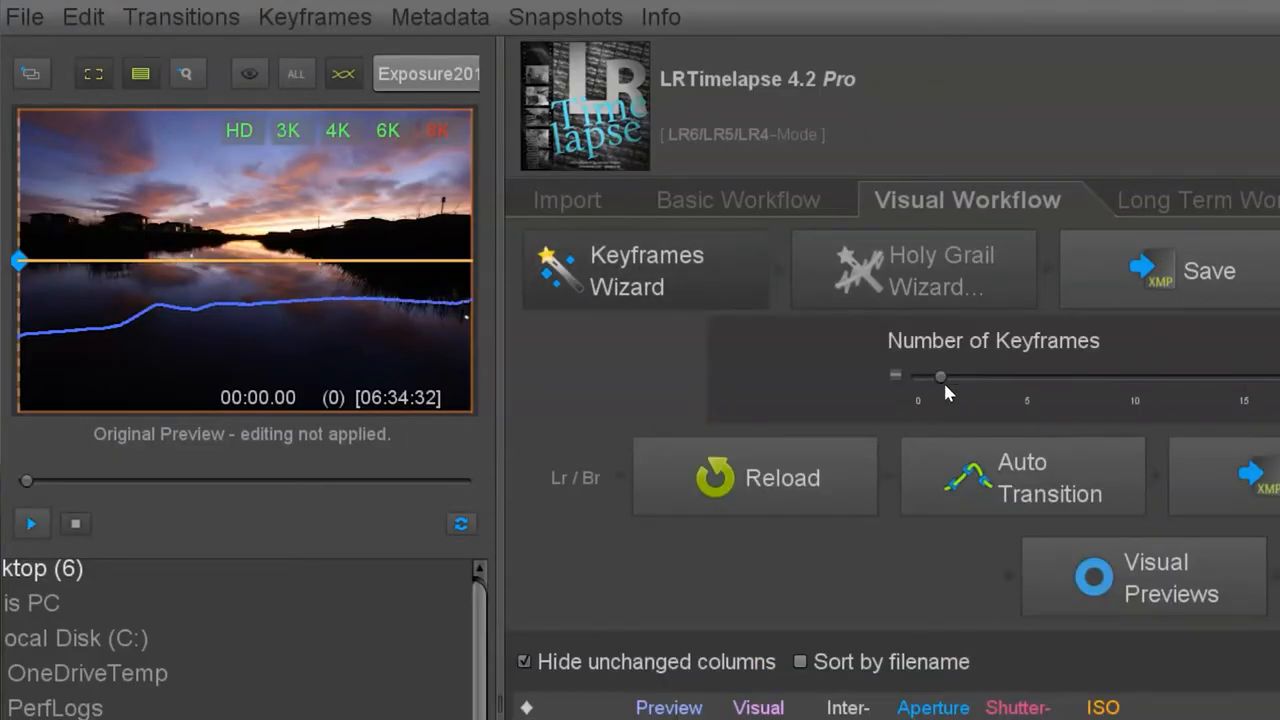
left_click_drag(938, 376, 1004, 376)
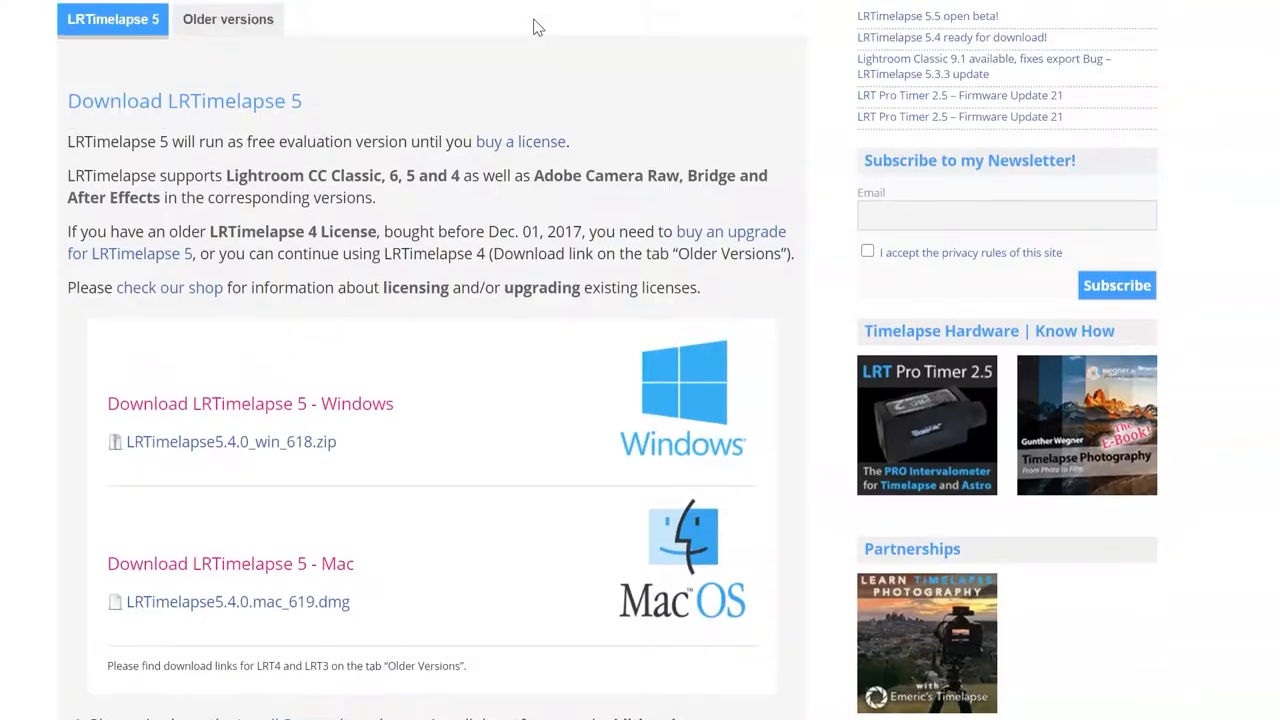
scroll("down", 3)
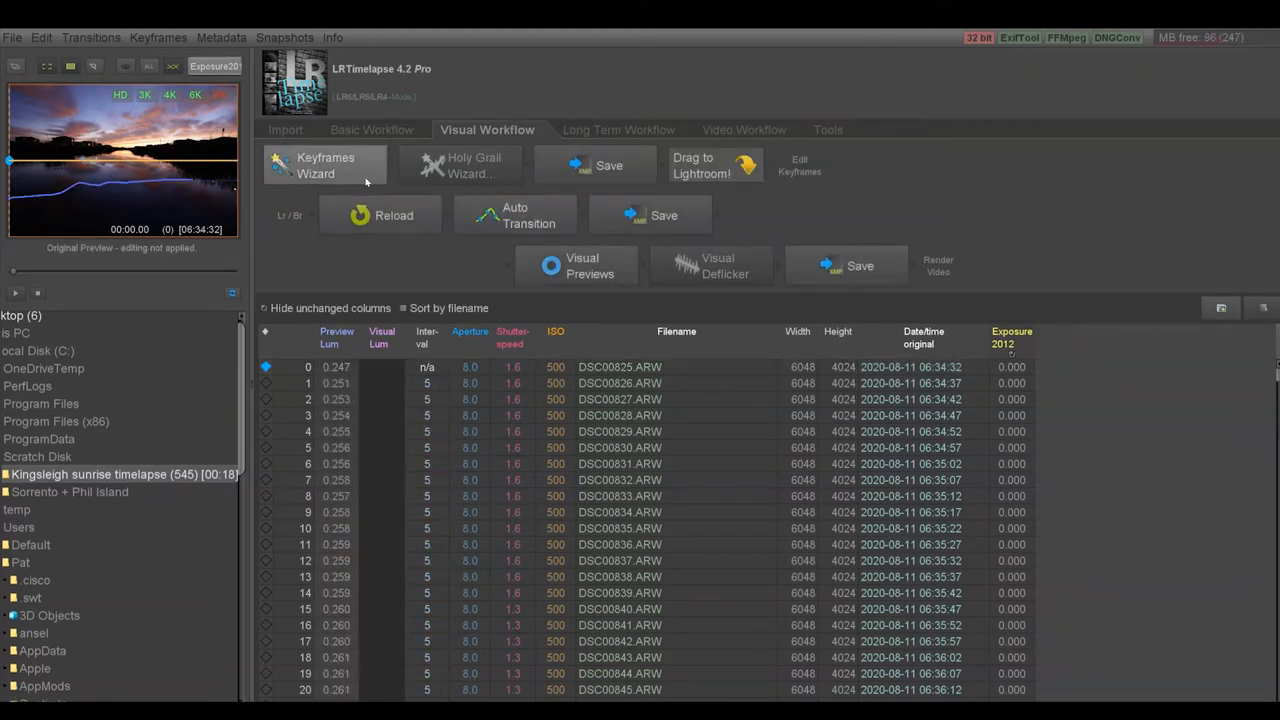
Run the Keyframes Wizard again and choose a small number of keyframes.
left_click(324, 164)
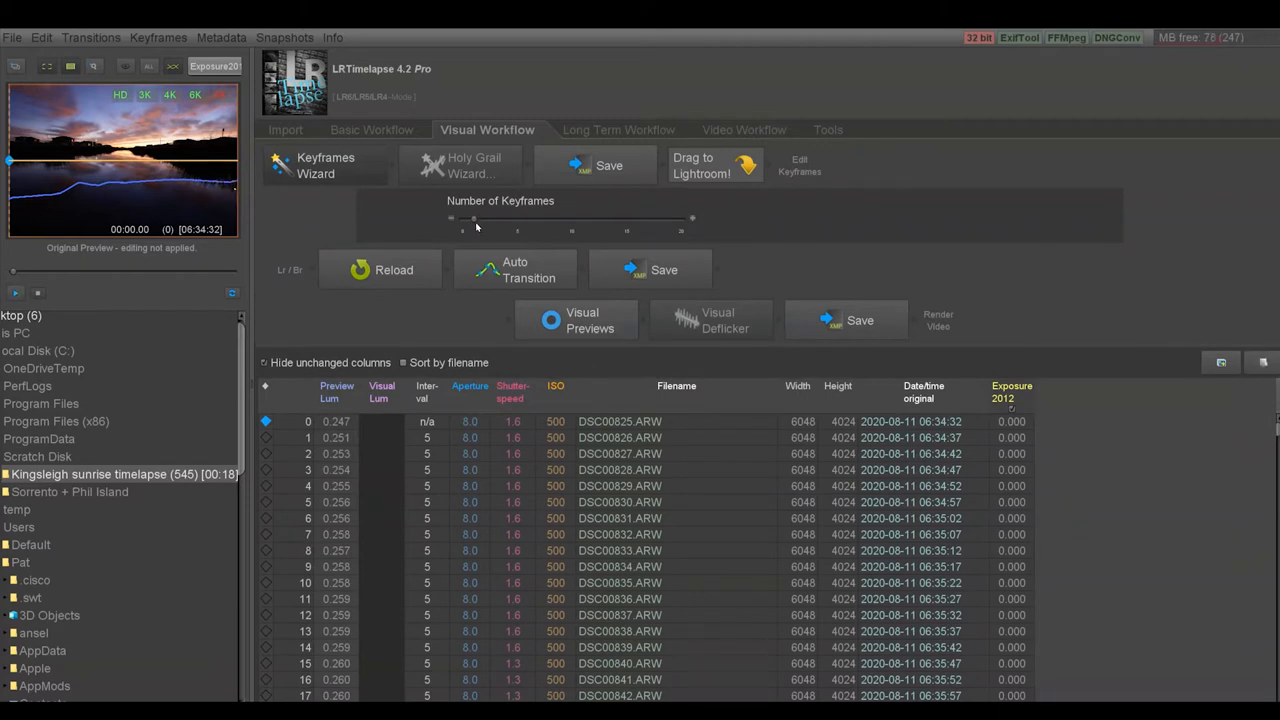
mouse_move(482, 236)
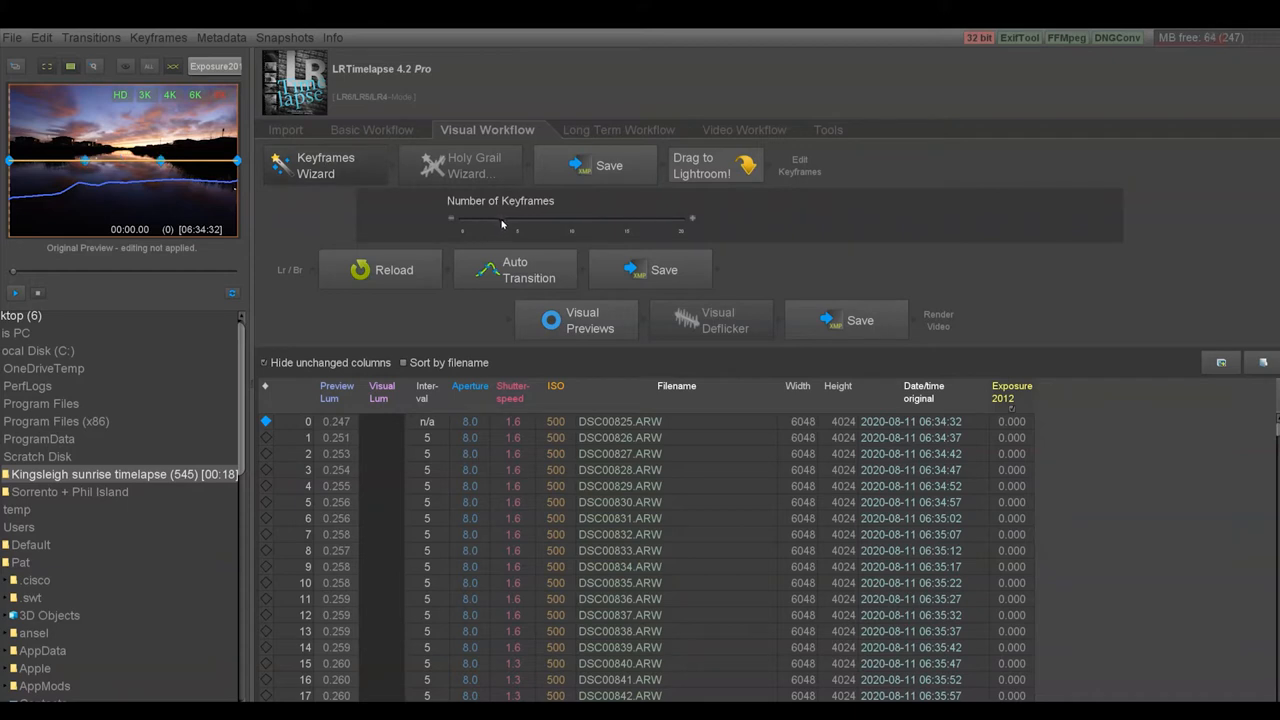
left_click(596, 164)
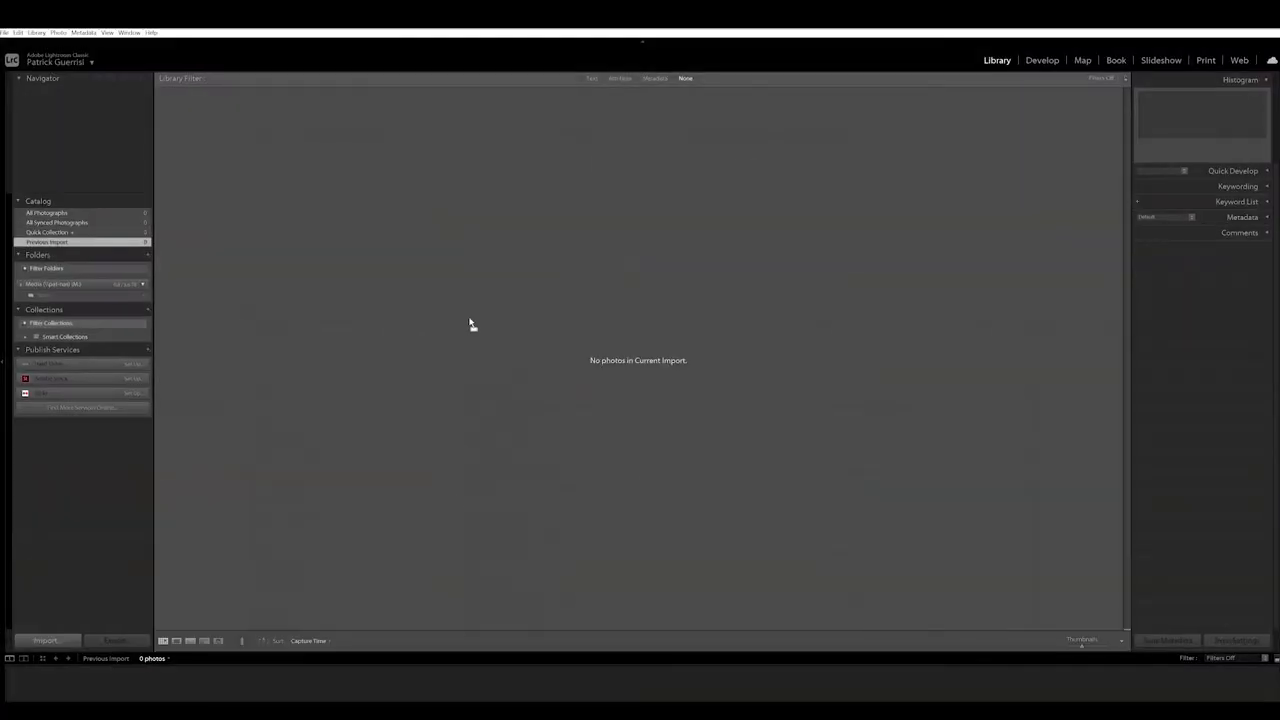
Import the timelapse folder and filter the Library to the four-star LRT keyframe photos.
left_click(44, 640)
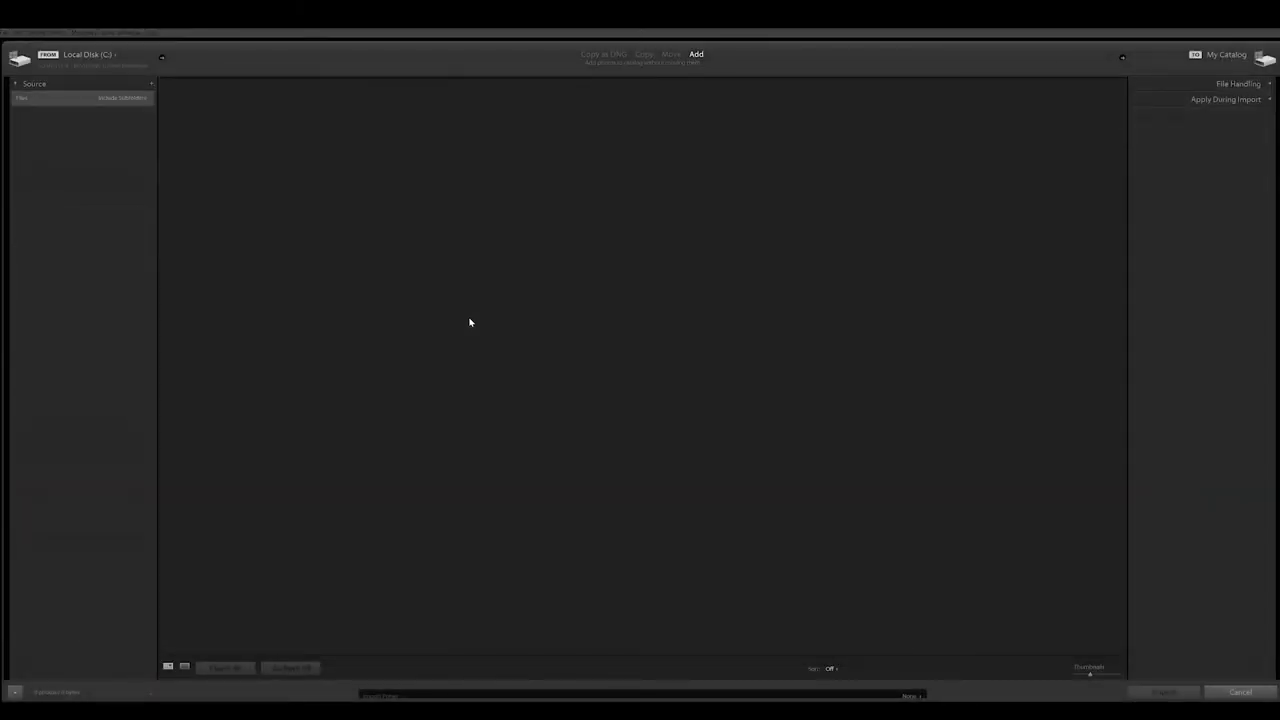
left_click(72, 132)
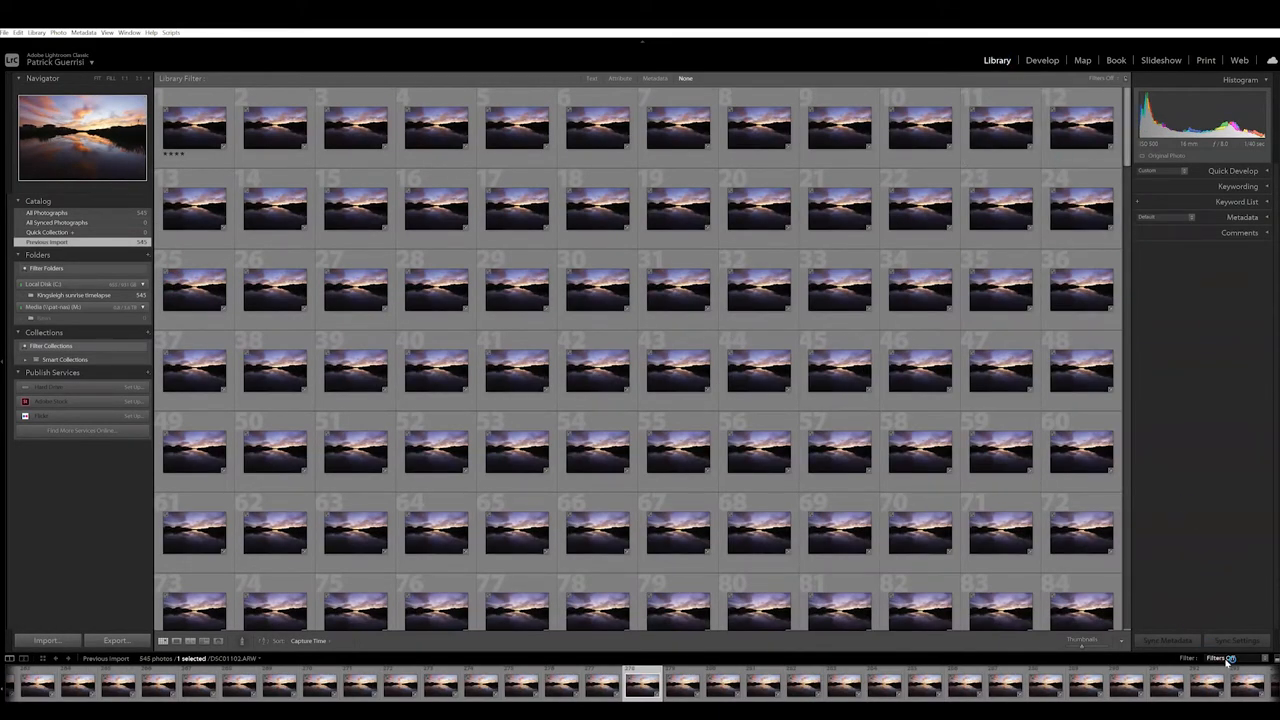
left_click(1220, 658)
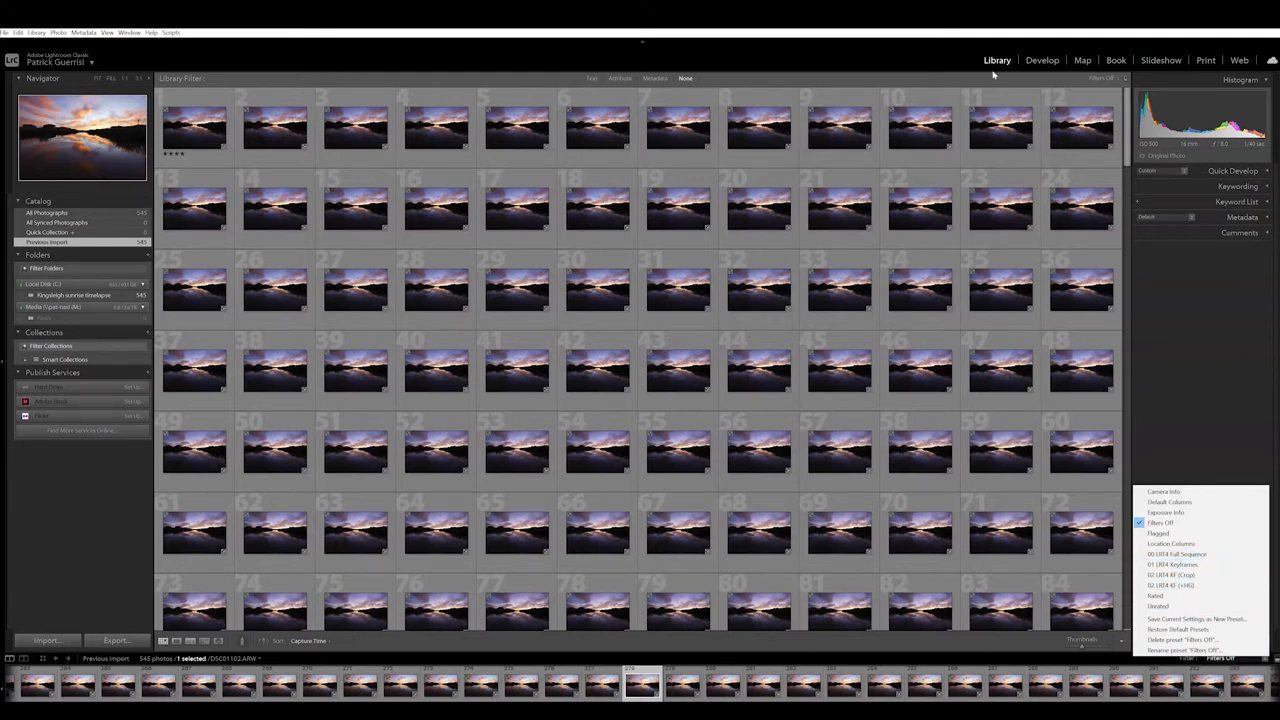
mouse_move(1190, 564)
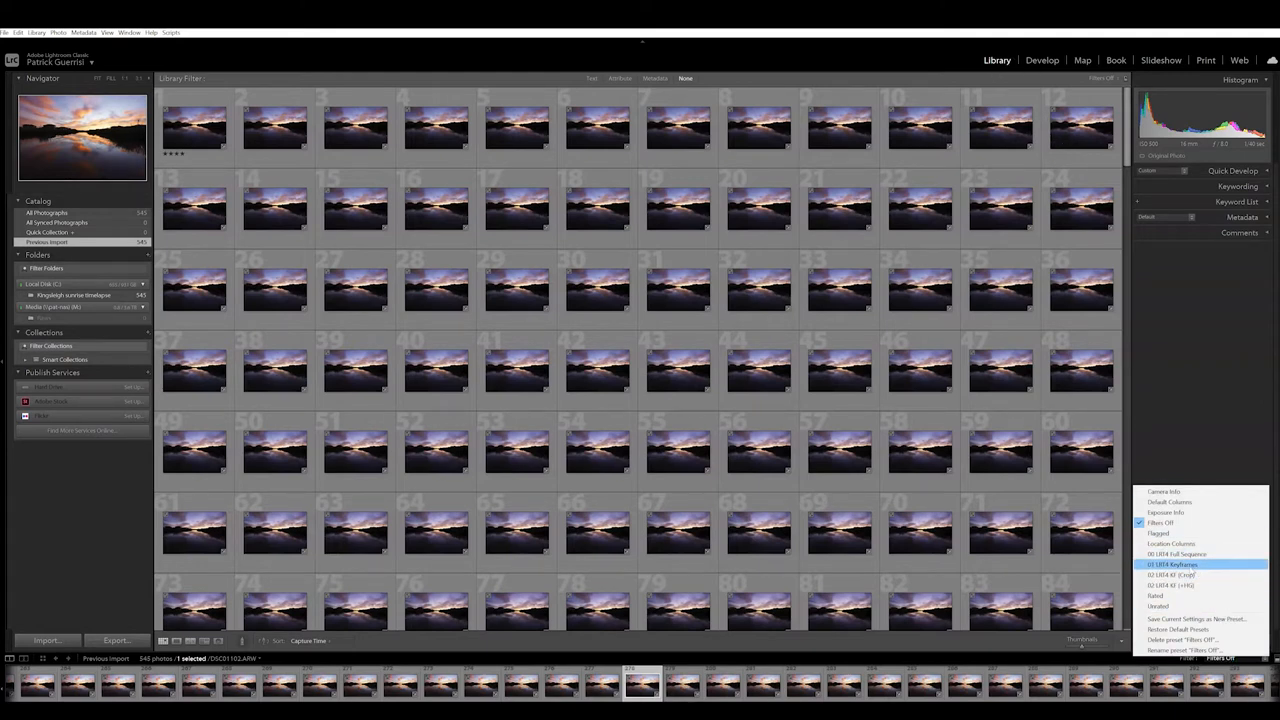
left_click(1172, 564)
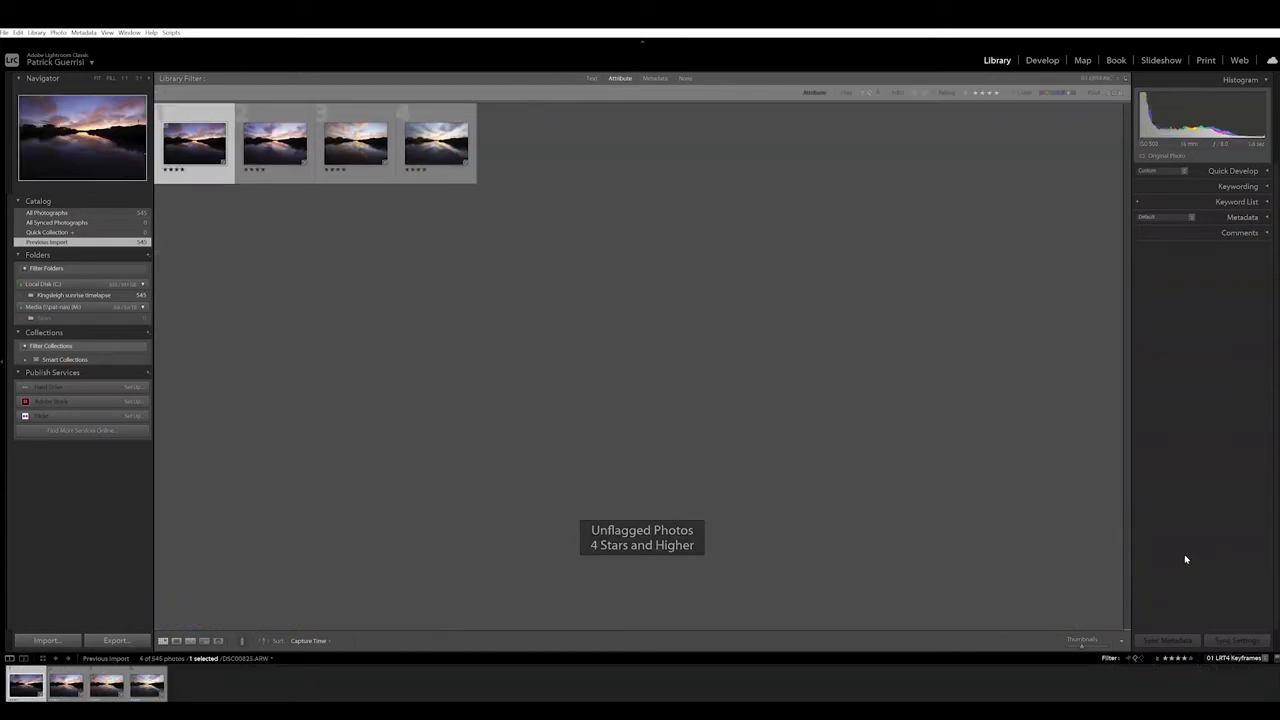
mouse_move(456, 204)
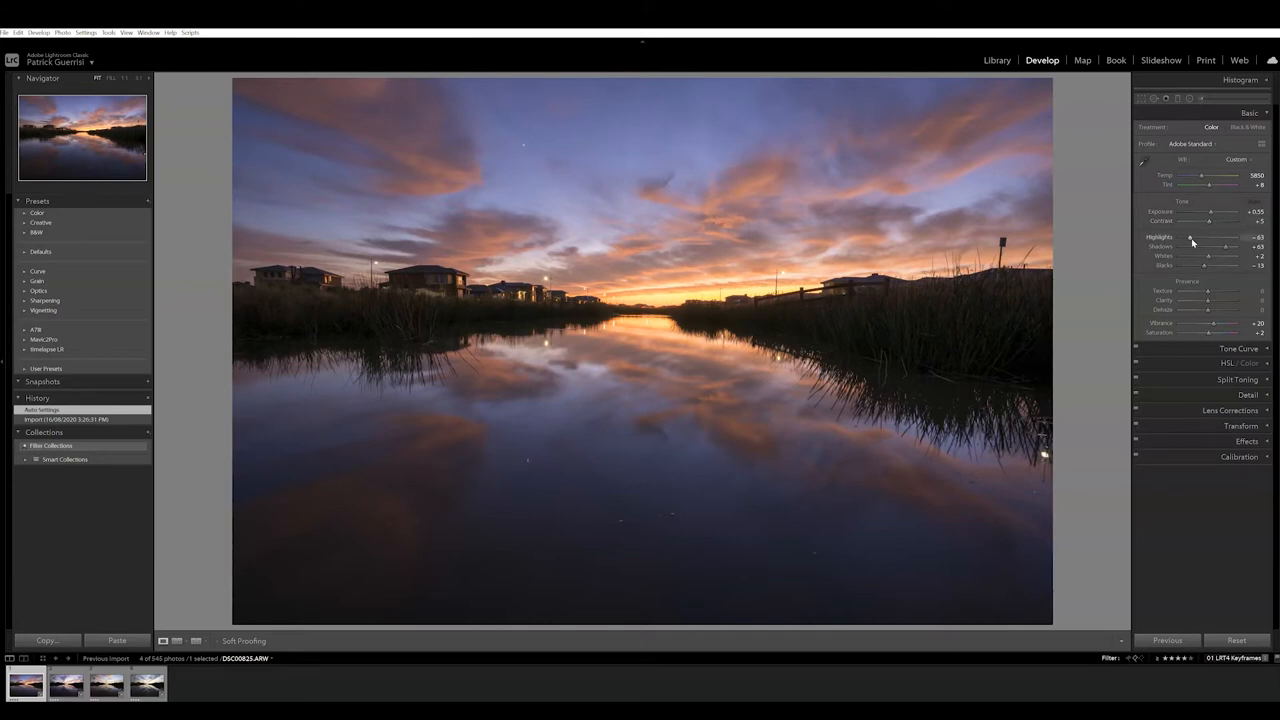
Warm up the first keyframe's tone and contrast in Develop, then start syncing its settings.
left_click(1238, 348)
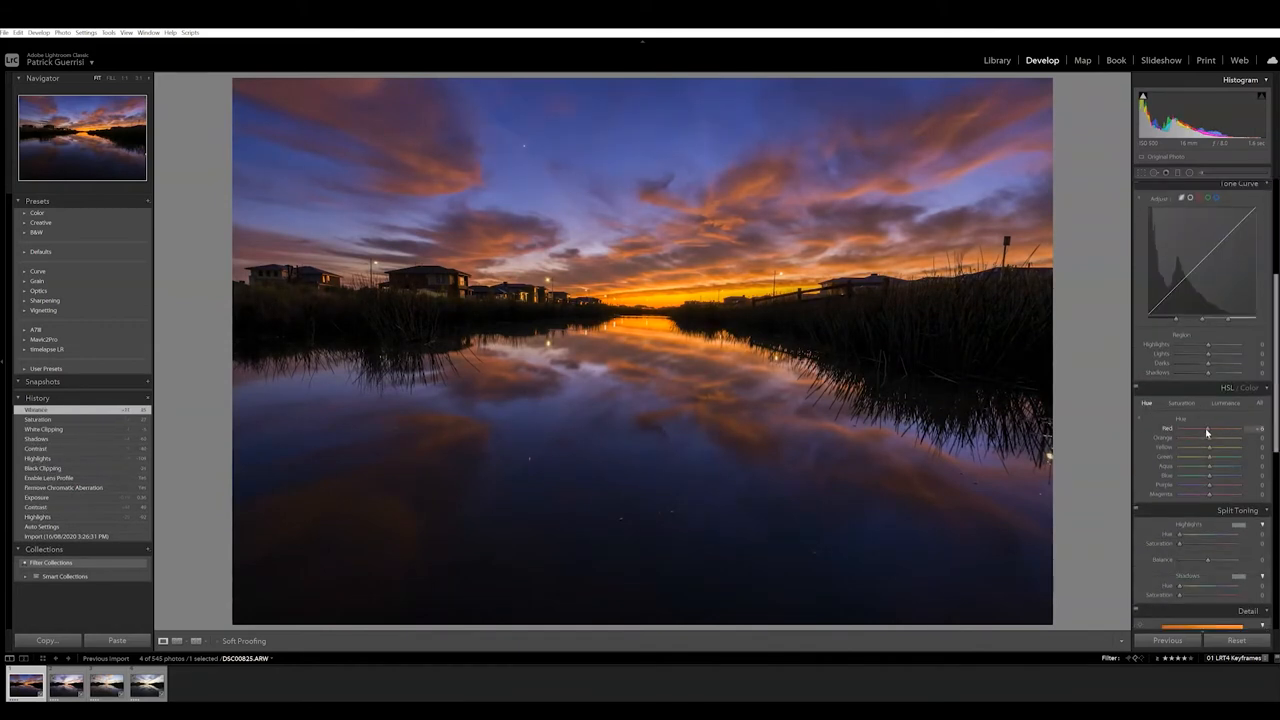
left_click_drag(1208, 428, 1228, 428)
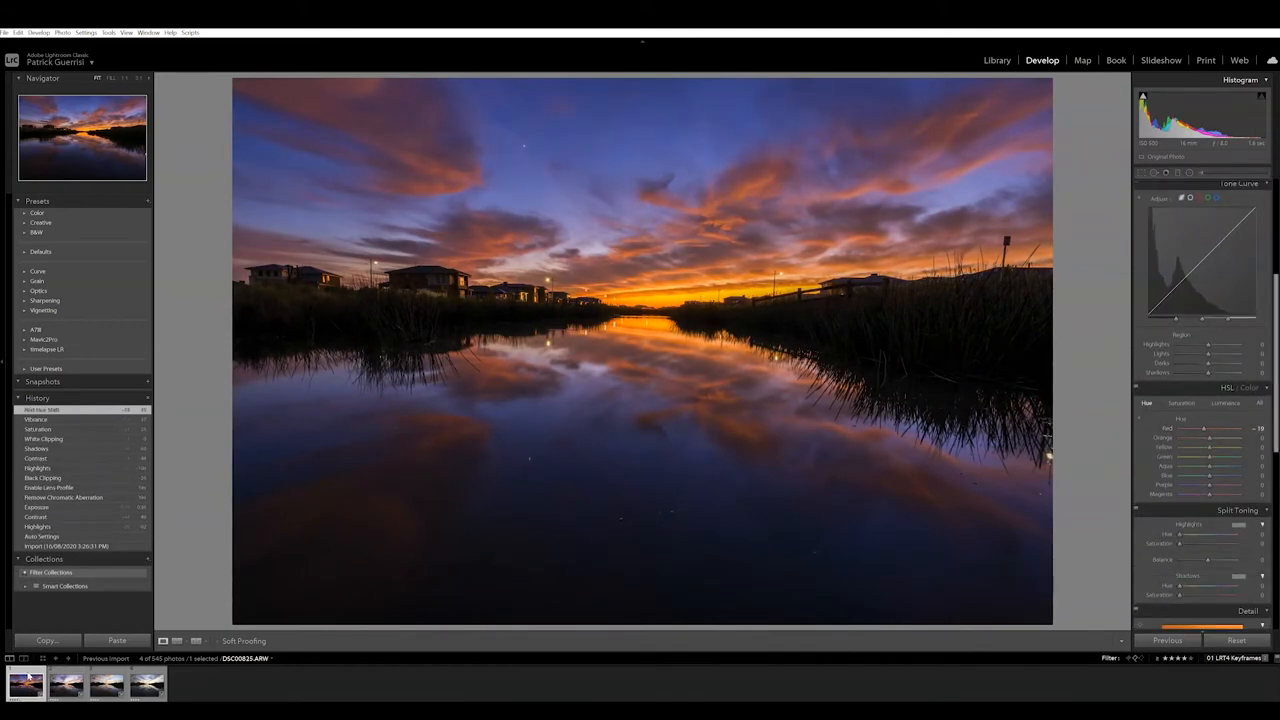
left_click(66, 684)
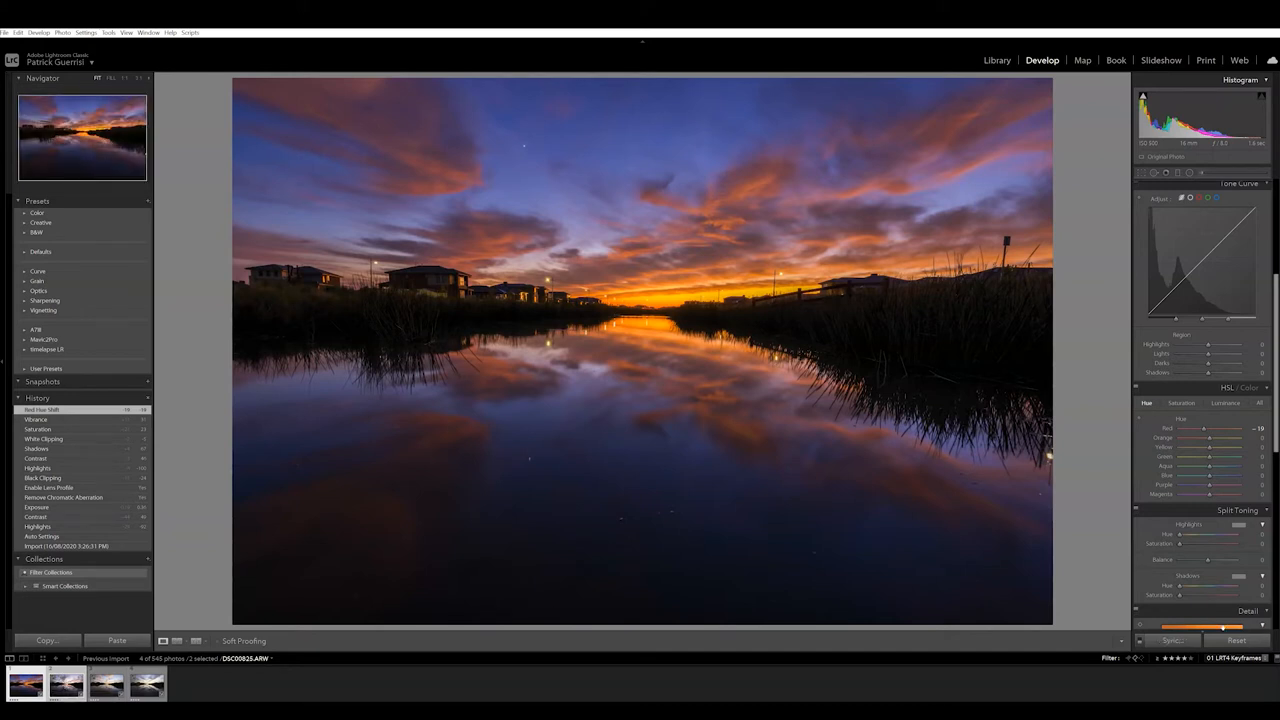
left_click(1170, 640)
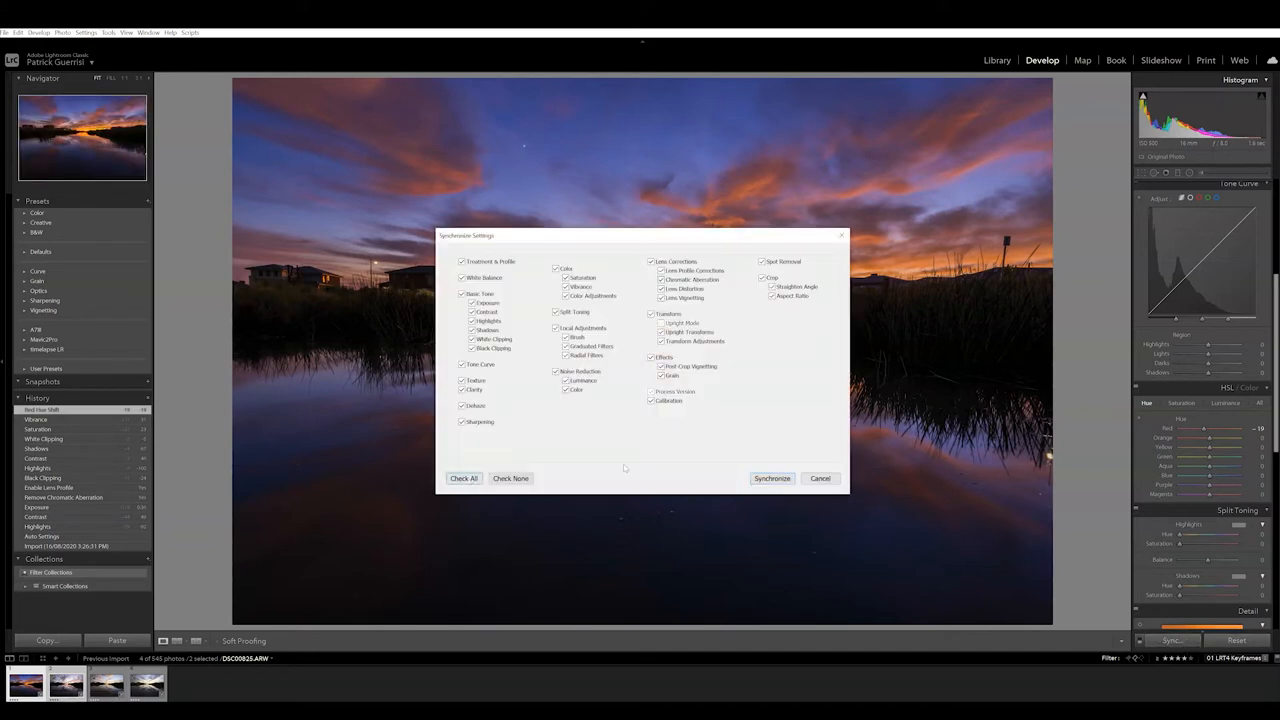
Synchronize the edits to all four keyframes and fine-tune a later, brighter keyframe's tone.
left_click(772, 478)
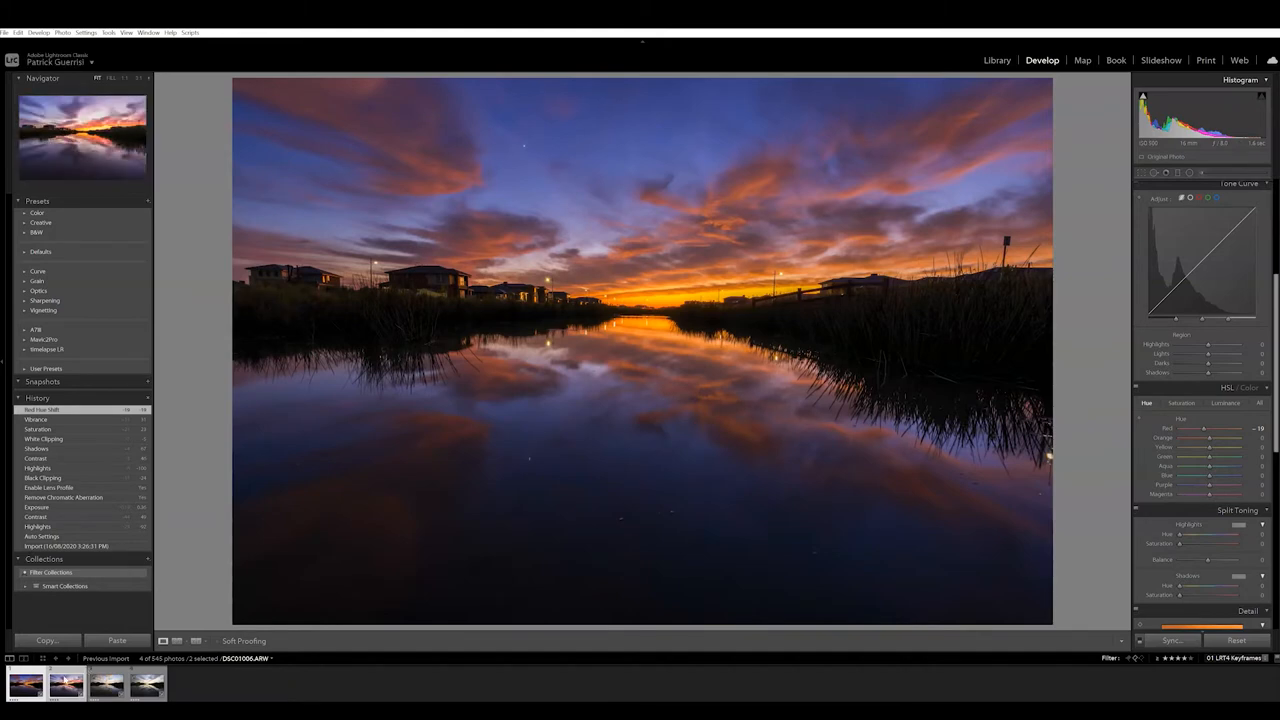
left_click(1172, 640)
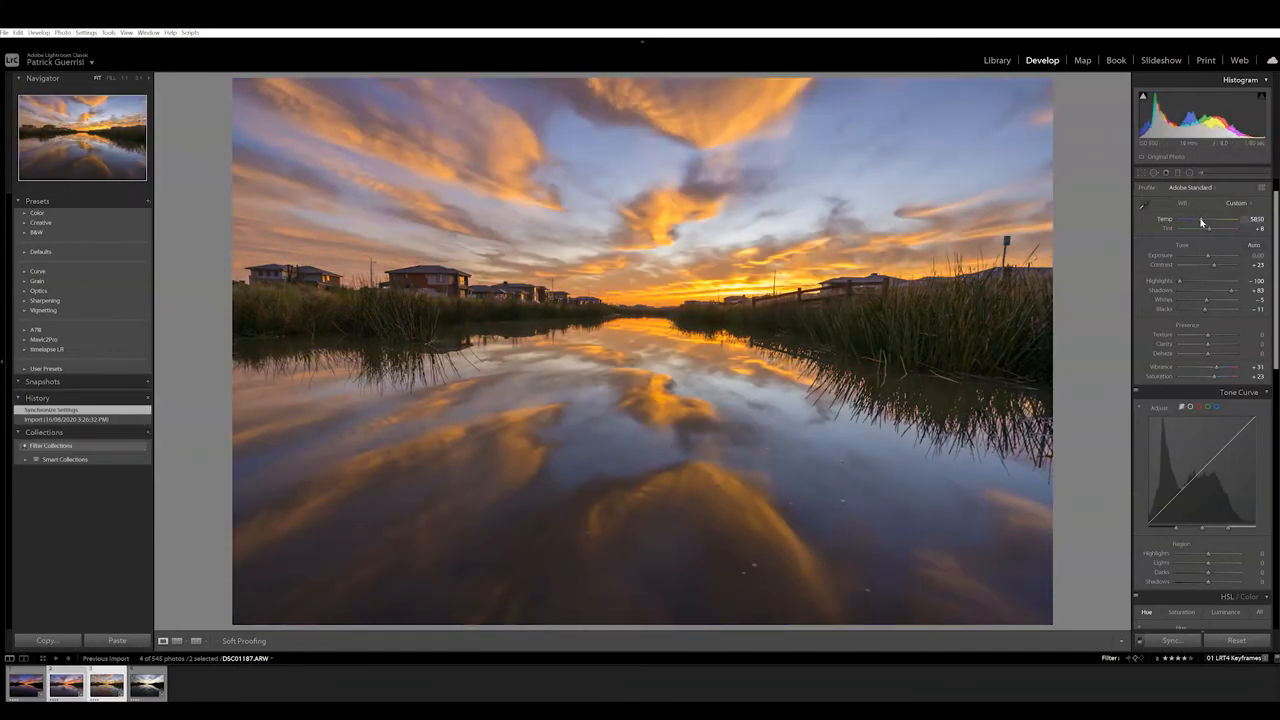
left_click_drag(1204, 218, 1210, 218)
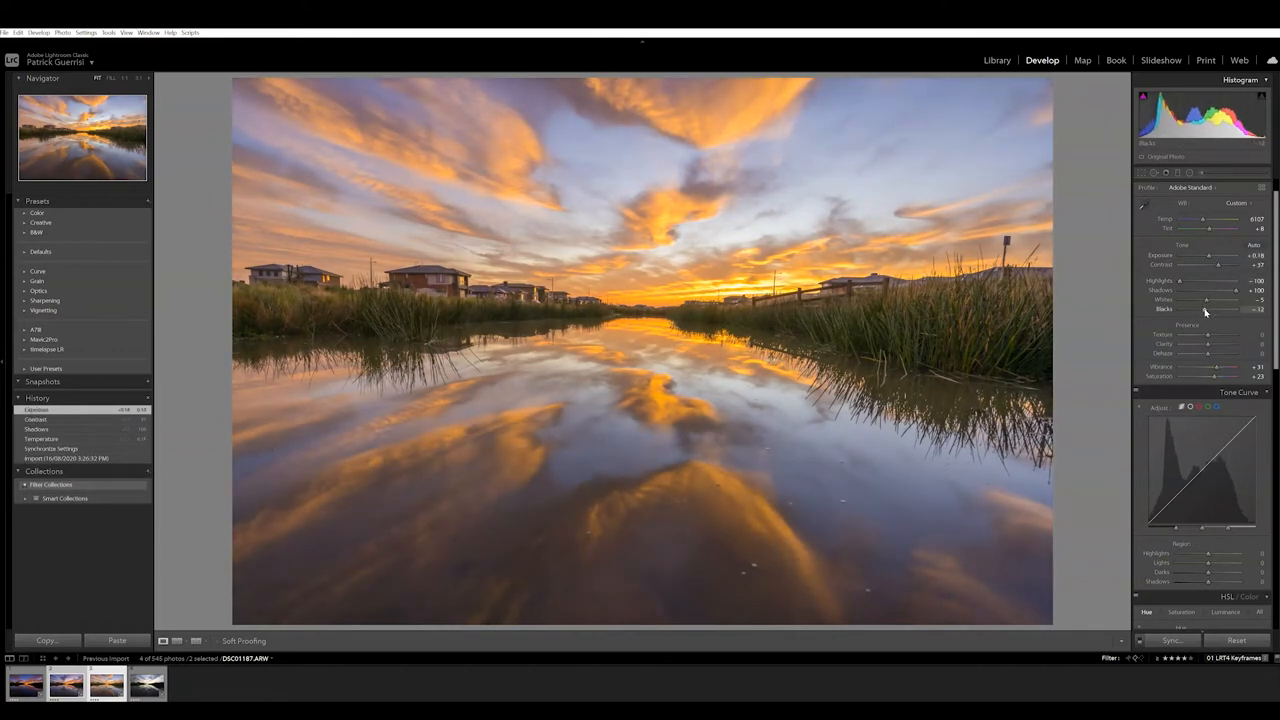
Step through the remaining keyframes in the filmstrip and adjust the last keyframe's tone.
left_click(68, 684)
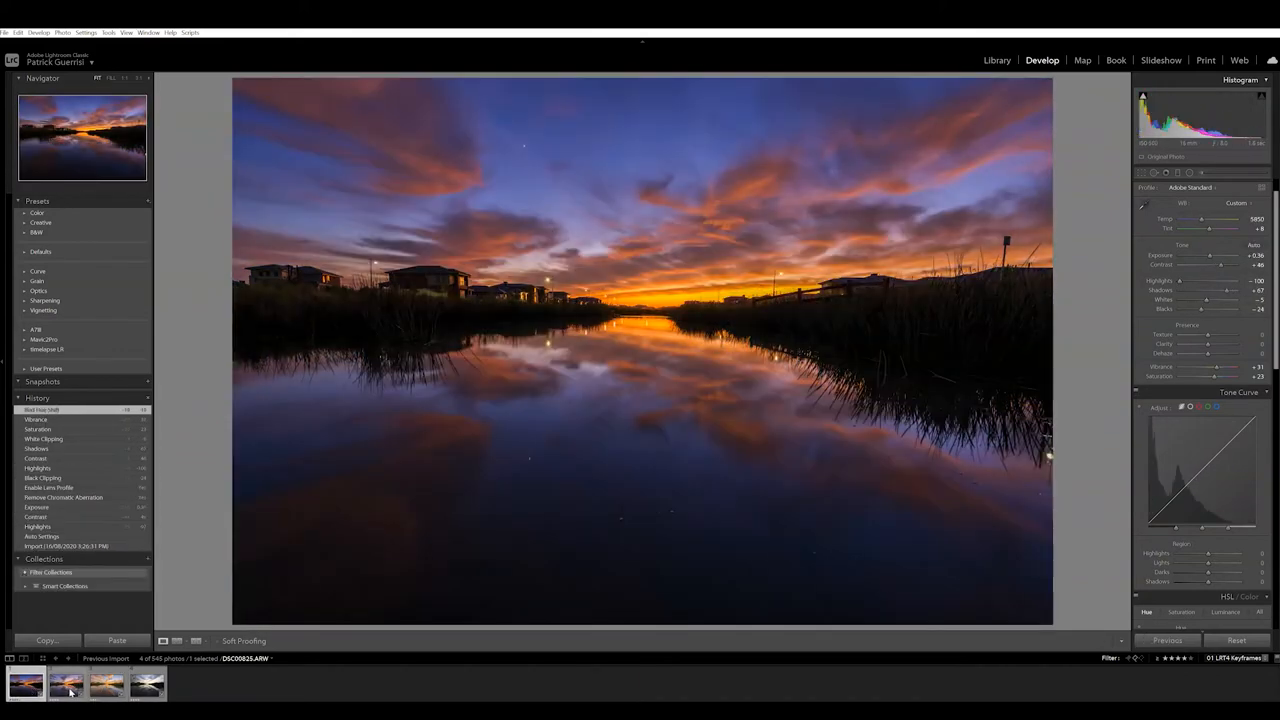
left_click(146, 684)
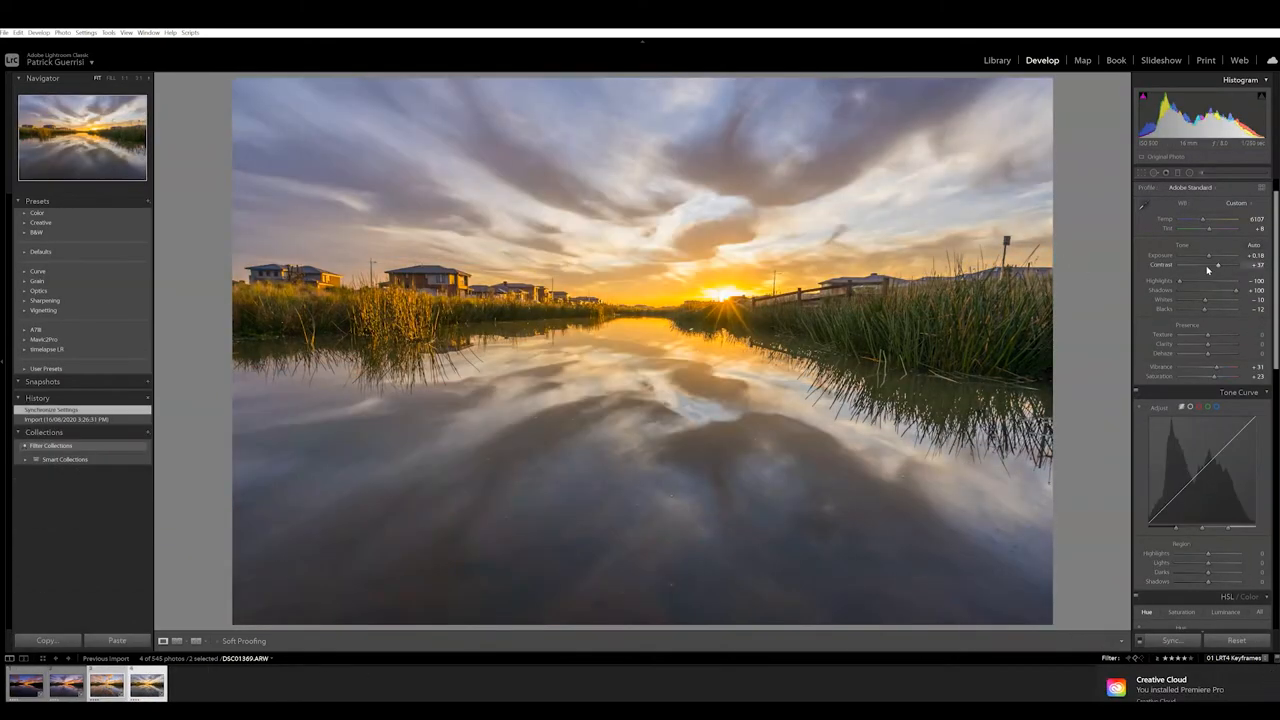
left_click_drag(1204, 256, 1218, 256)
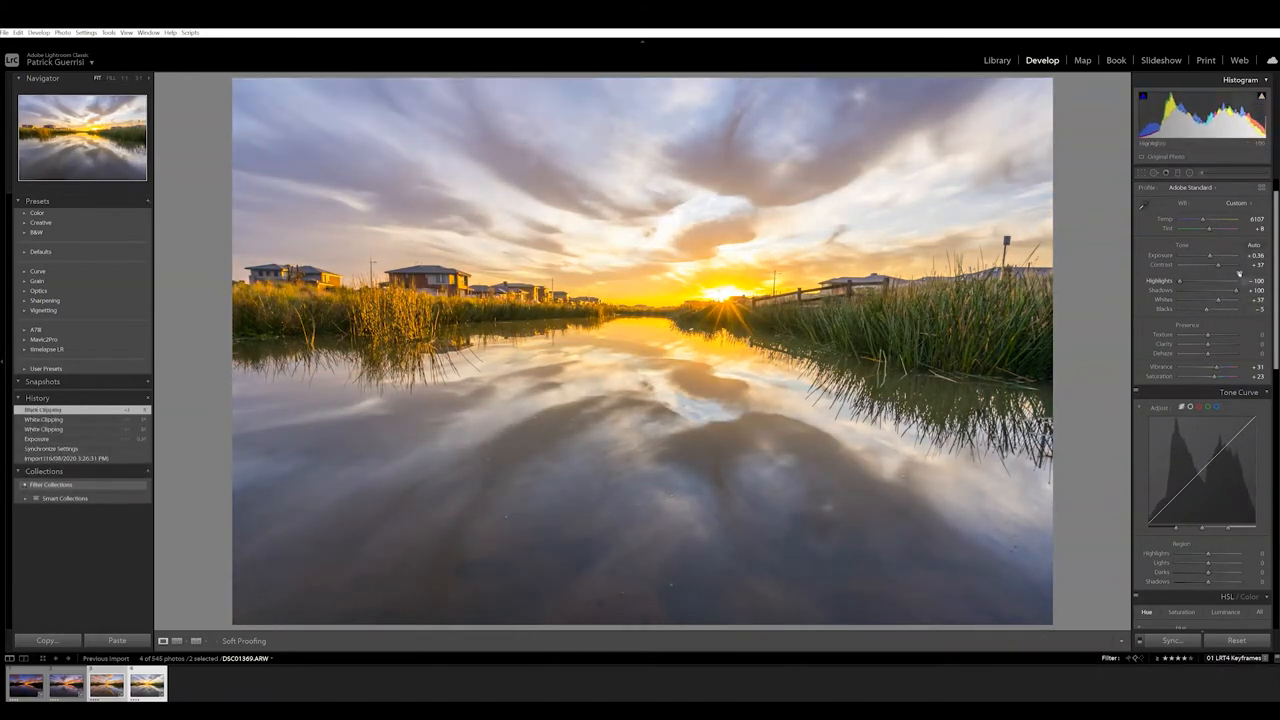
Return to the Library grid and save the keyframes' metadata into the photo files.
left_click(996, 60)
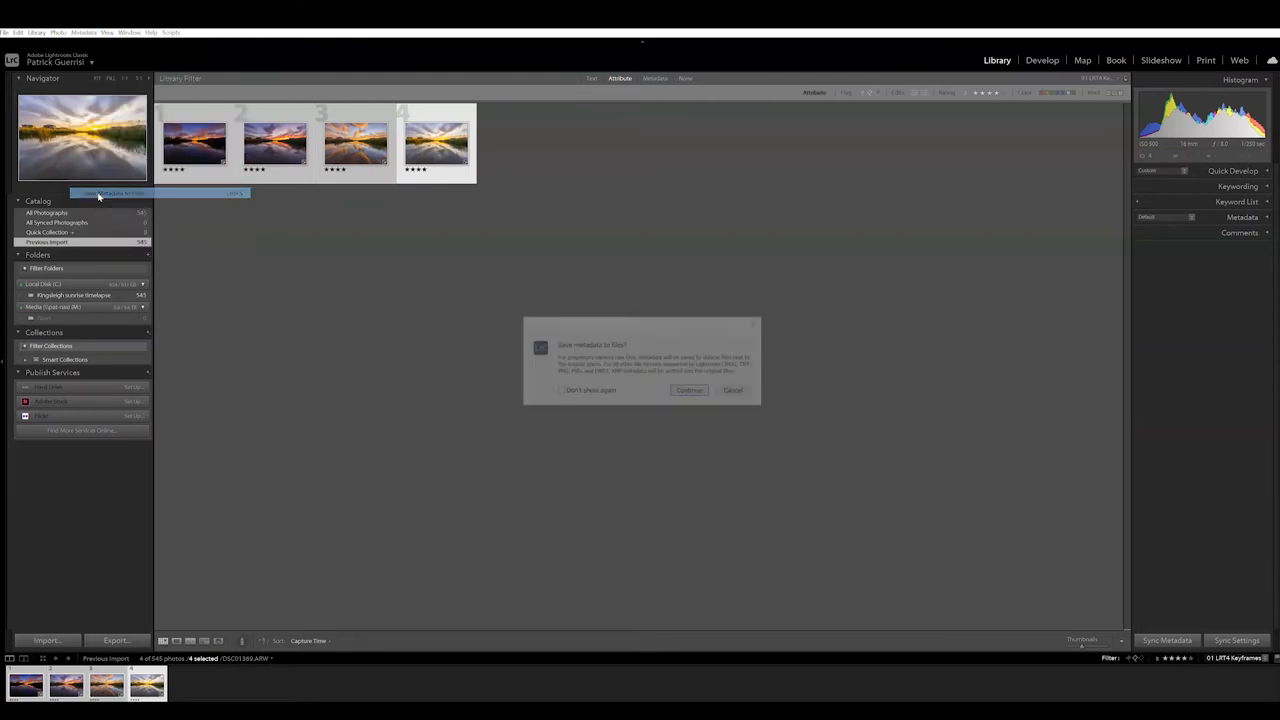
left_click(688, 390)
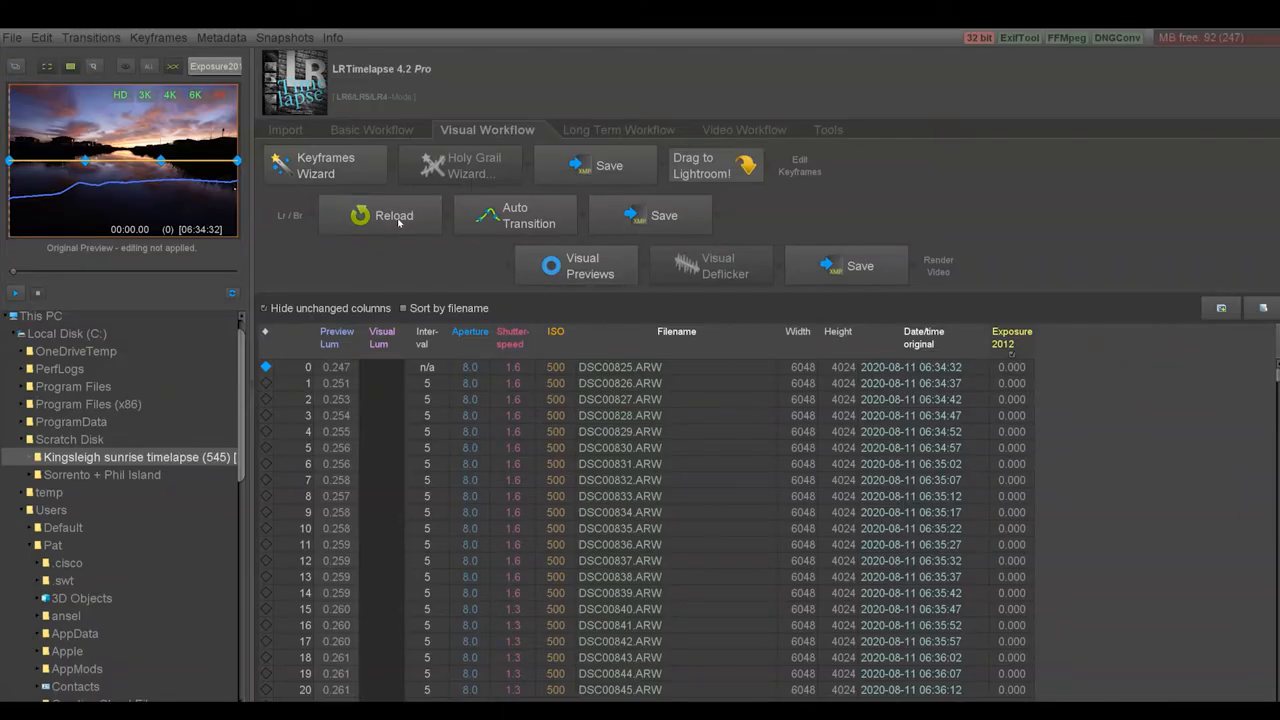
Reload the keyframe edits, auto-transition them across all 545 frames, and save the result.
left_click(380, 216)
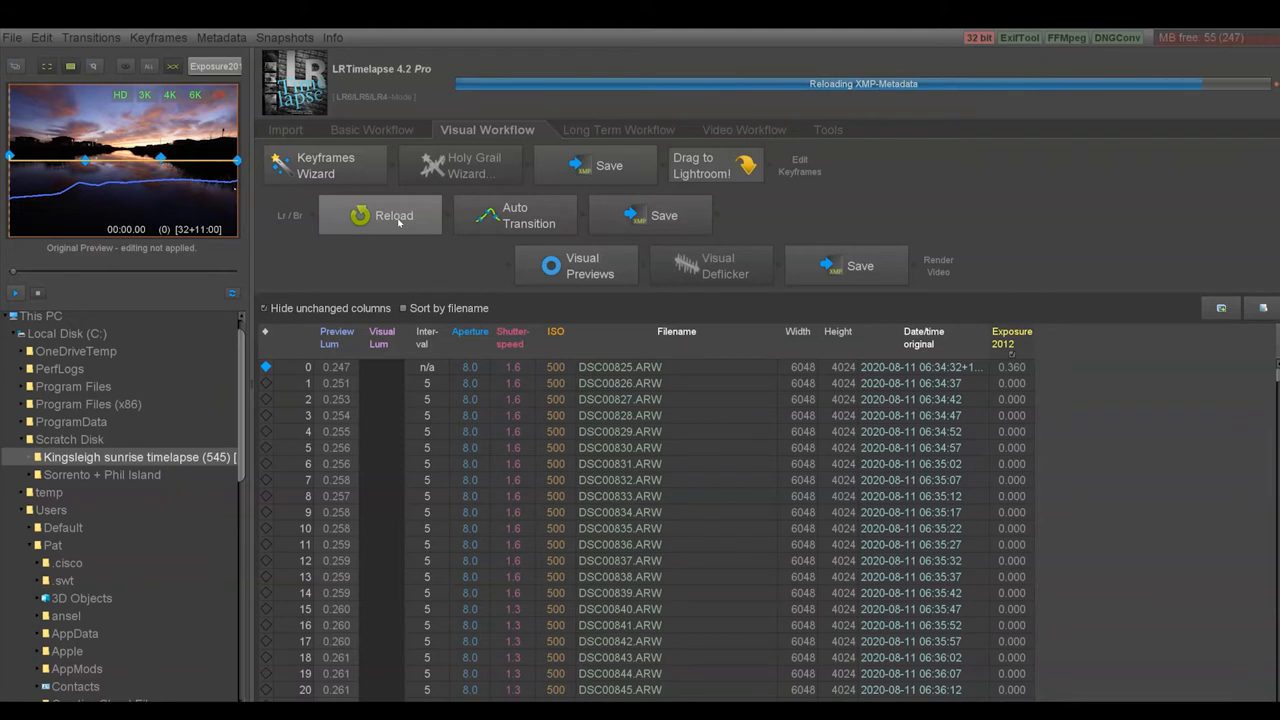
left_click(380, 216)
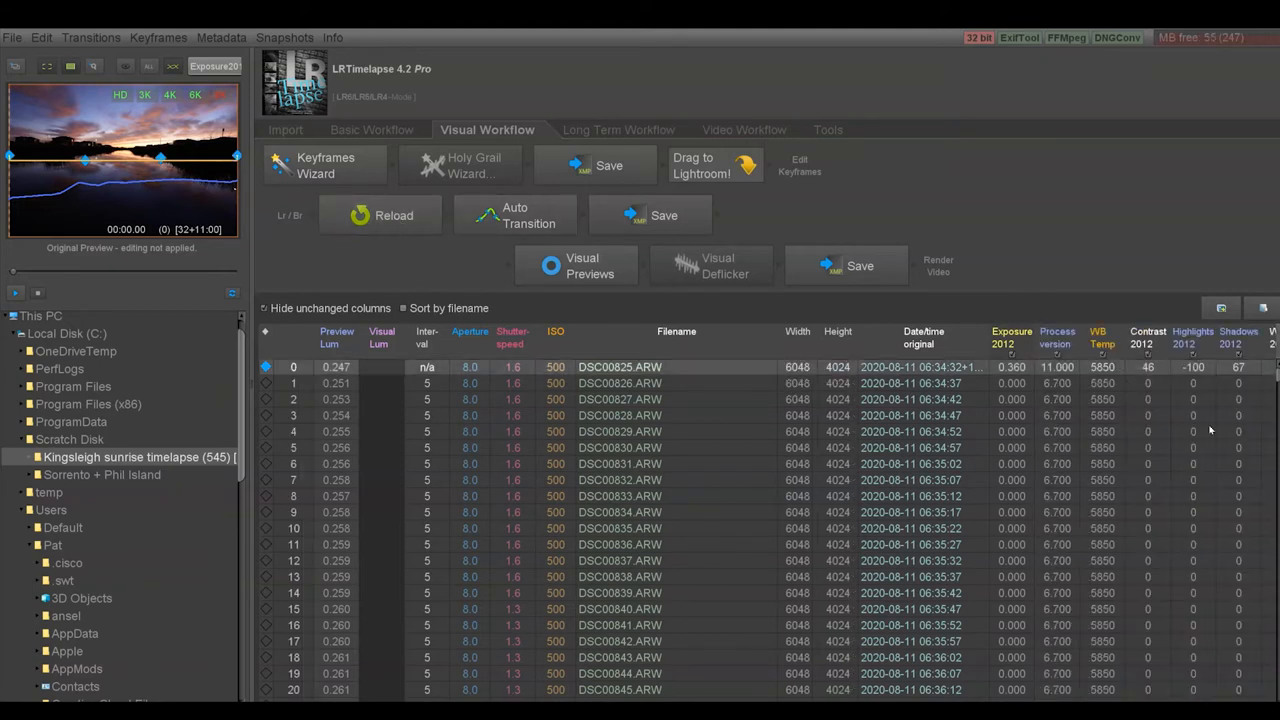
mouse_move(596, 204)
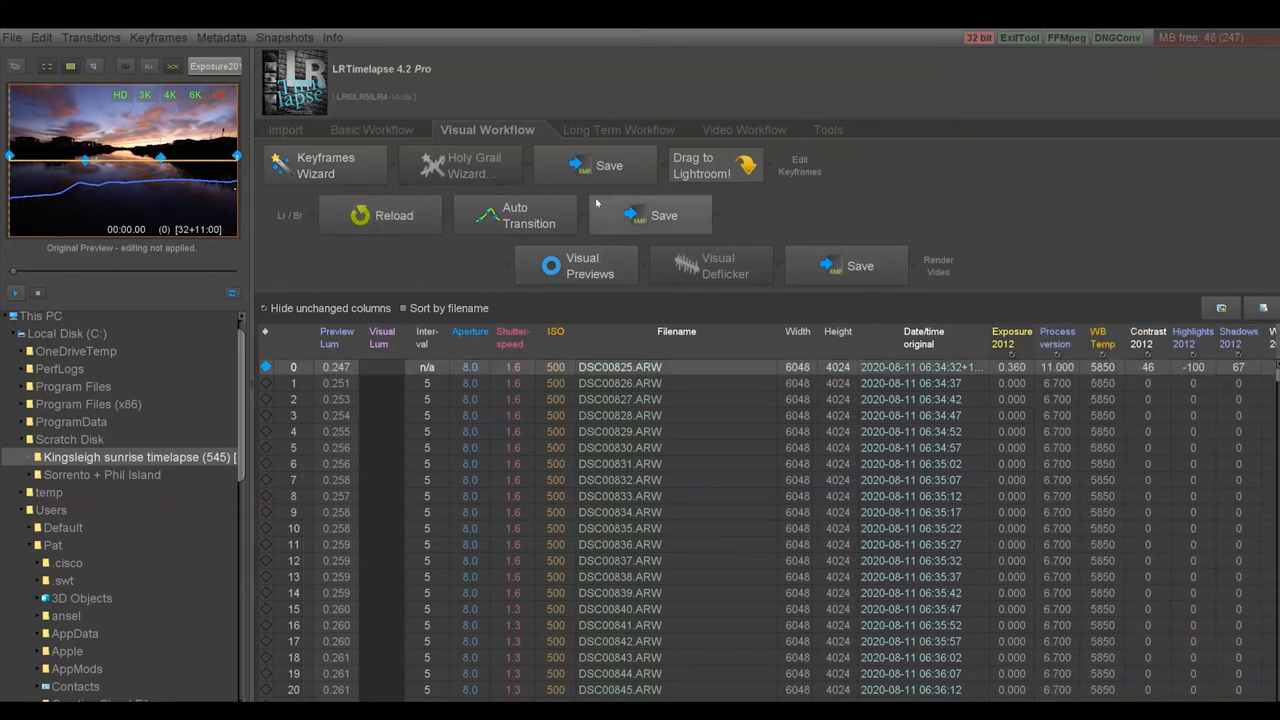
left_click(516, 216)
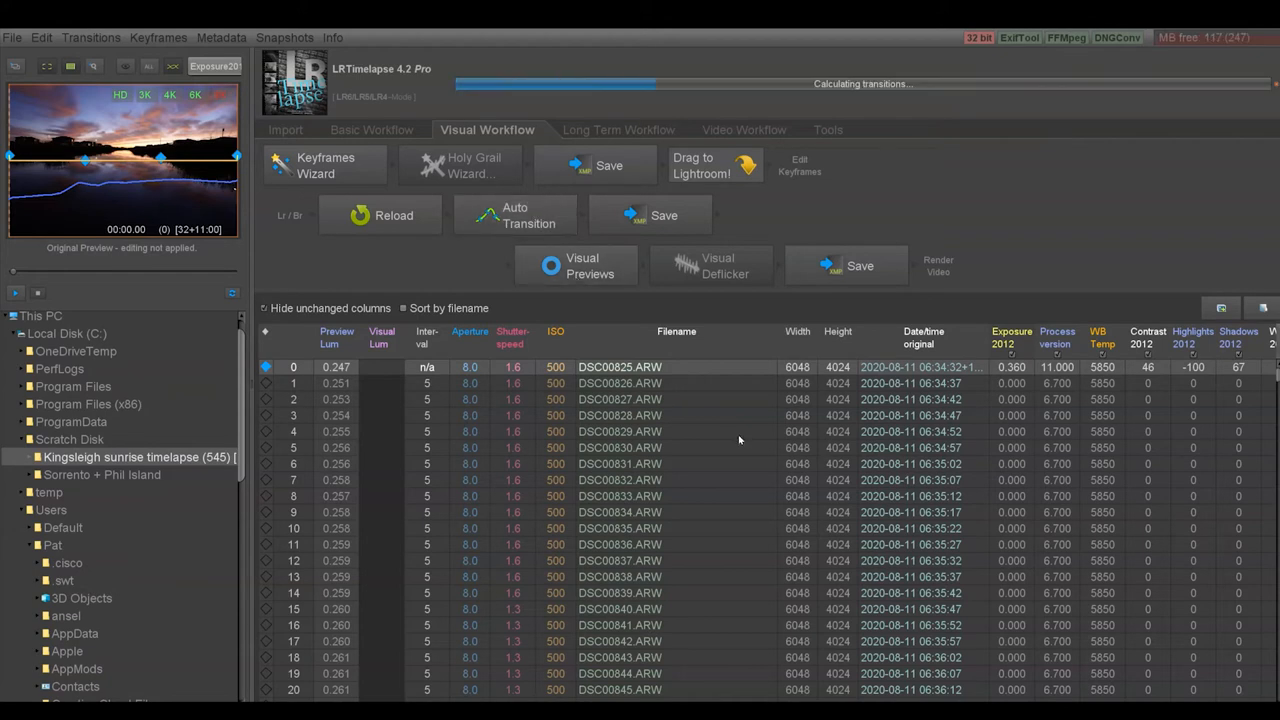
mouse_move(664, 216)
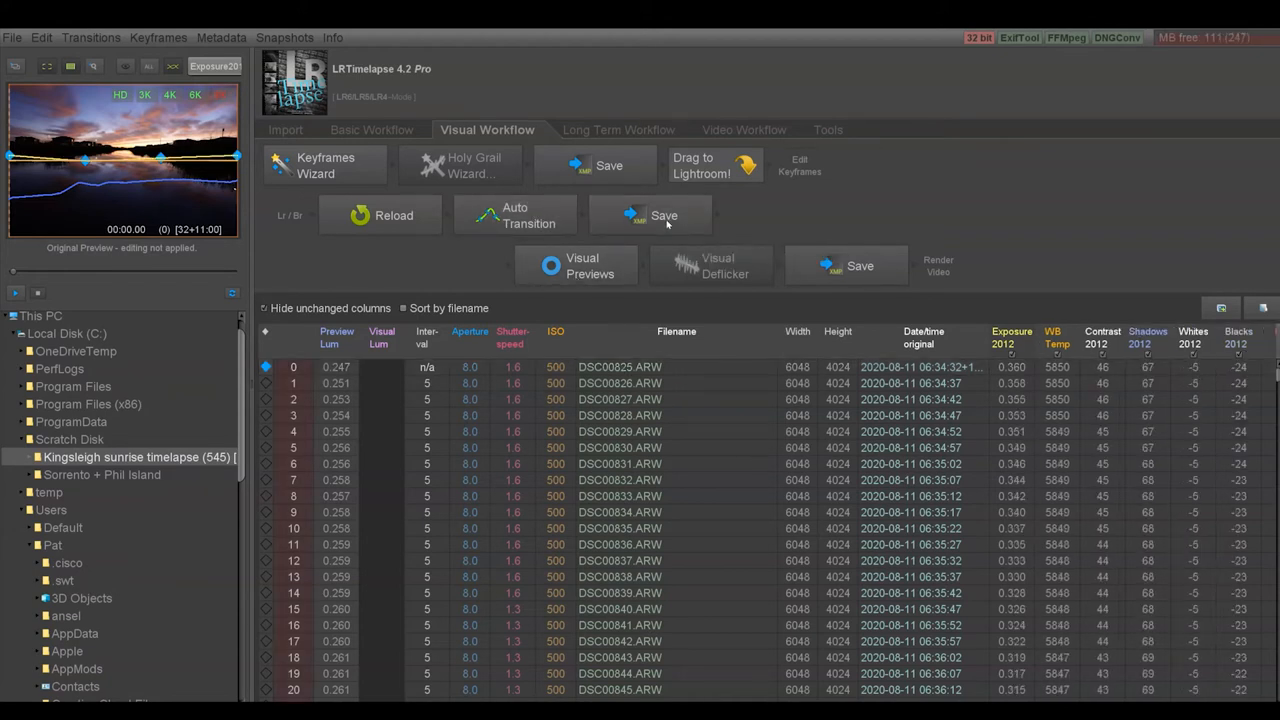
left_click(664, 216)
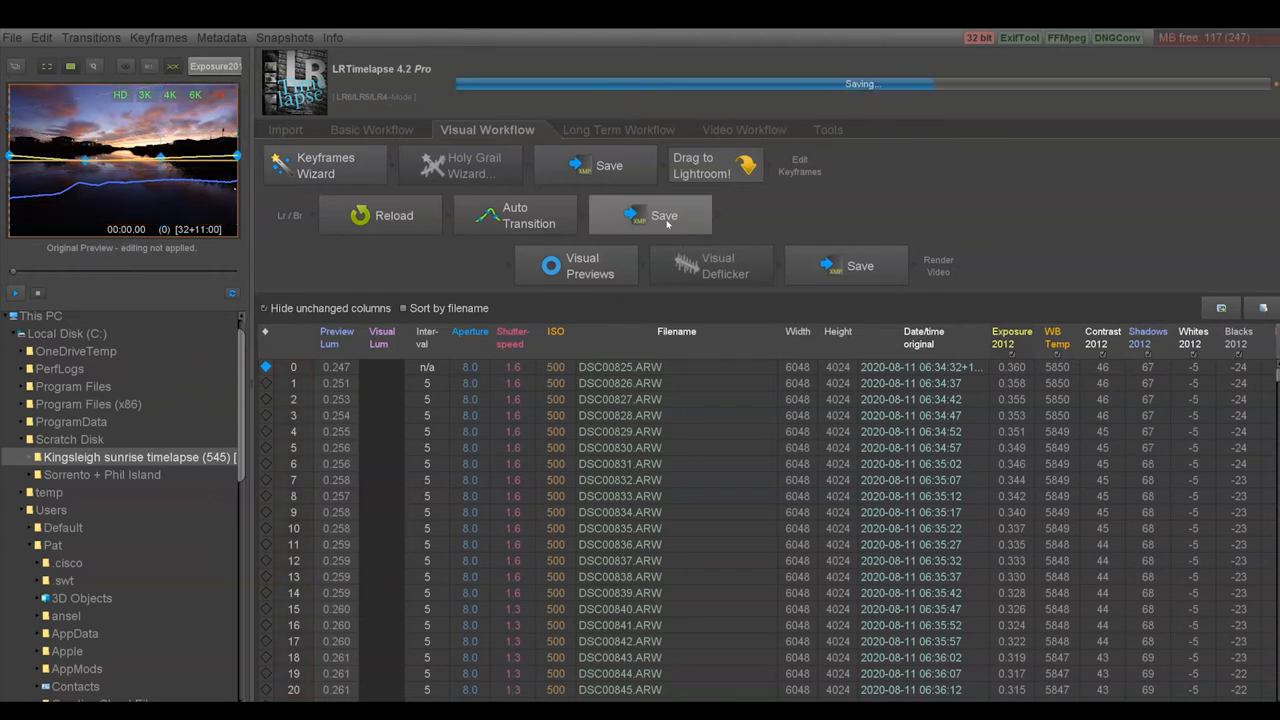
left_click(664, 216)
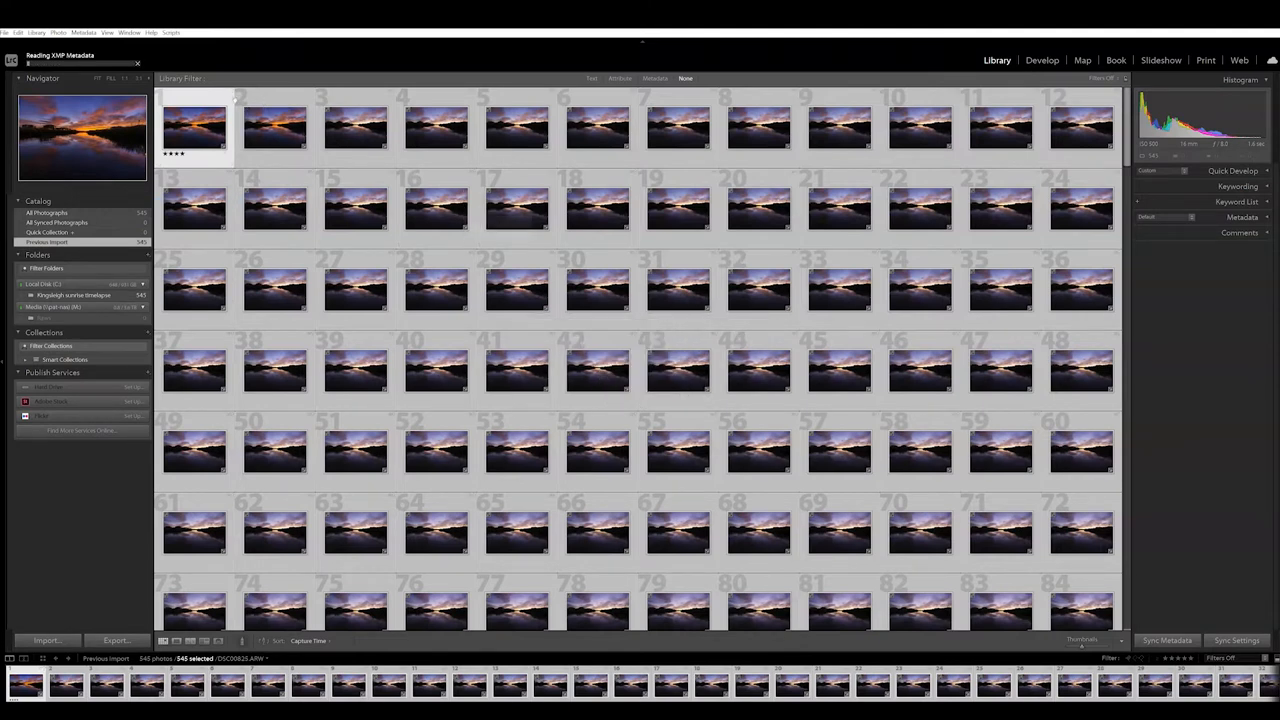
mouse_move(276, 124)
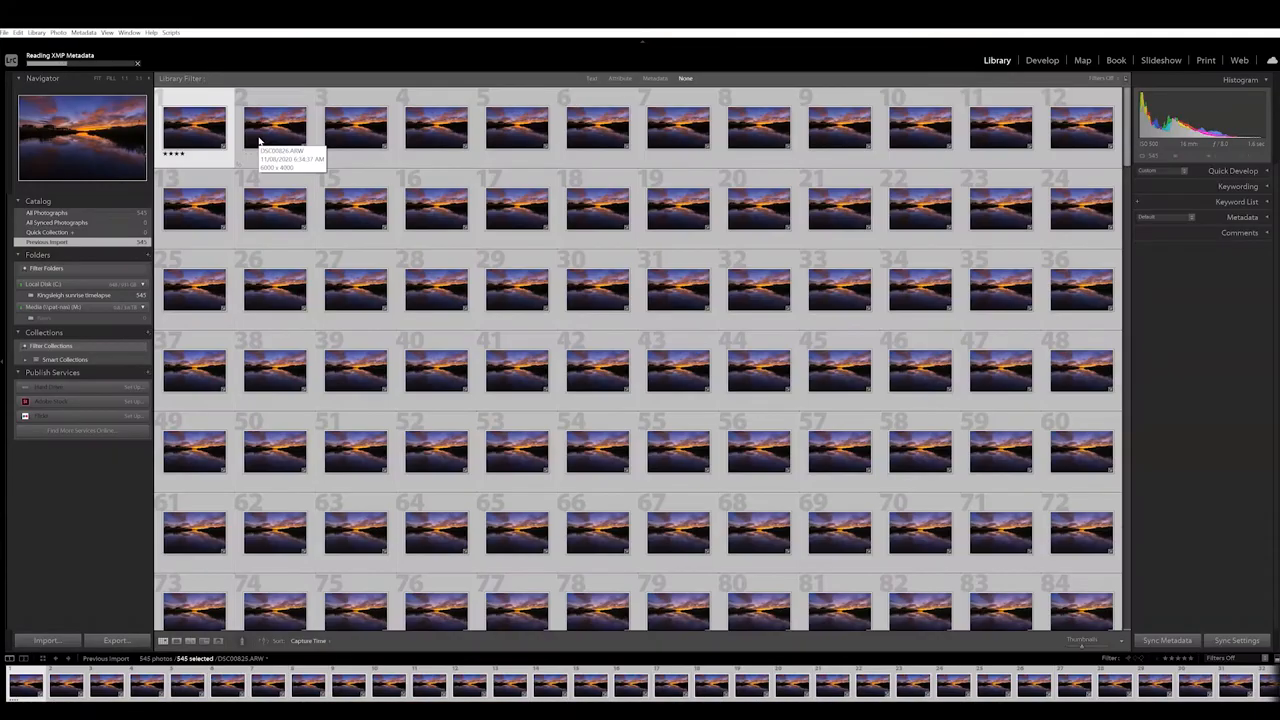
Review the updated warm-graded thumbnails in the grid and select a frame from the sequence.
scroll("down", 3)
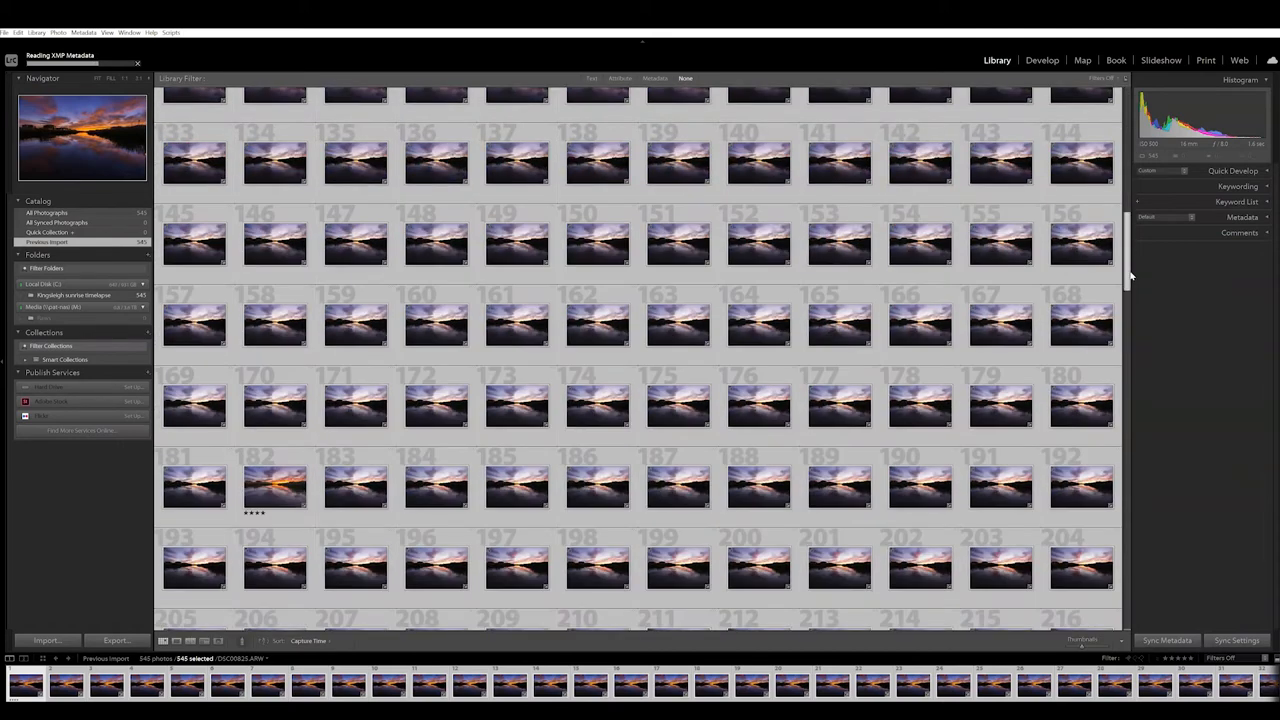
scroll("down", 3)
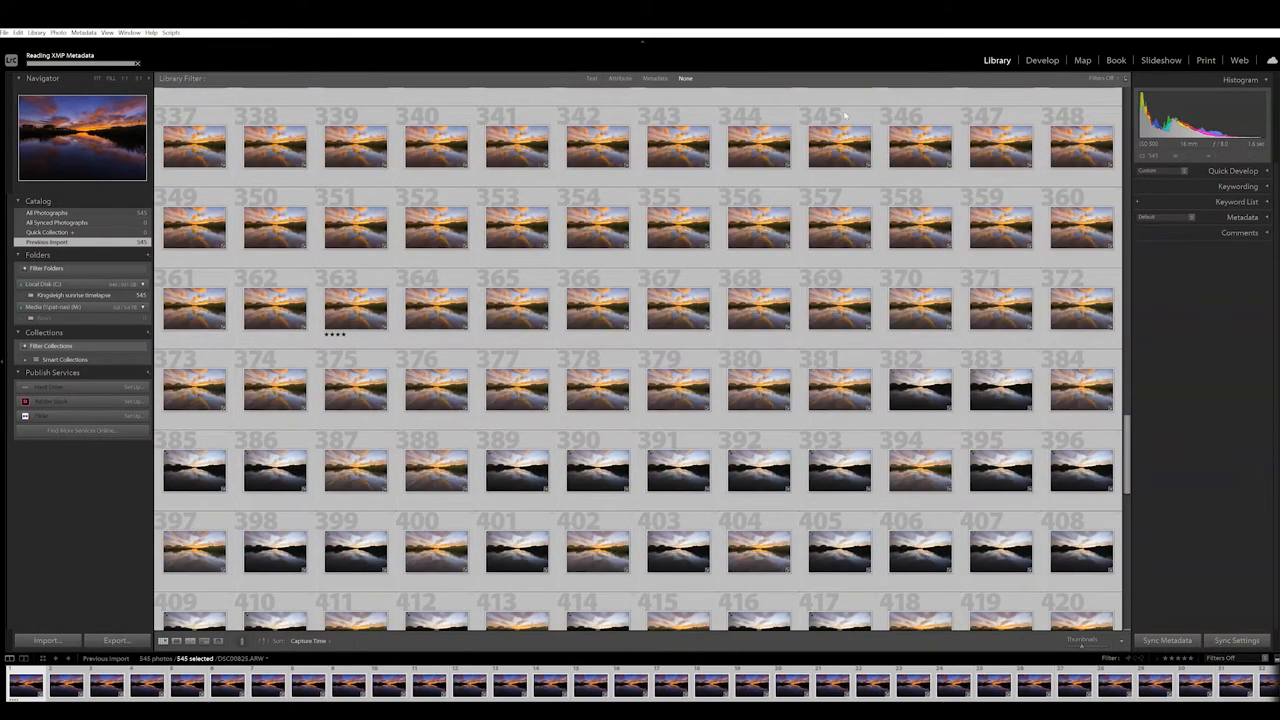
left_click(436, 148)
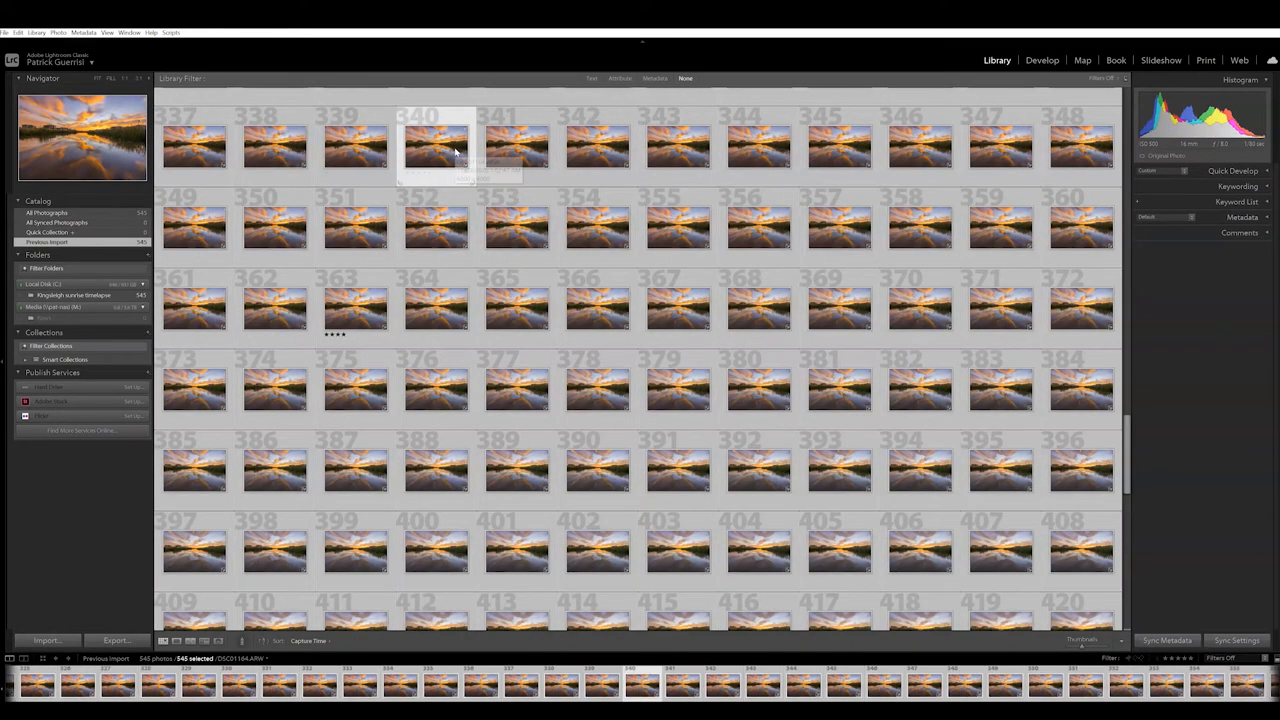
Set the export to a specific folder with Custom Name - Sequence naming starting 'Sun'.
right_click(432, 144)
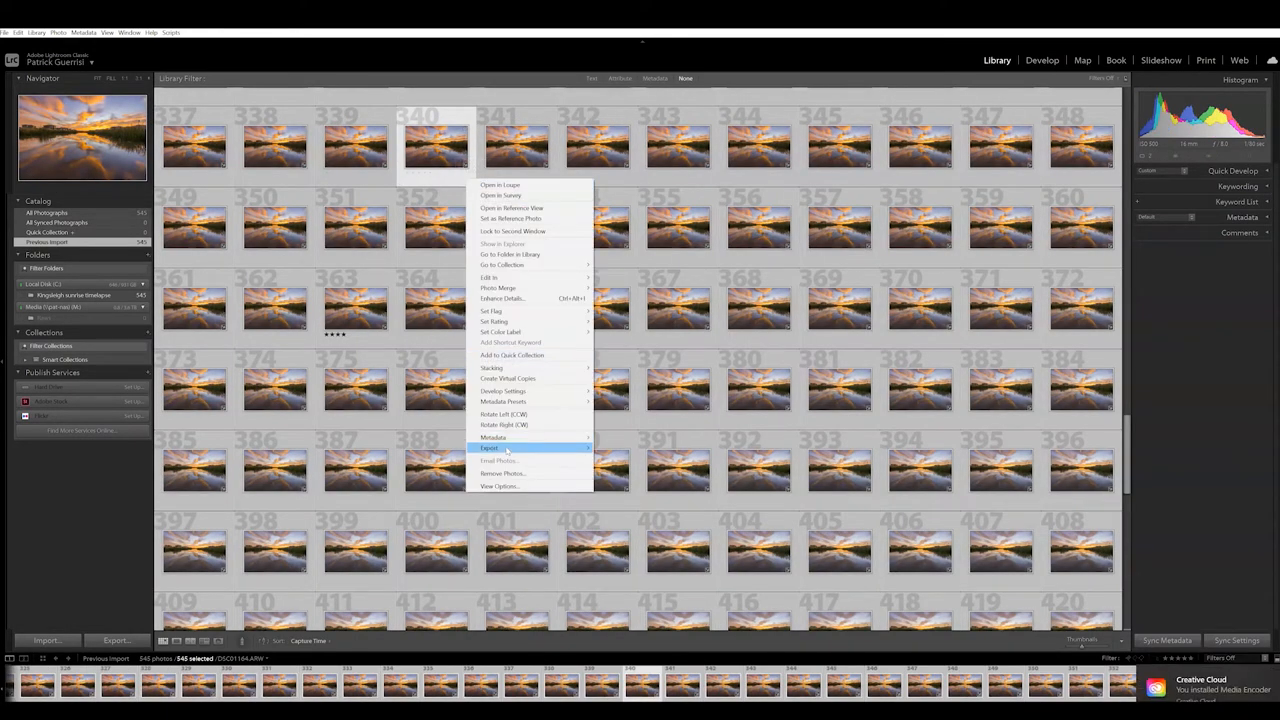
left_click(490, 448)
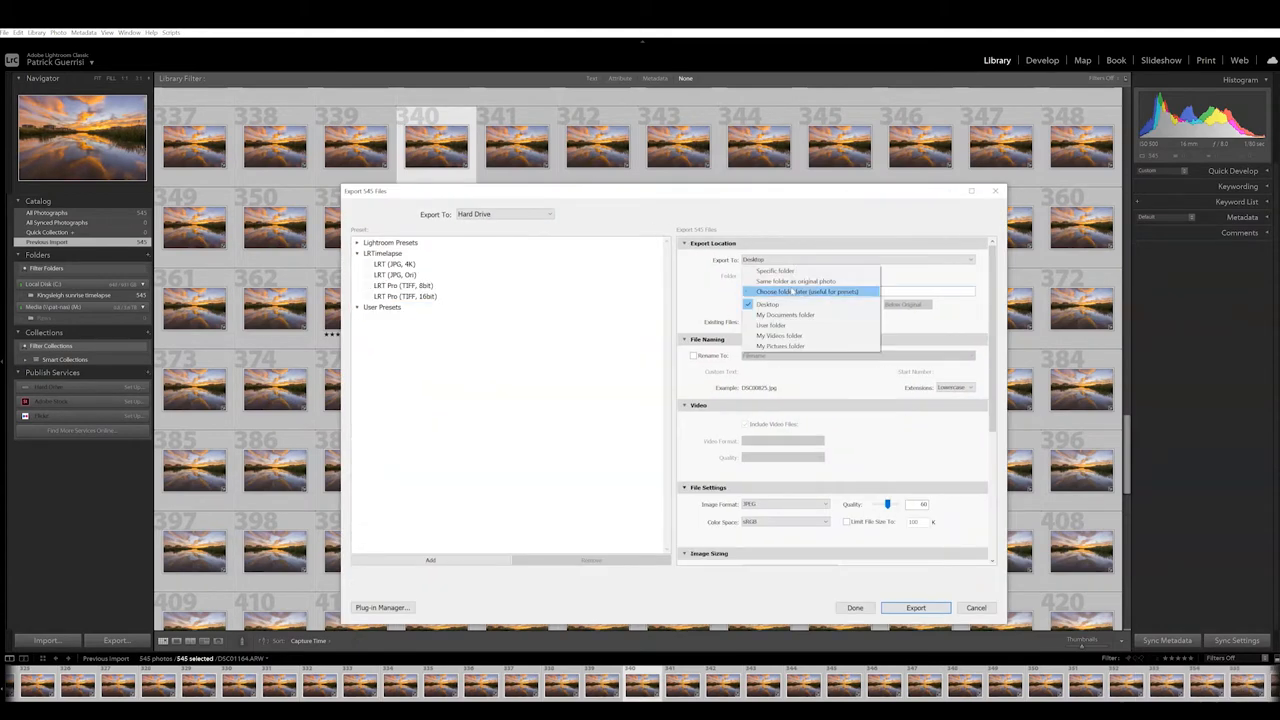
left_click(776, 272)
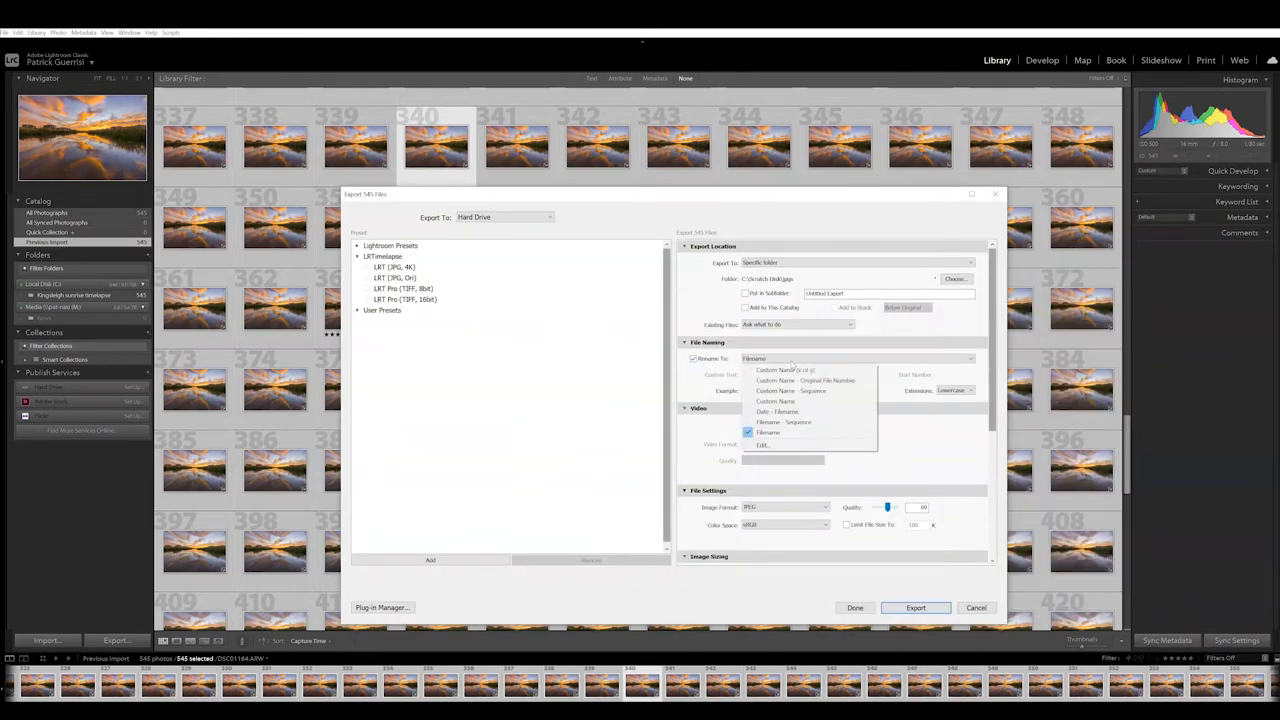
mouse_move(810, 380)
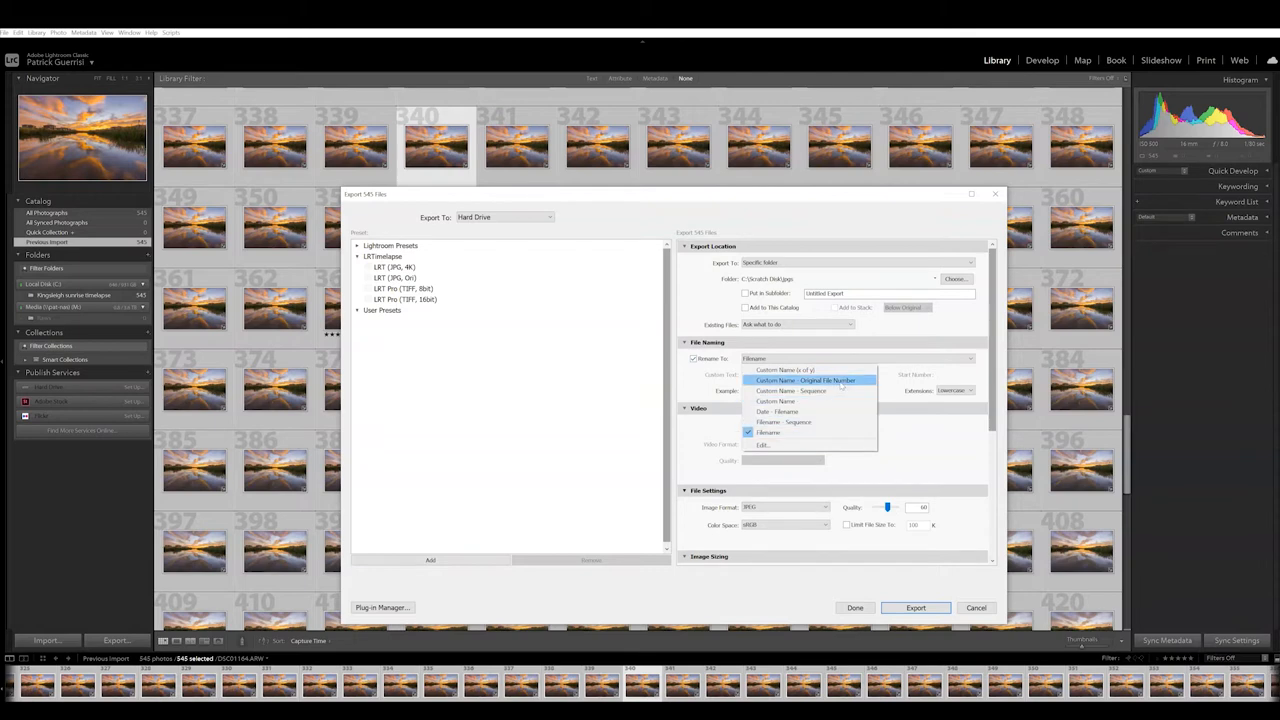
mouse_move(810, 390)
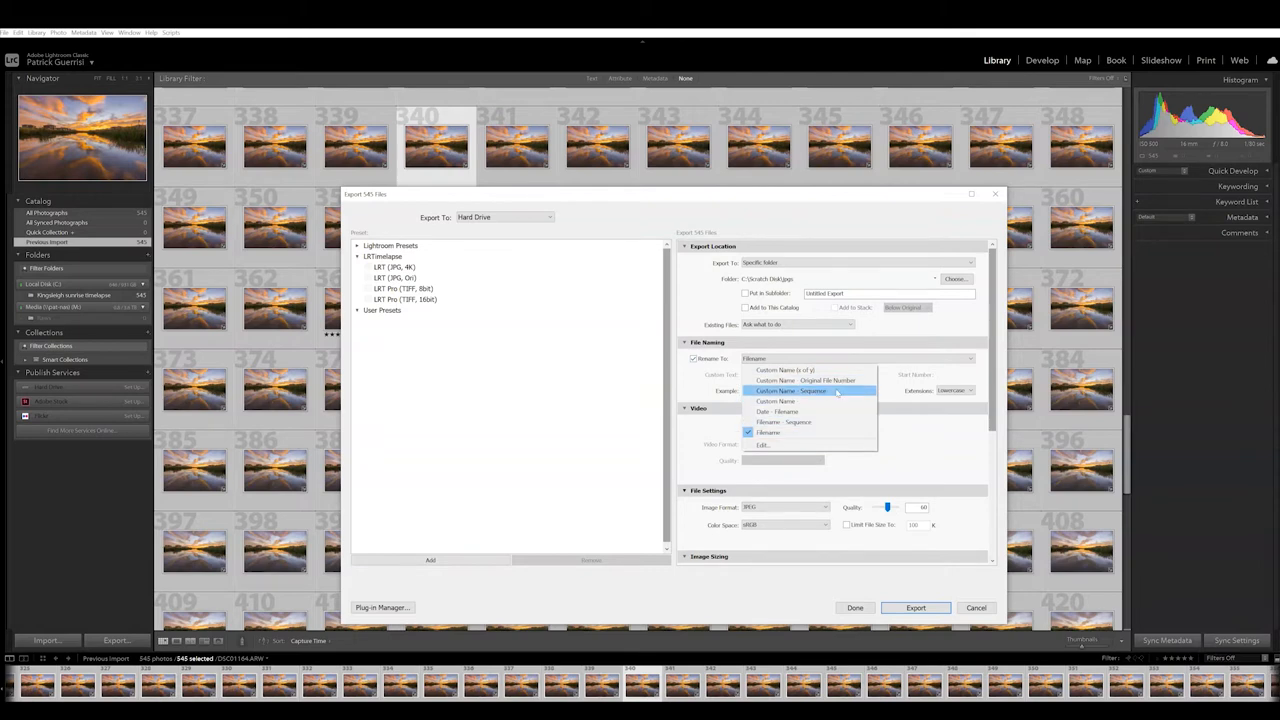
left_click(790, 390)
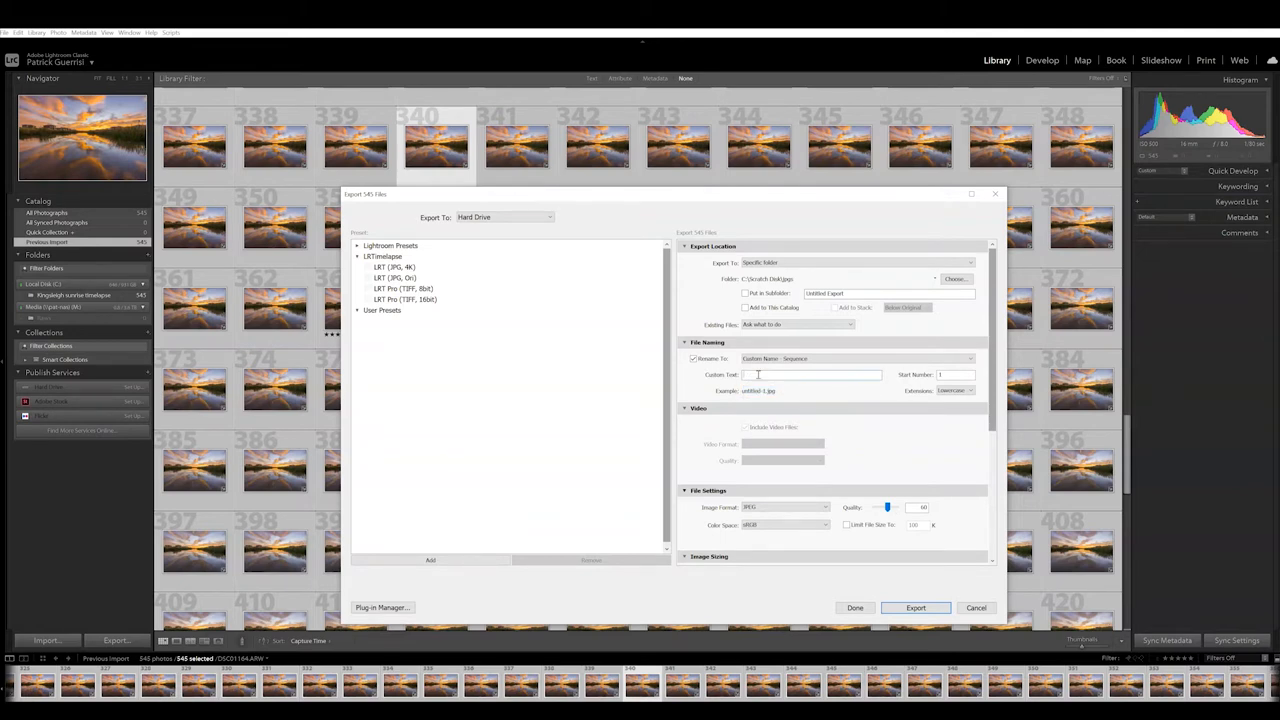
type("Sunrise")
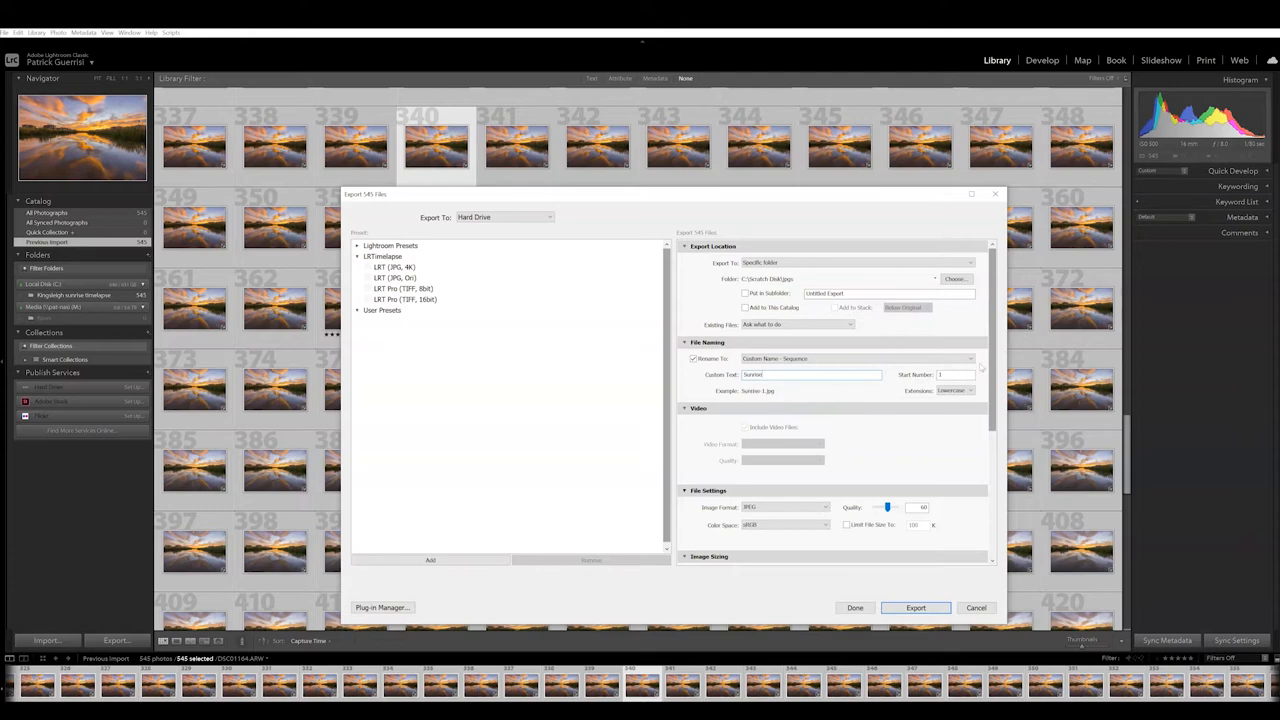
Review the remaining export settings and export the graded frames as JPEGs.
scroll("down", 3)
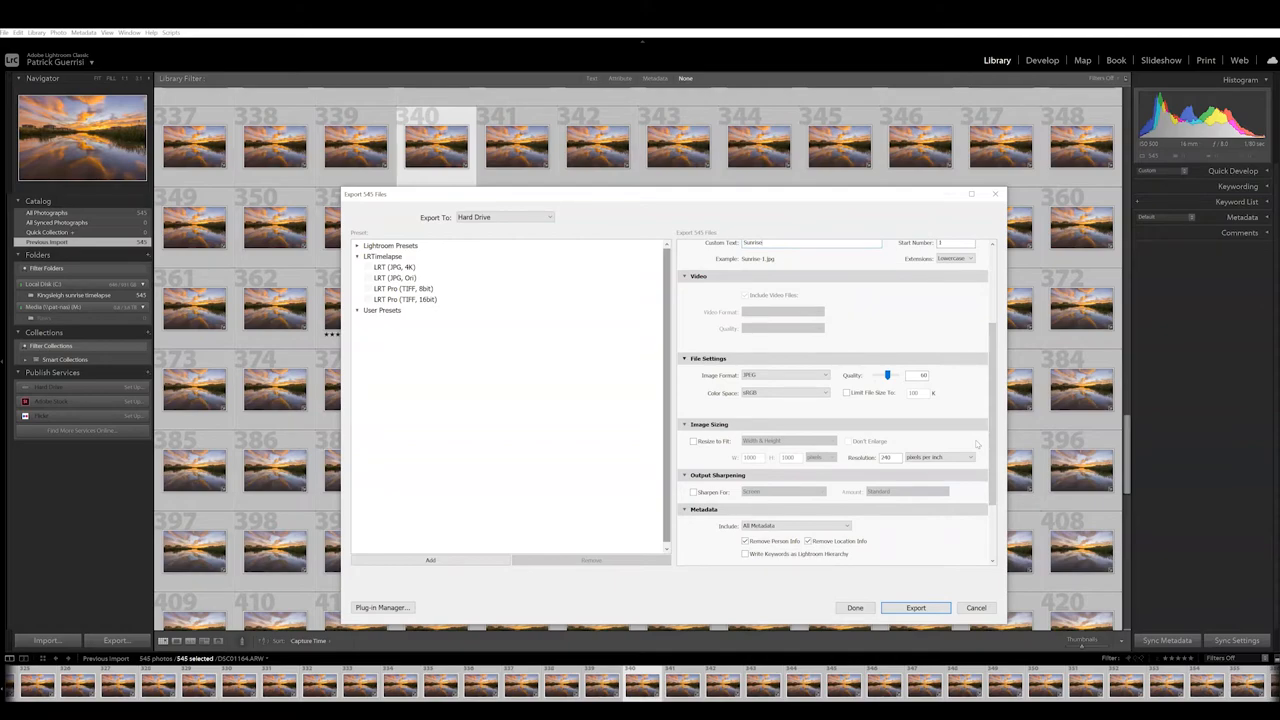
scroll("down", 3)
type("300")
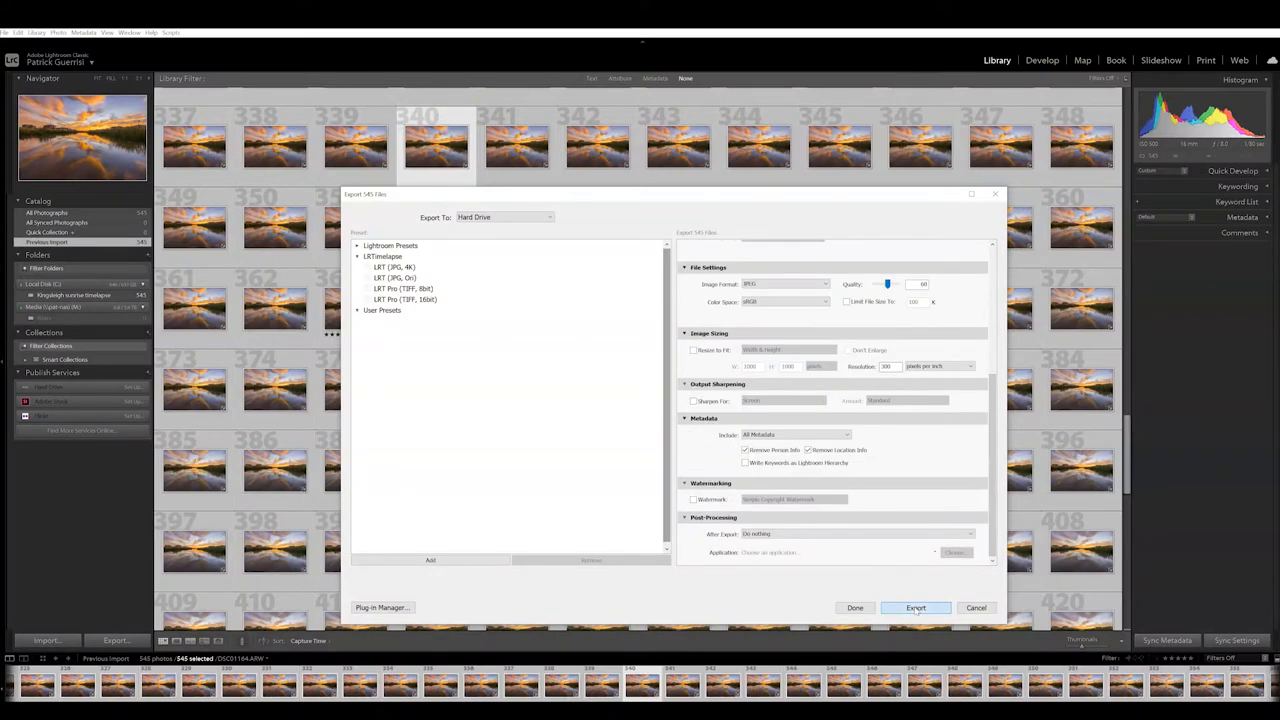
left_click(916, 608)
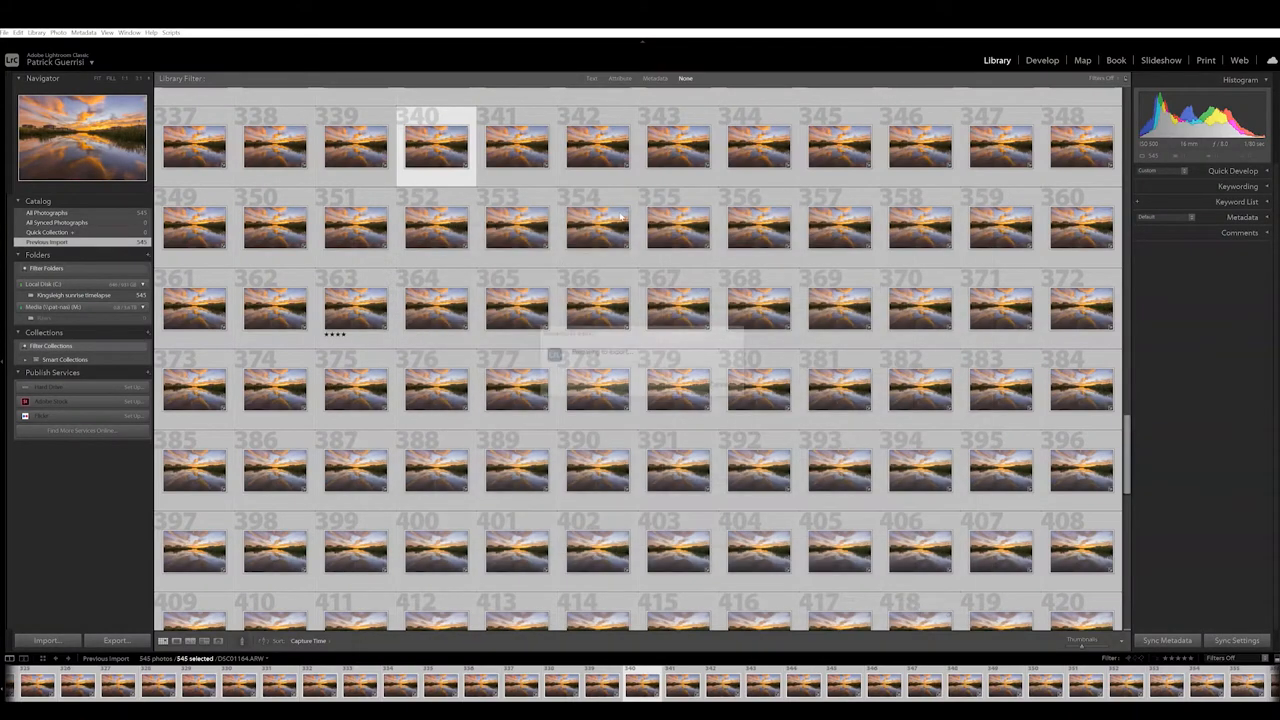
left_click(116, 640)
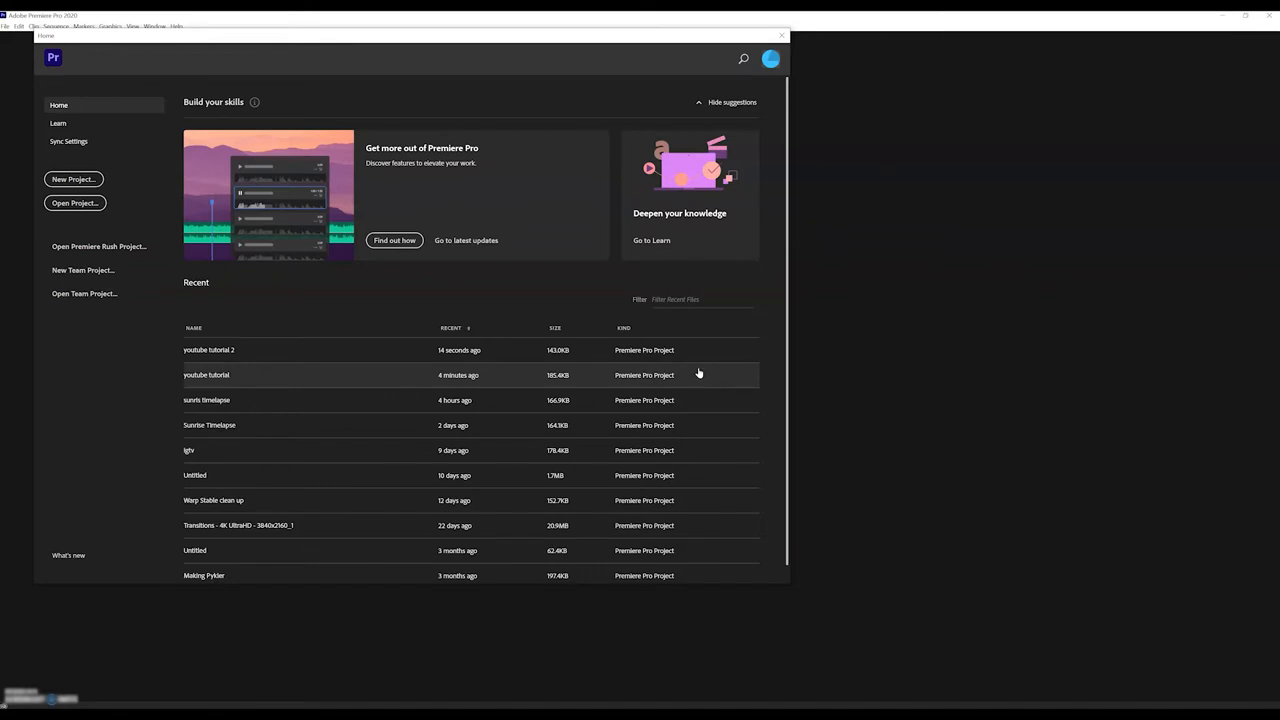
mouse_move(72, 180)
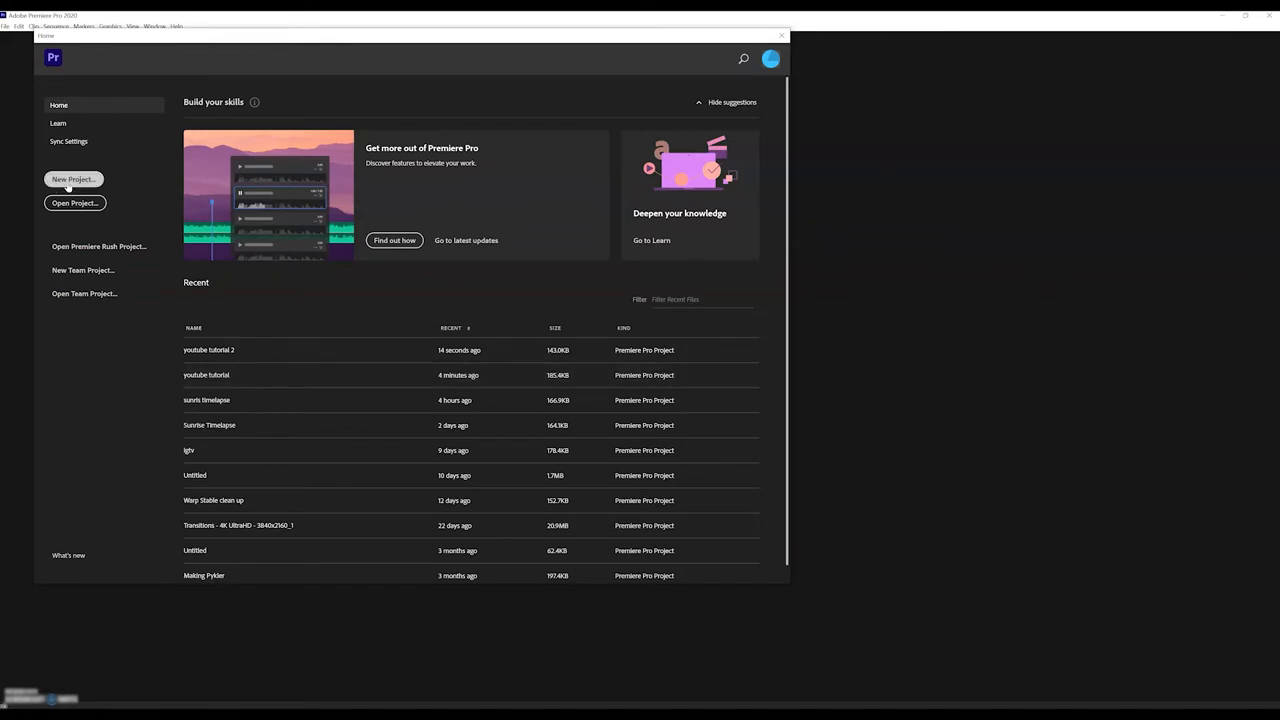
Create and name a new Premiere Pro project, opening its empty editing workspace.
left_click(72, 180)
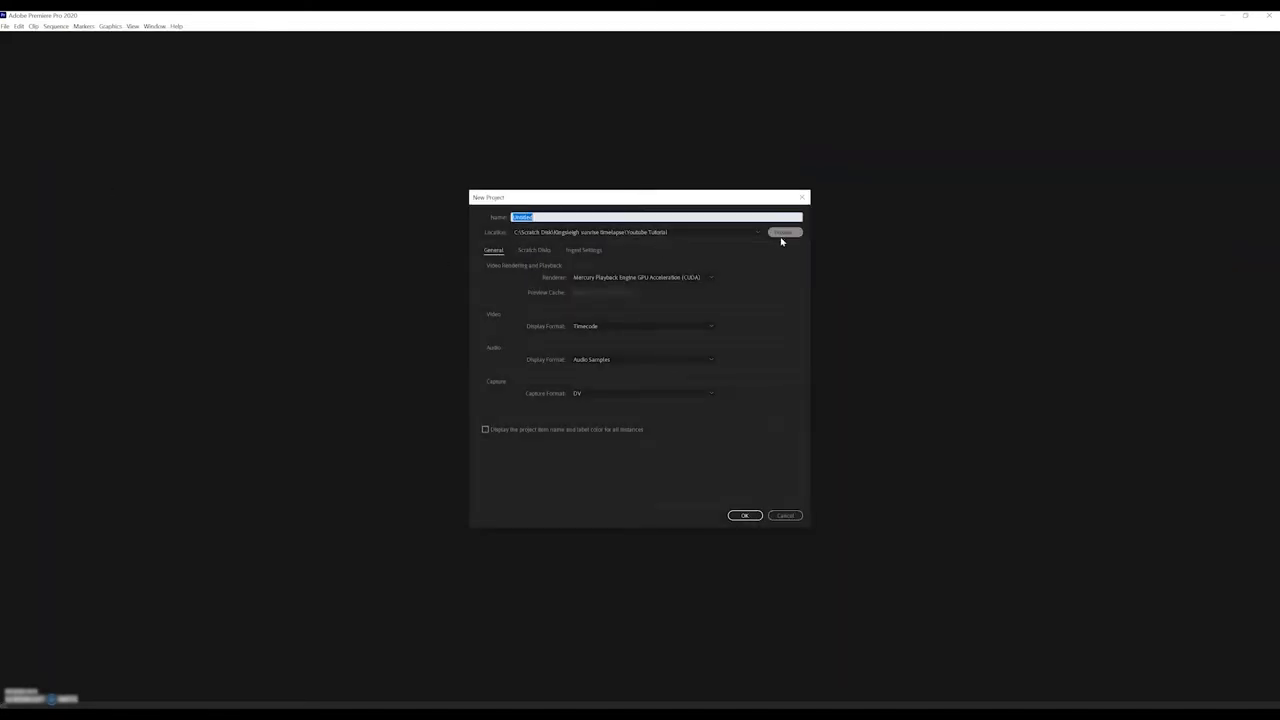
mouse_move(570, 212)
type("Sunrise timelaps")
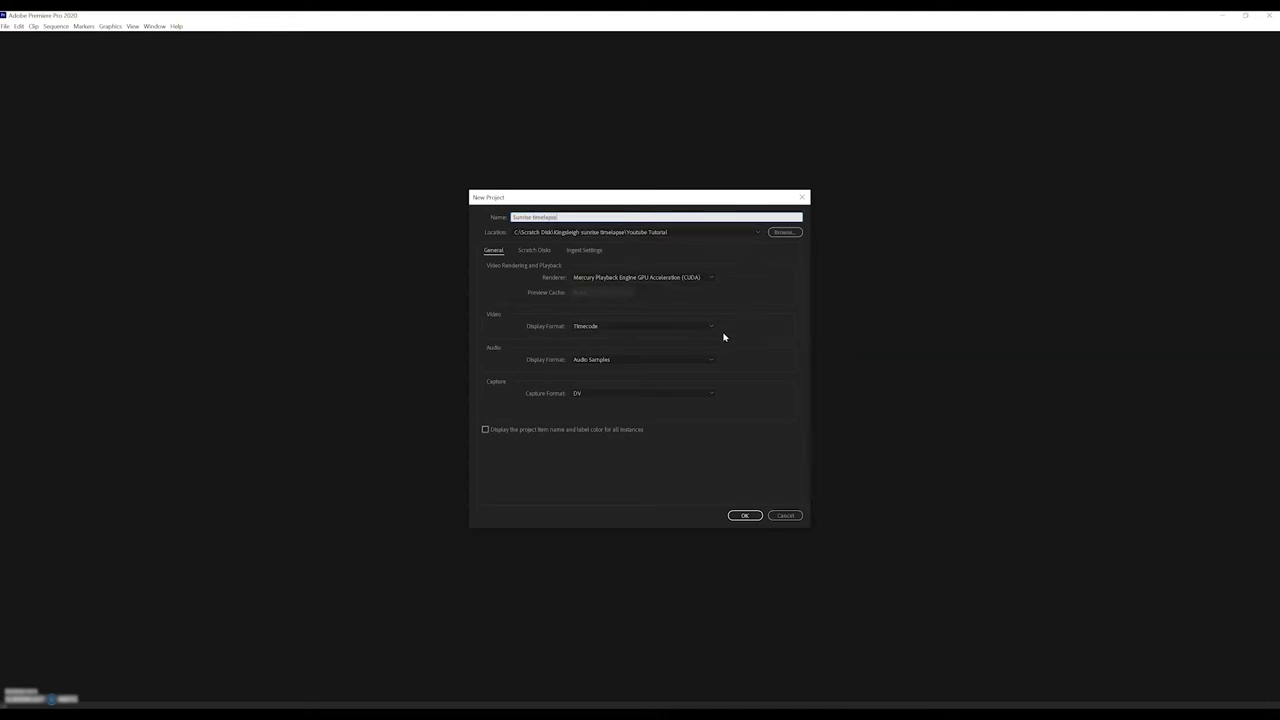
left_click(744, 516)
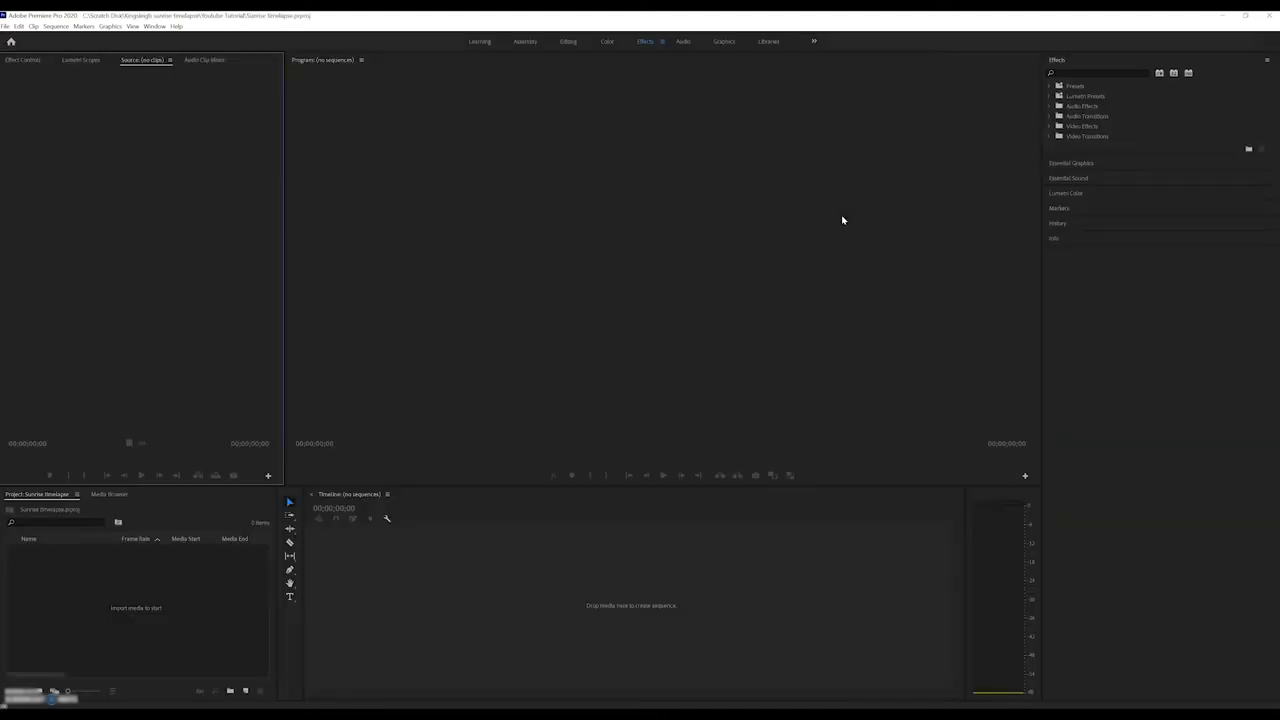
mouse_move(32, 88)
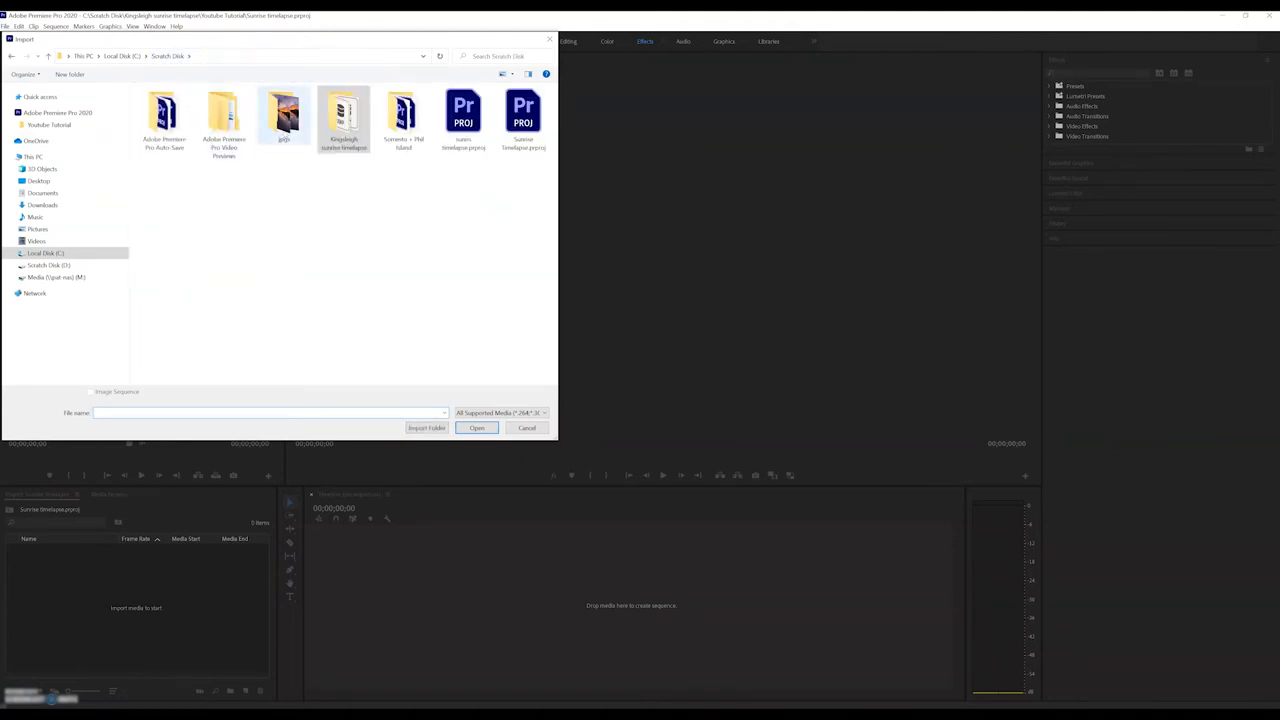
Import the Sunrise JPEG frames from the jpg folder as a single image-sequence clip.
double_click(284, 114)
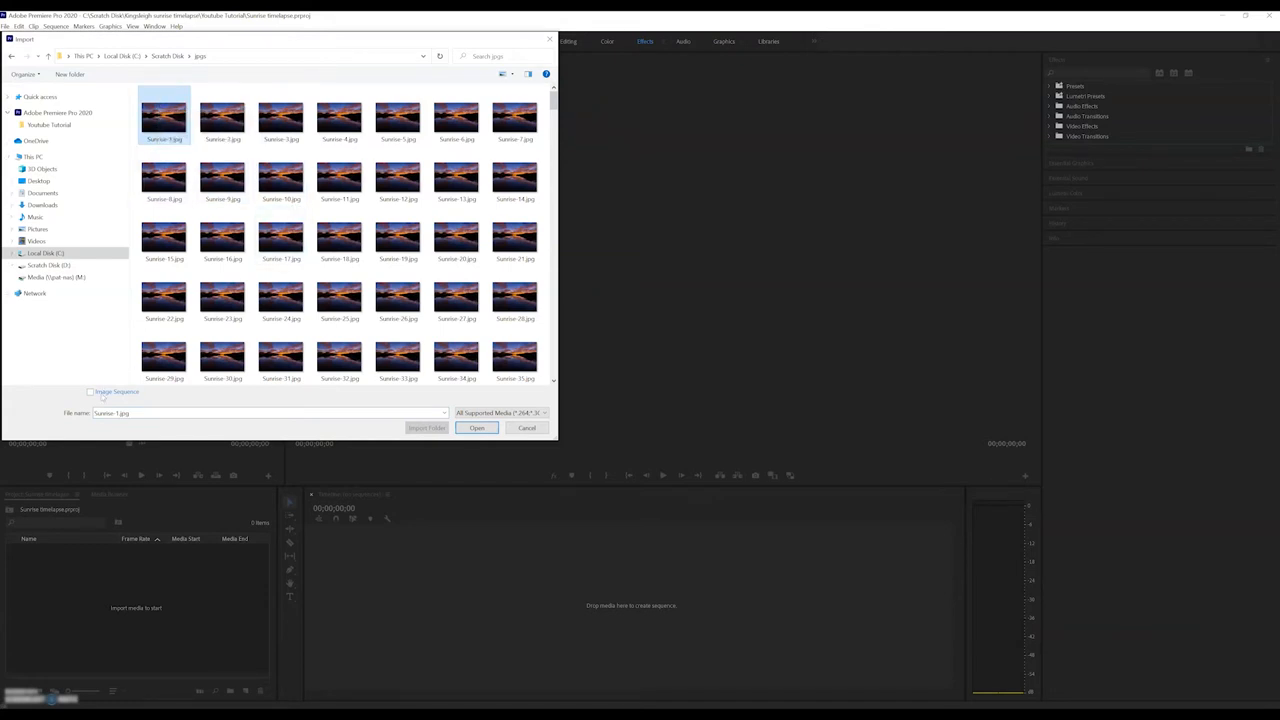
left_click(92, 390)
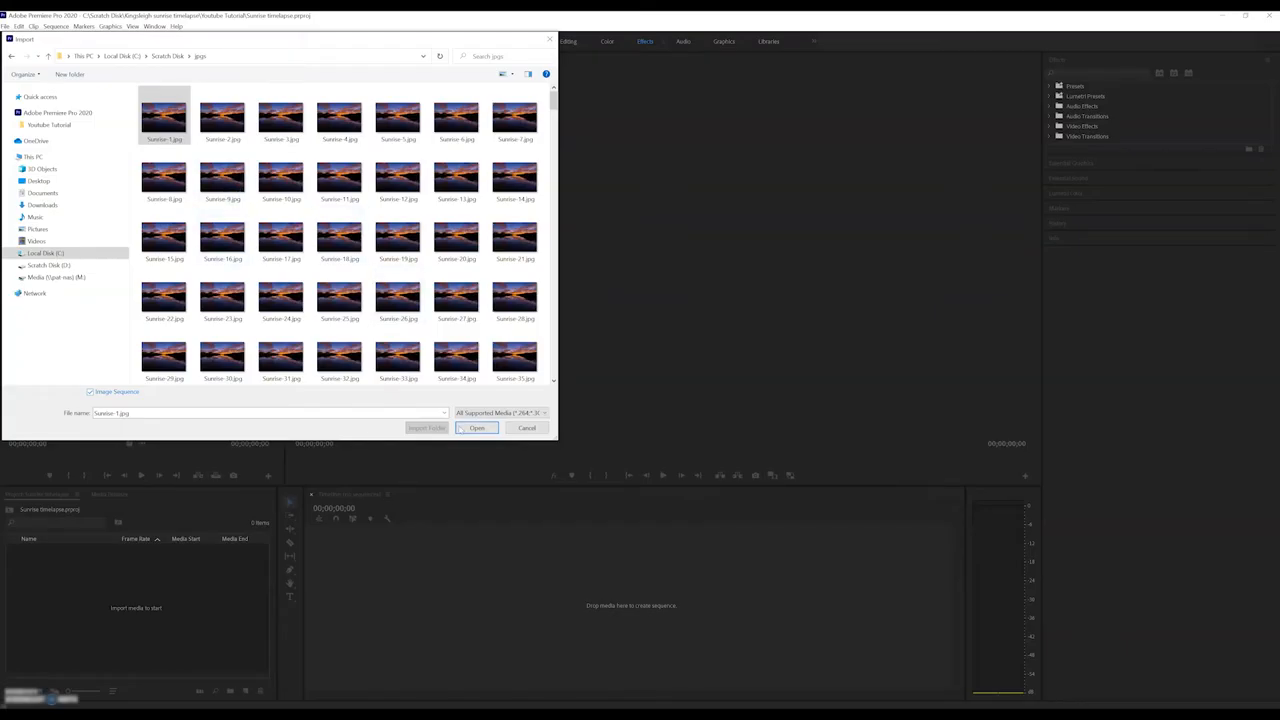
left_click(476, 428)
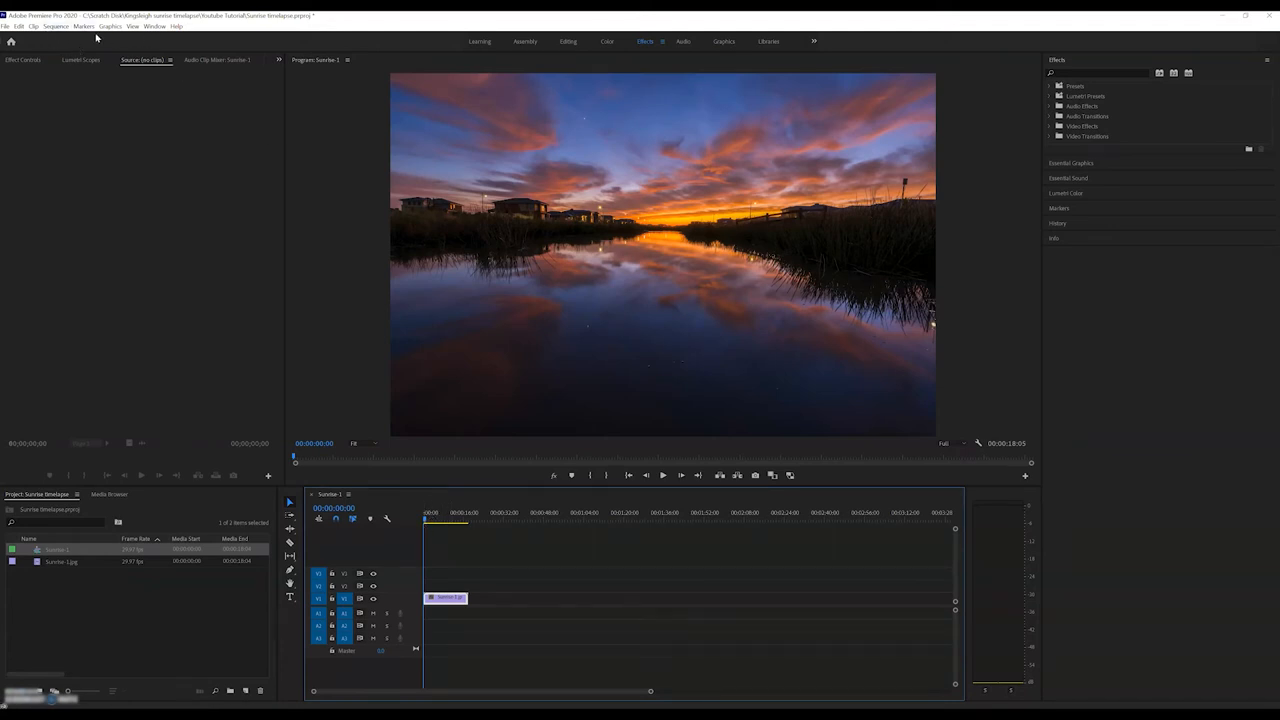
Change the current sequence settings to a wider frame, discarding existing previews.
left_click(54, 26)
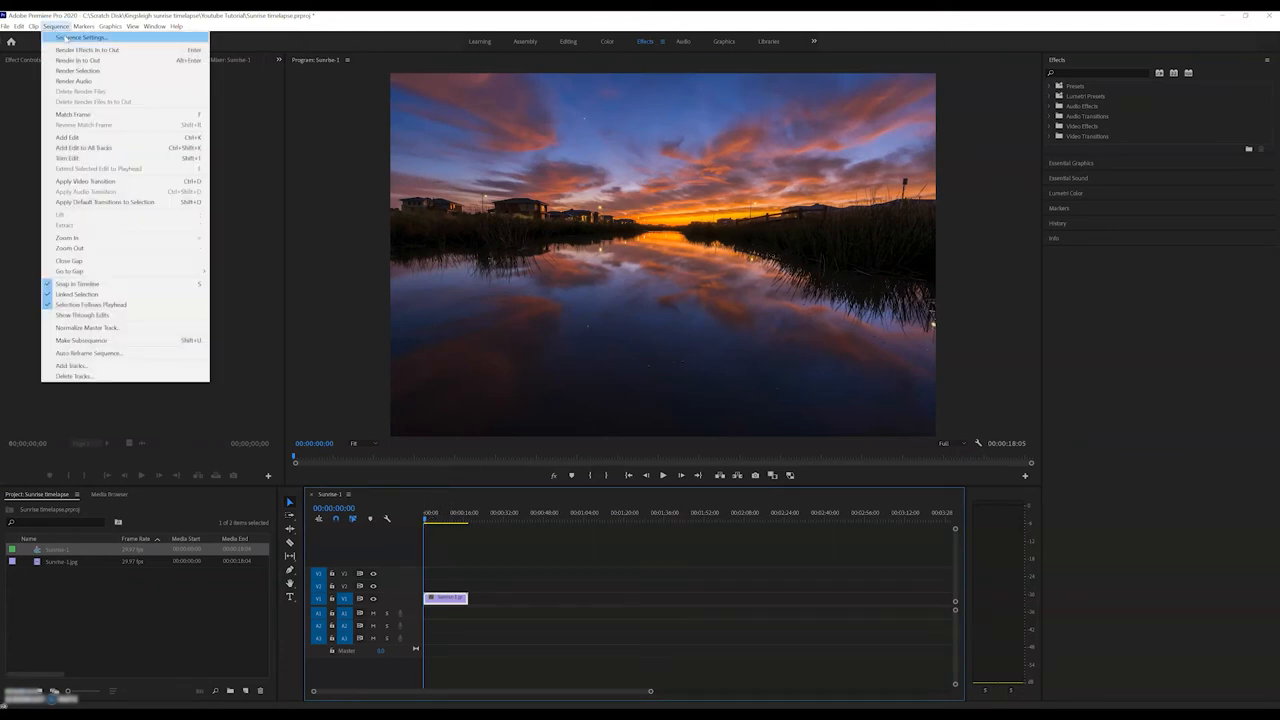
left_click(72, 36)
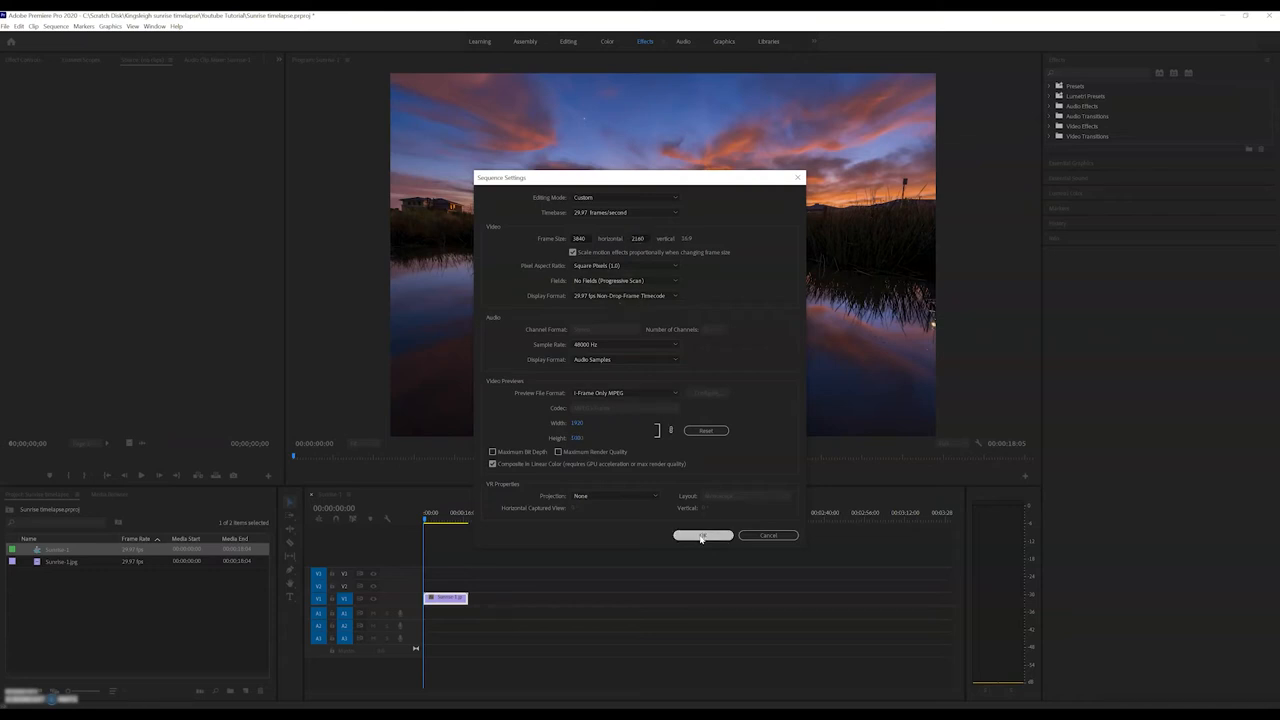
left_click(700, 536)
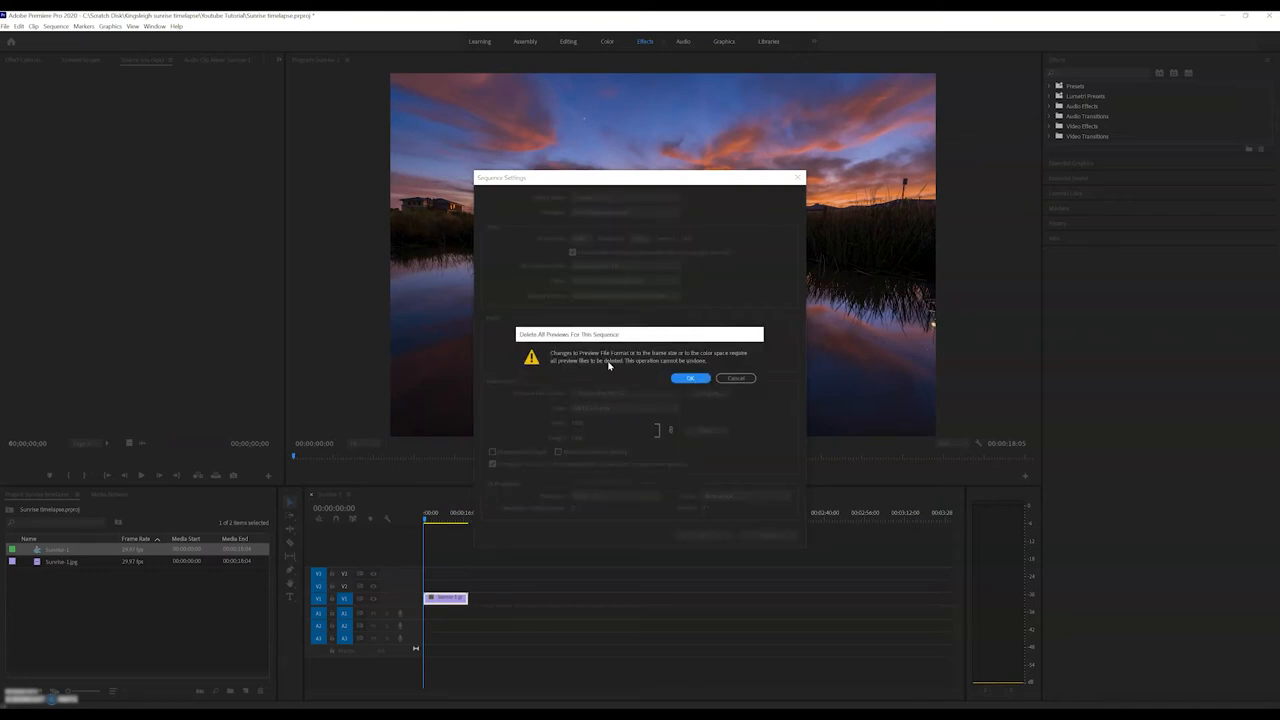
left_click(690, 378)
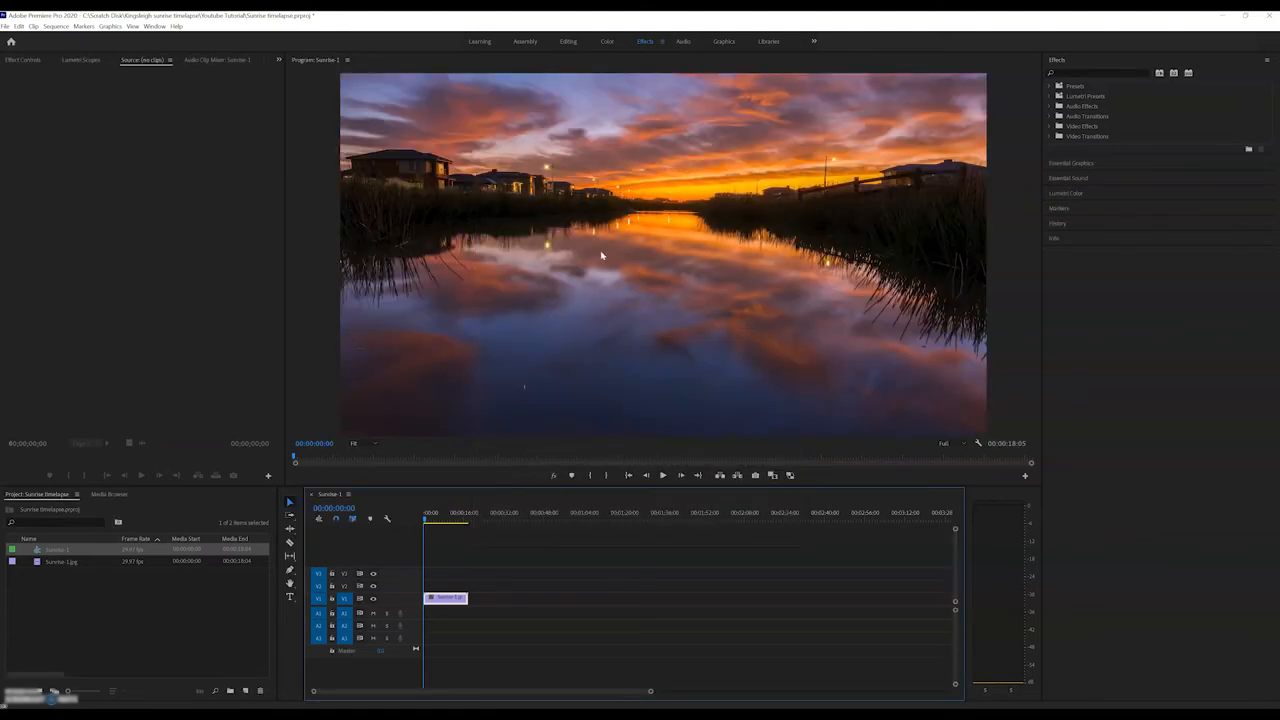
mouse_move(476, 256)
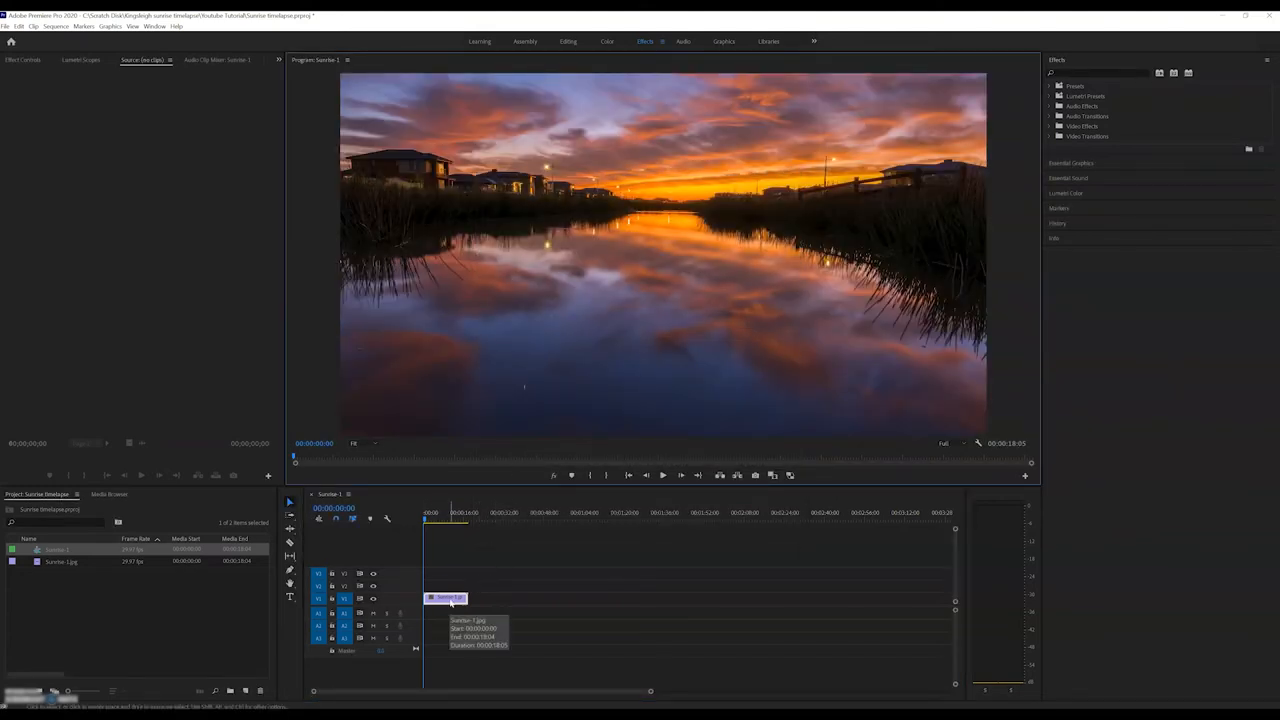
Bring up the context menu for the timelapse clip on the timeline.
right_click(448, 598)
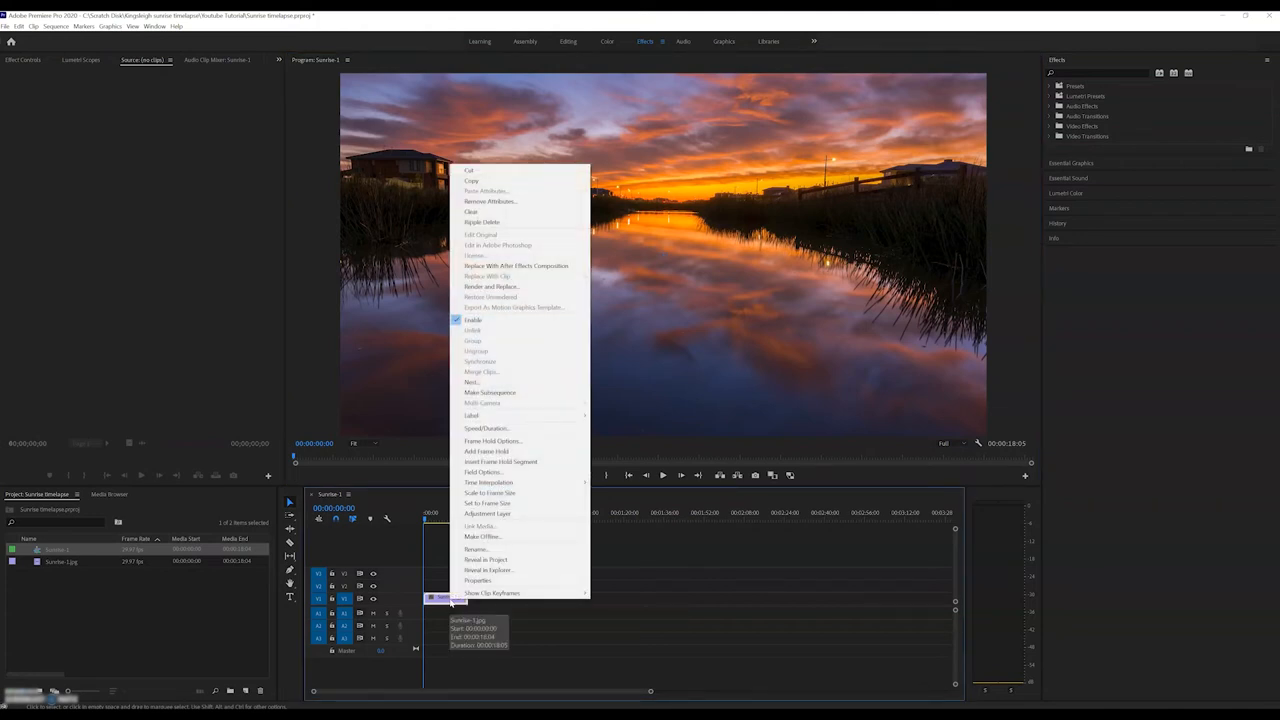
mouse_move(488, 512)
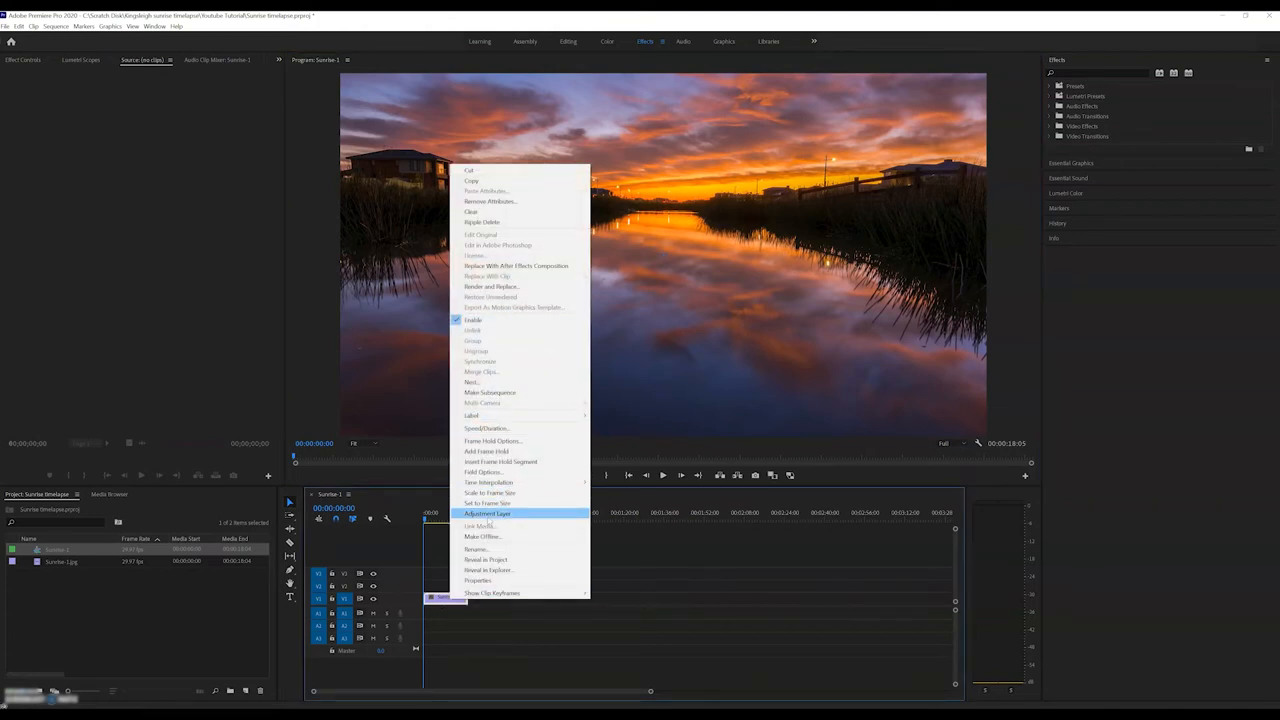
mouse_move(488, 504)
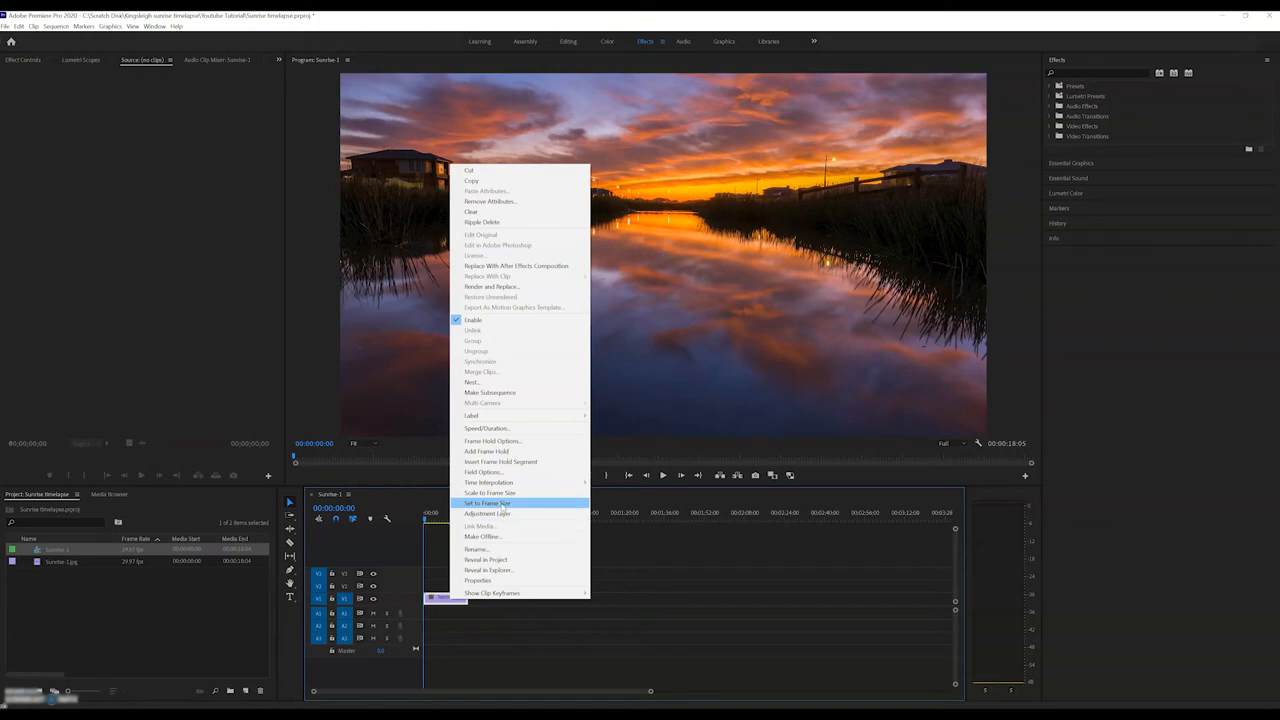
Fit the clip to the sequence frame size, render it, and play the timelapse through.
left_click(488, 504)
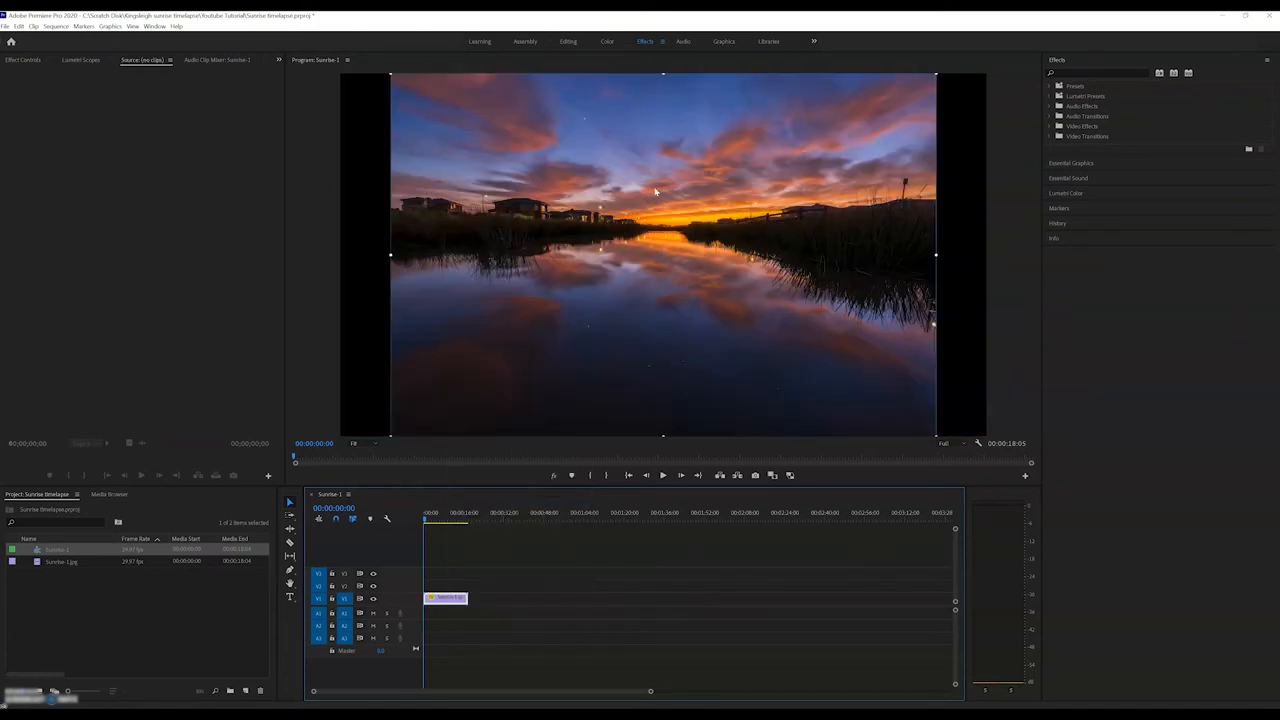
mouse_move(358, 296)
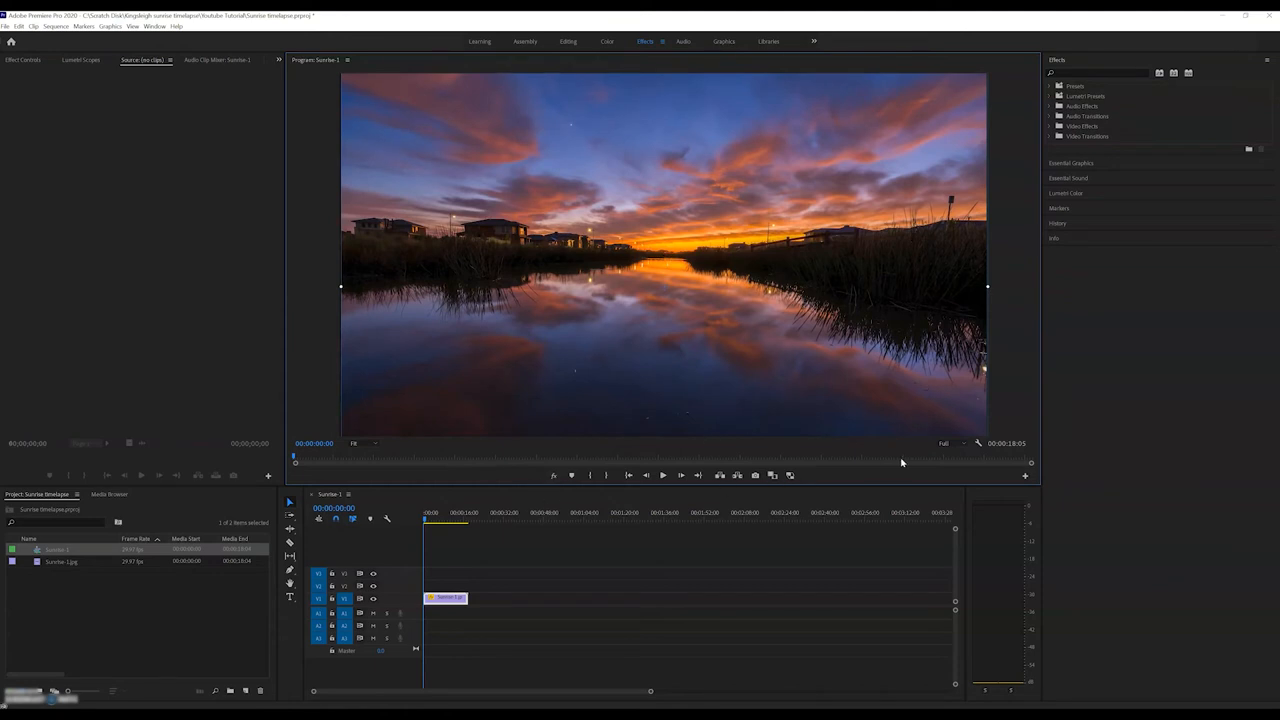
left_click(664, 476)
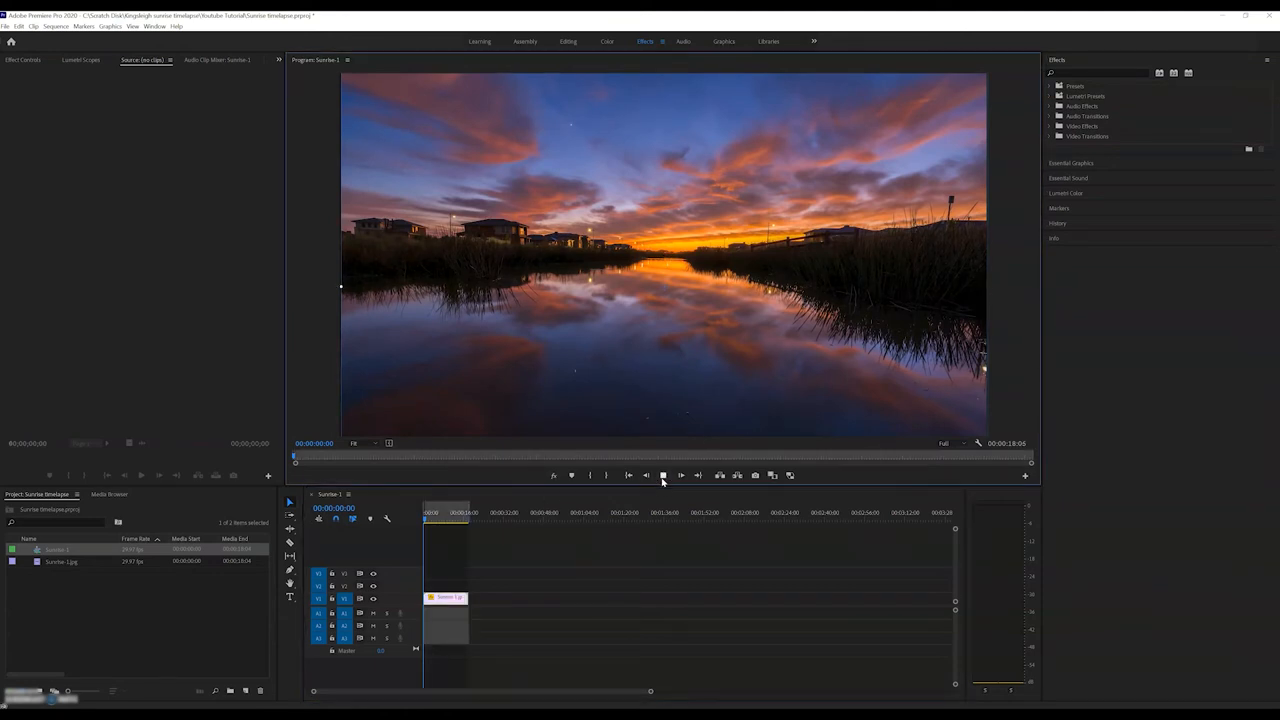
left_click(680, 476)
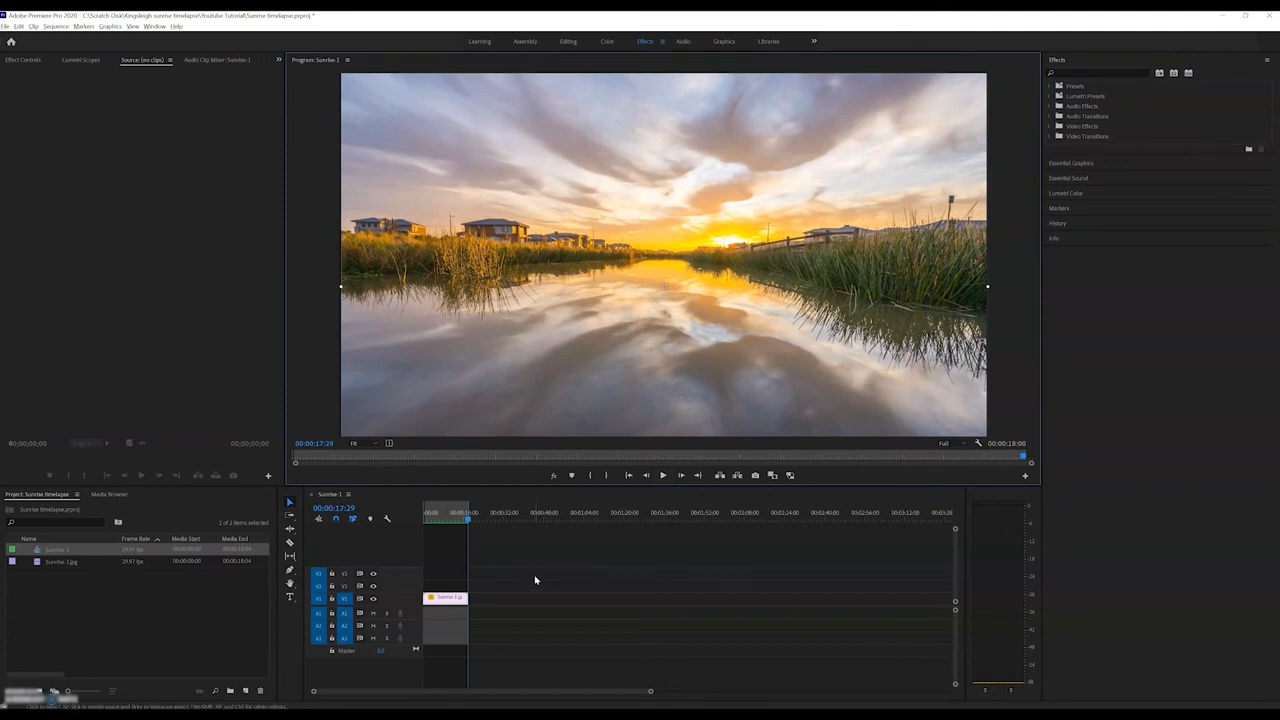
mouse_move(8, 30)
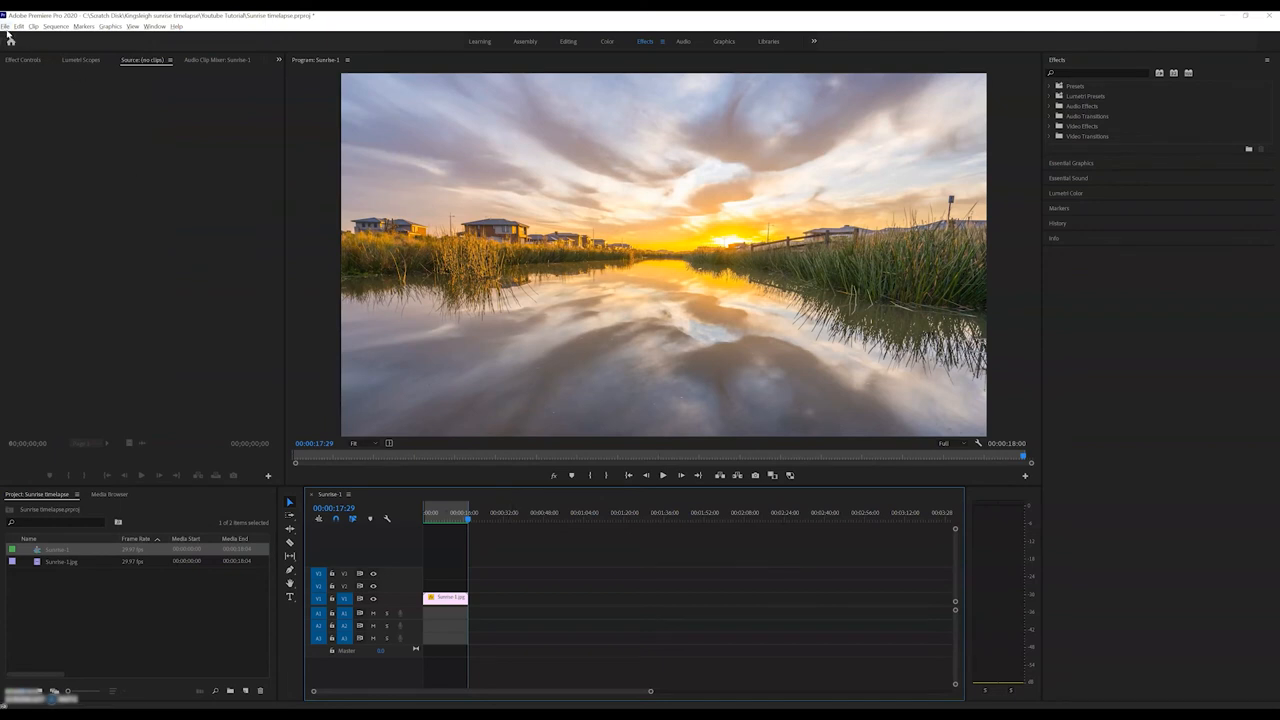
Start a media export of the sequence with H.264 as the output format.
left_click(6, 26)
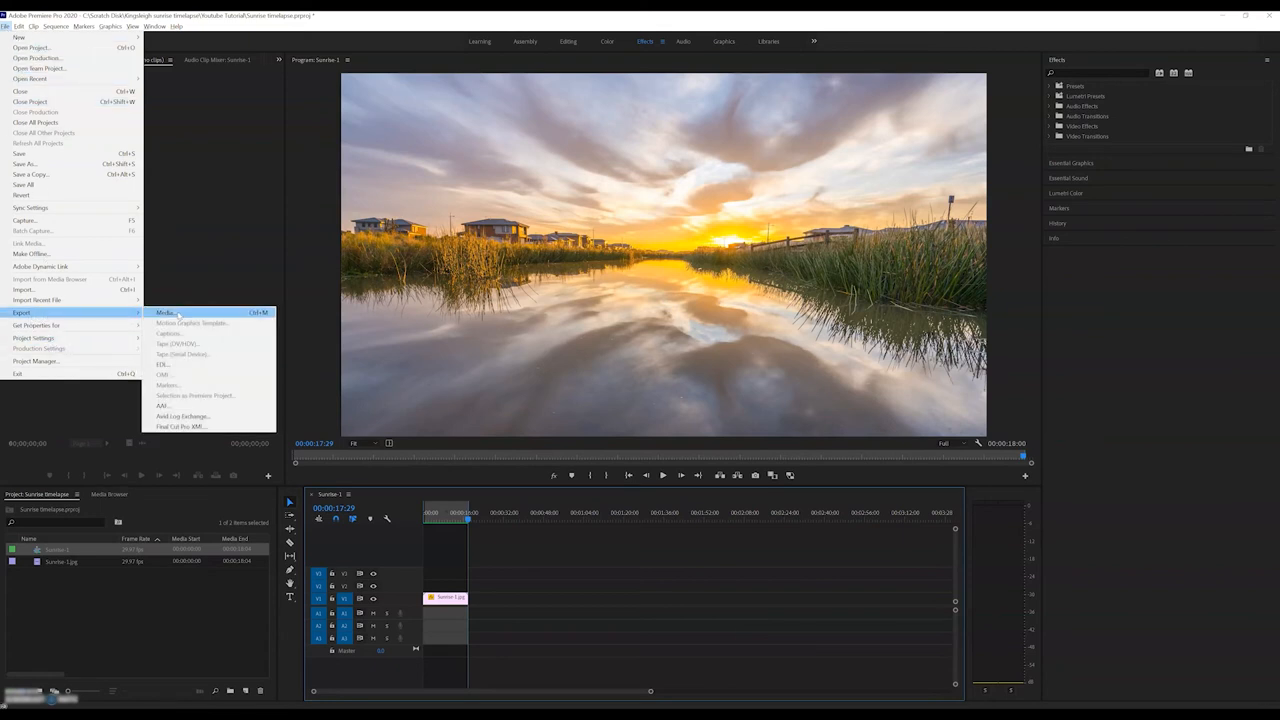
left_click(166, 312)
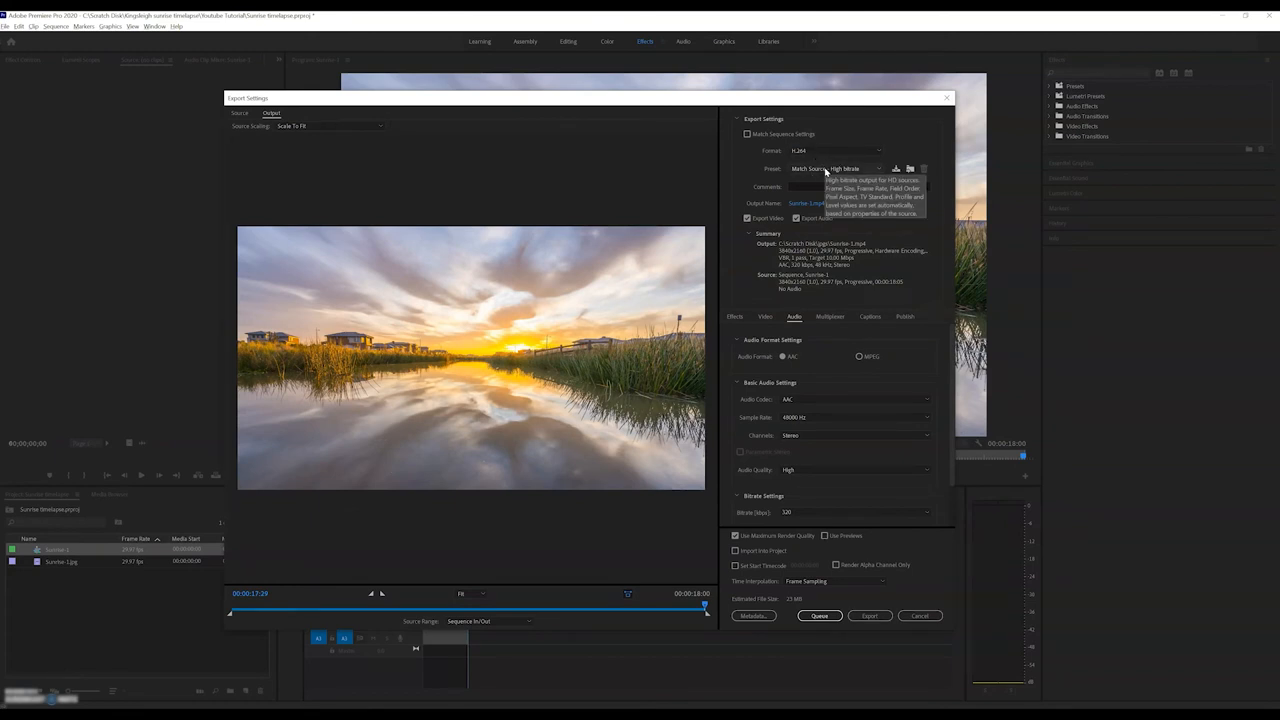
left_click(836, 150)
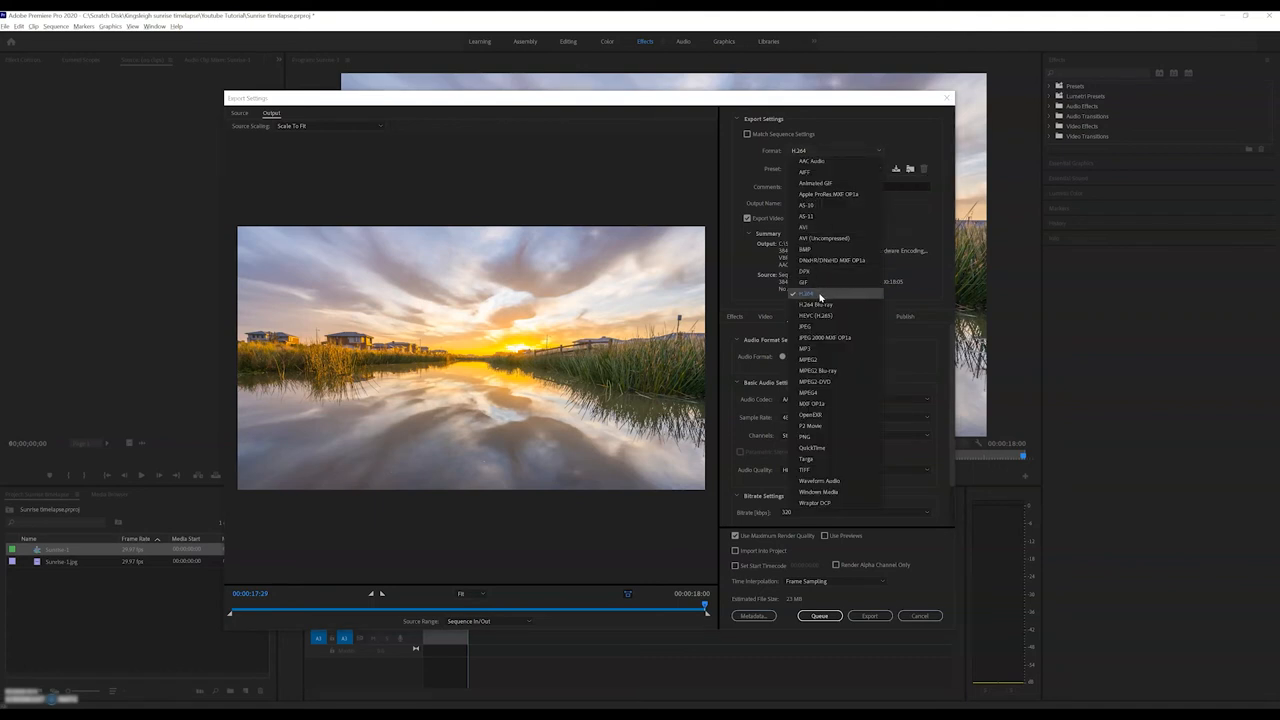
left_click(808, 292)
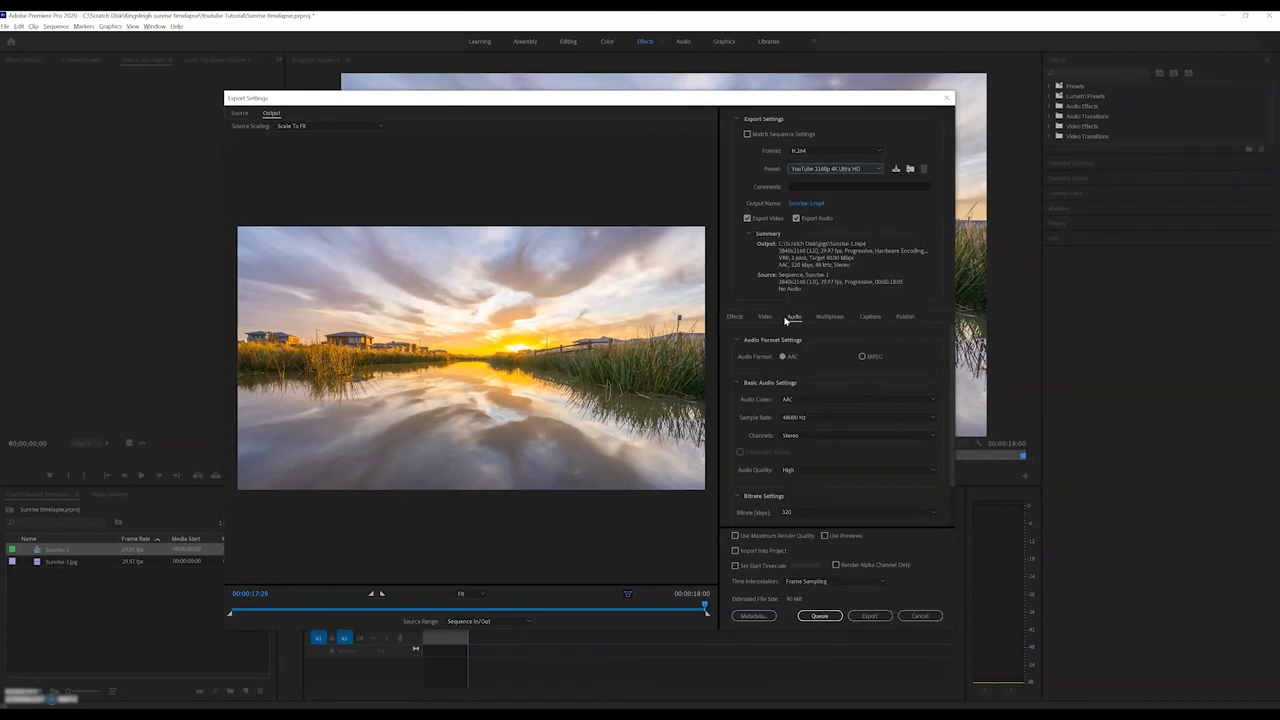
In the Video settings enable Render at Maximum Depth and reach the Bitrate Encoding choices.
left_click(764, 316)
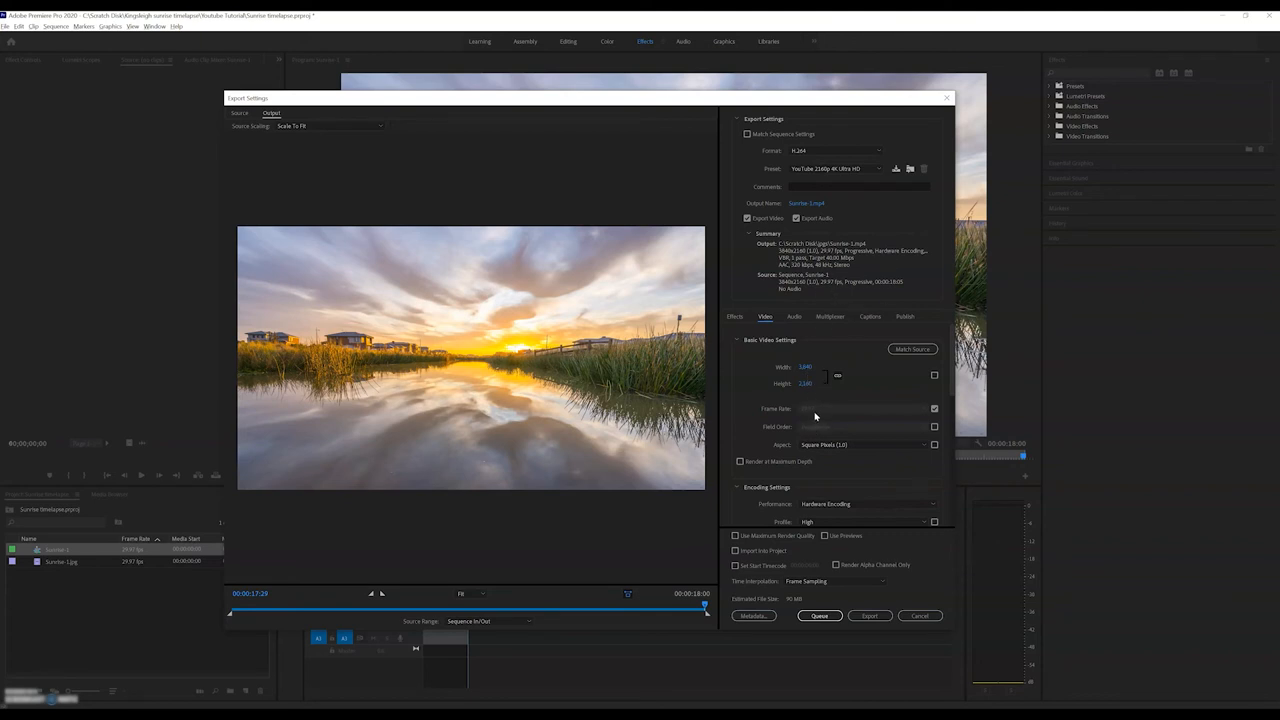
mouse_move(858, 300)
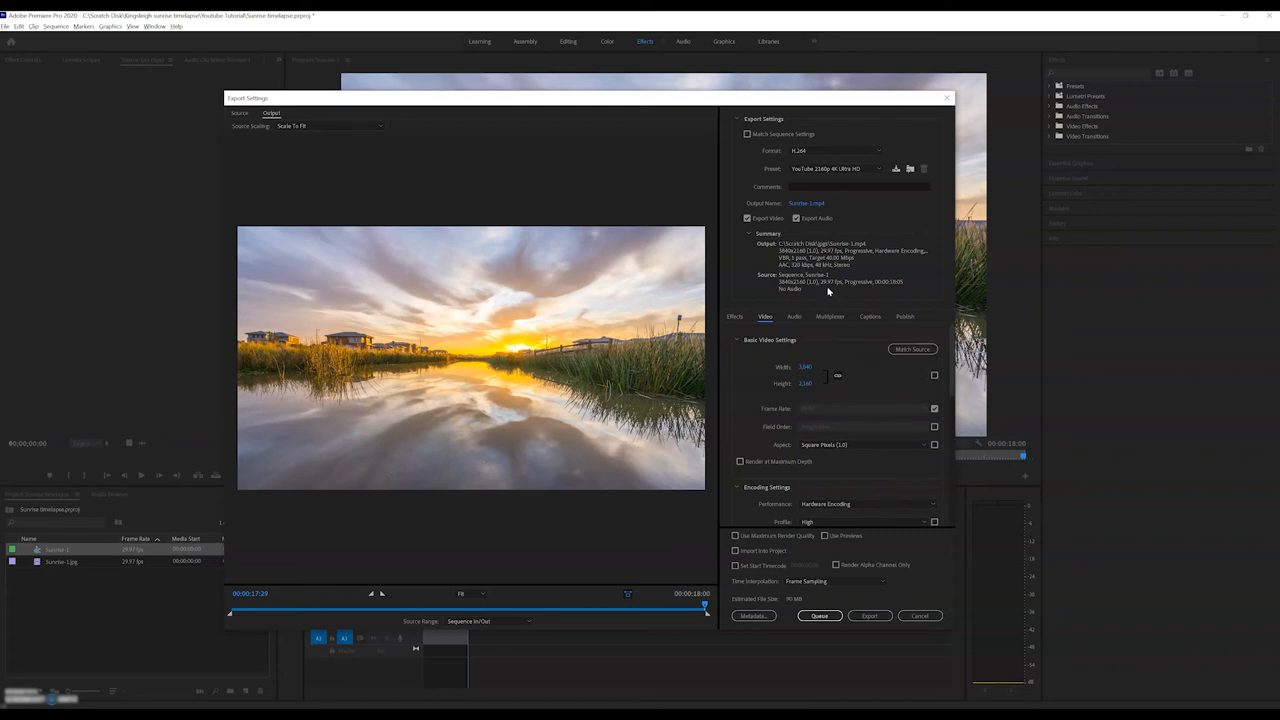
mouse_move(812, 412)
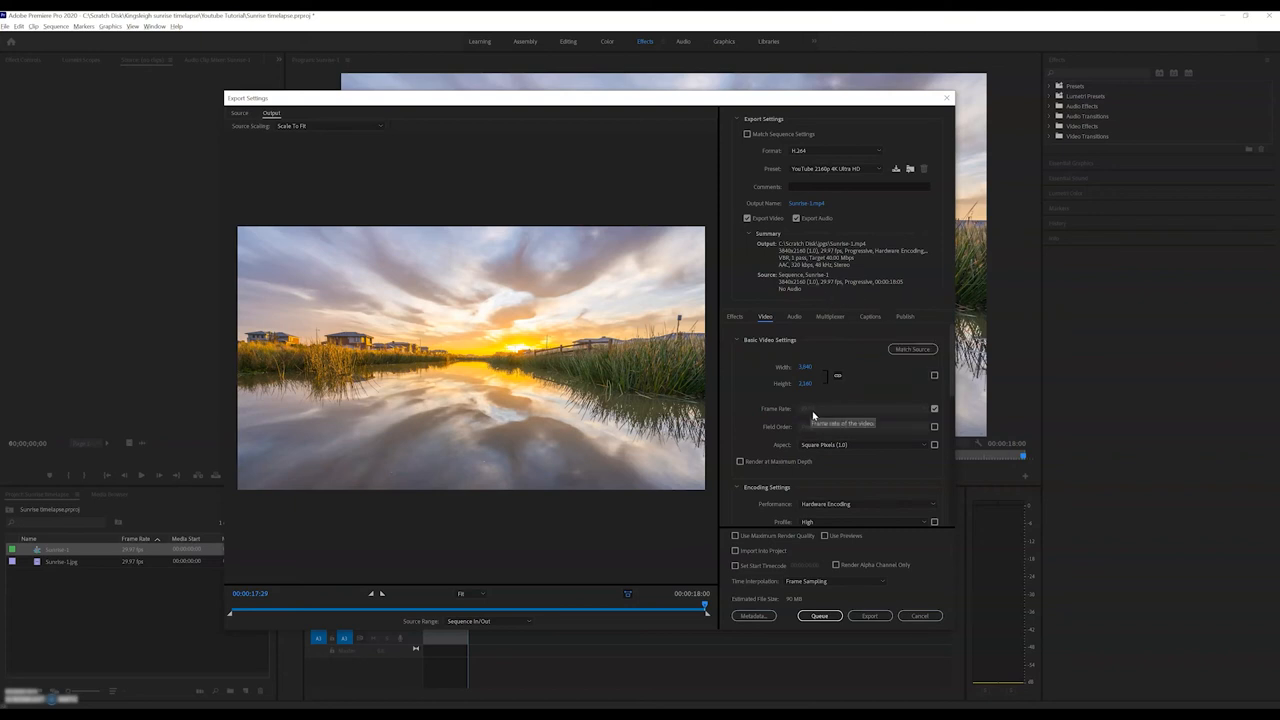
scroll("down", 3)
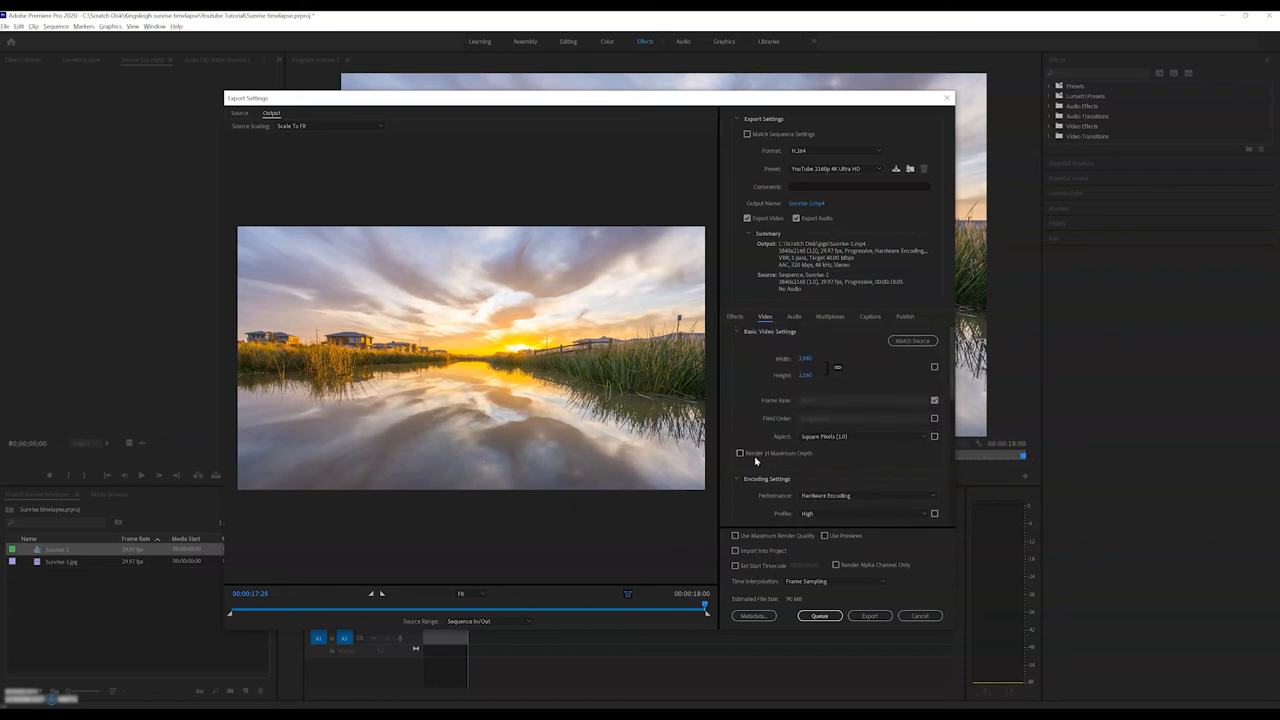
left_click(740, 452)
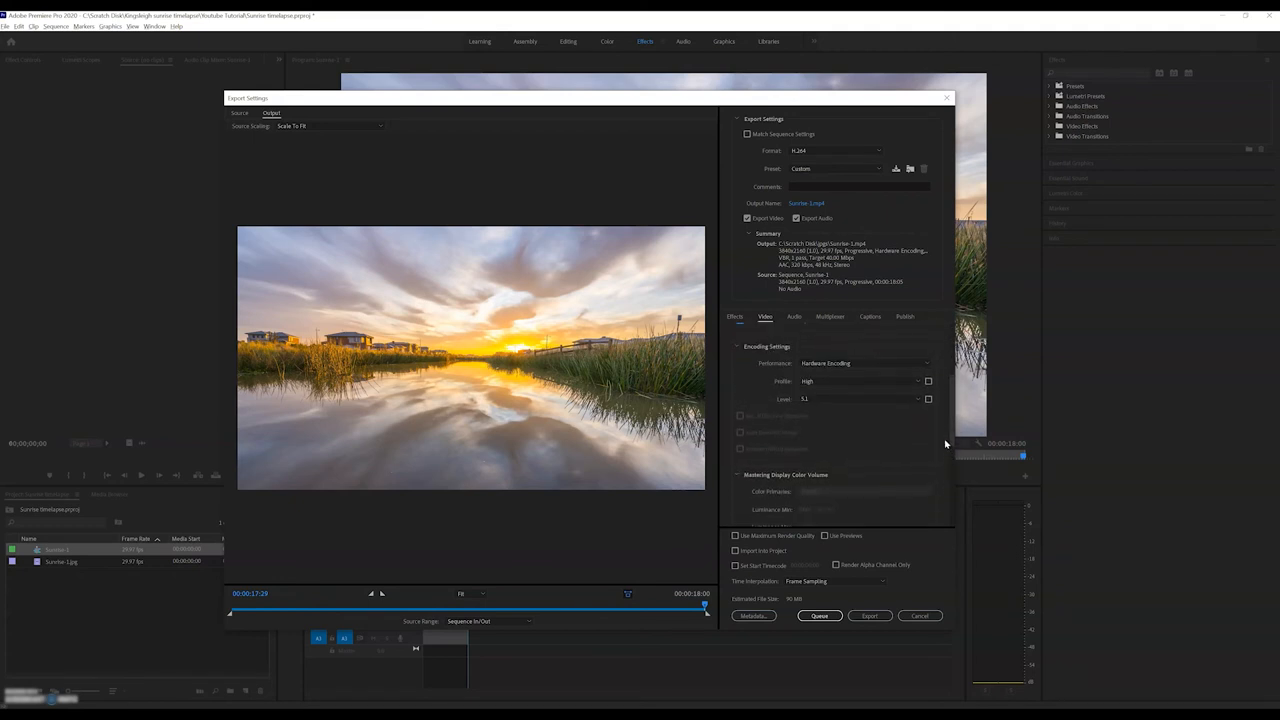
mouse_move(820, 404)
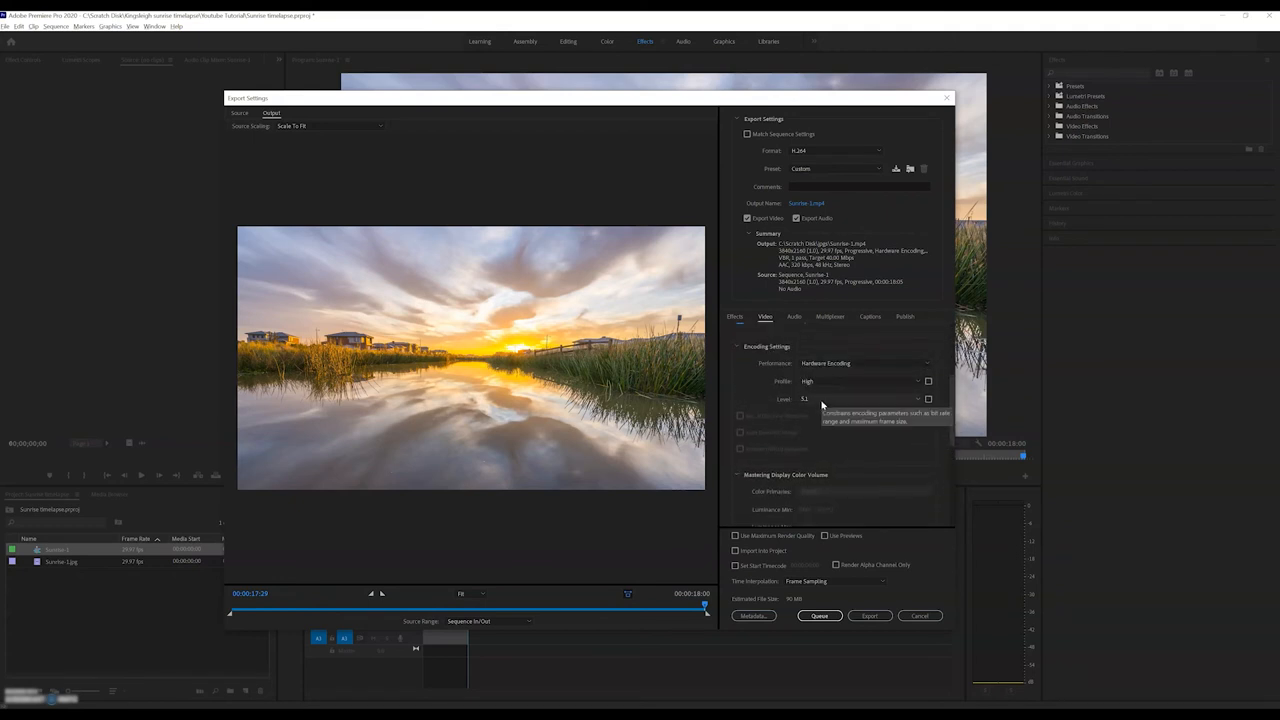
mouse_move(938, 414)
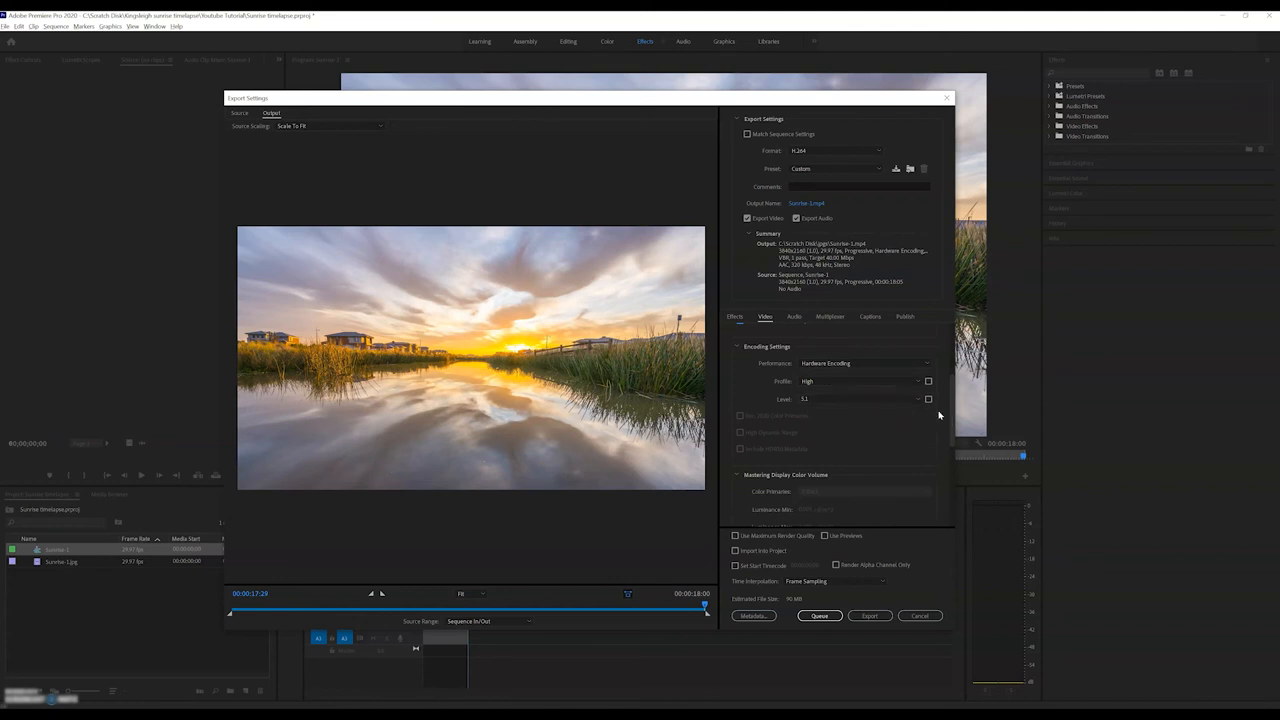
scroll("down", 3)
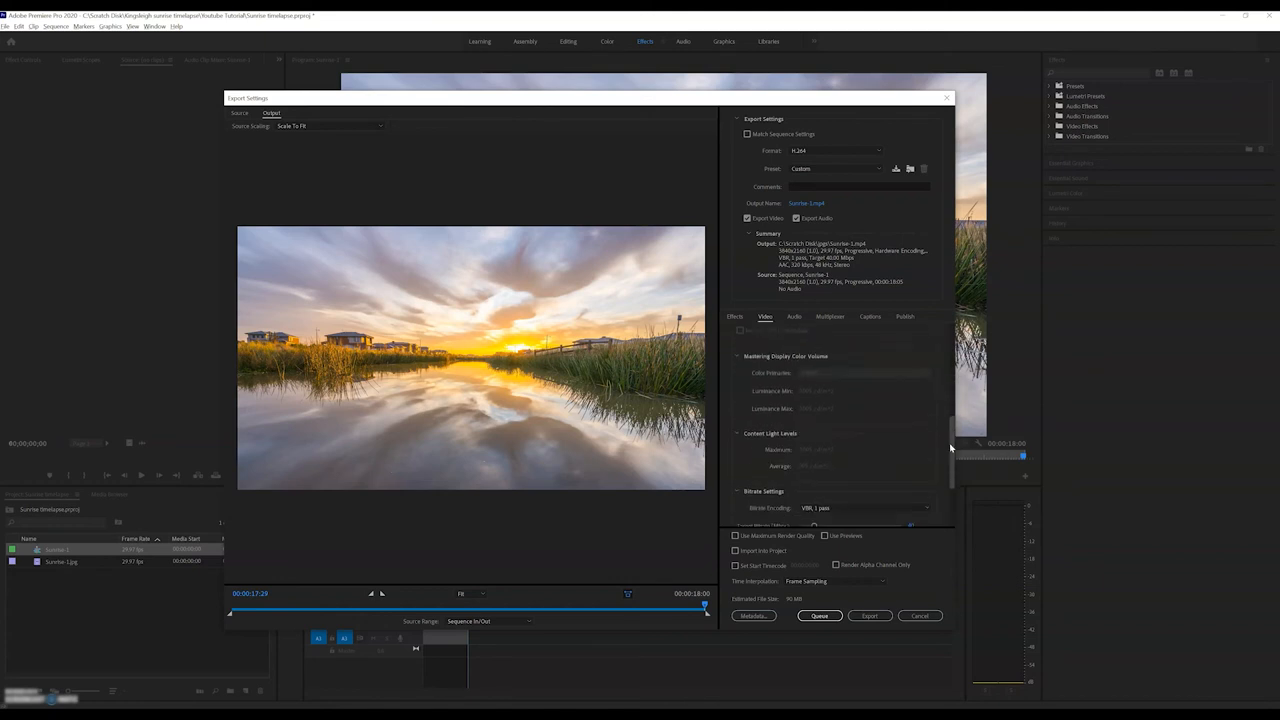
left_click(862, 420)
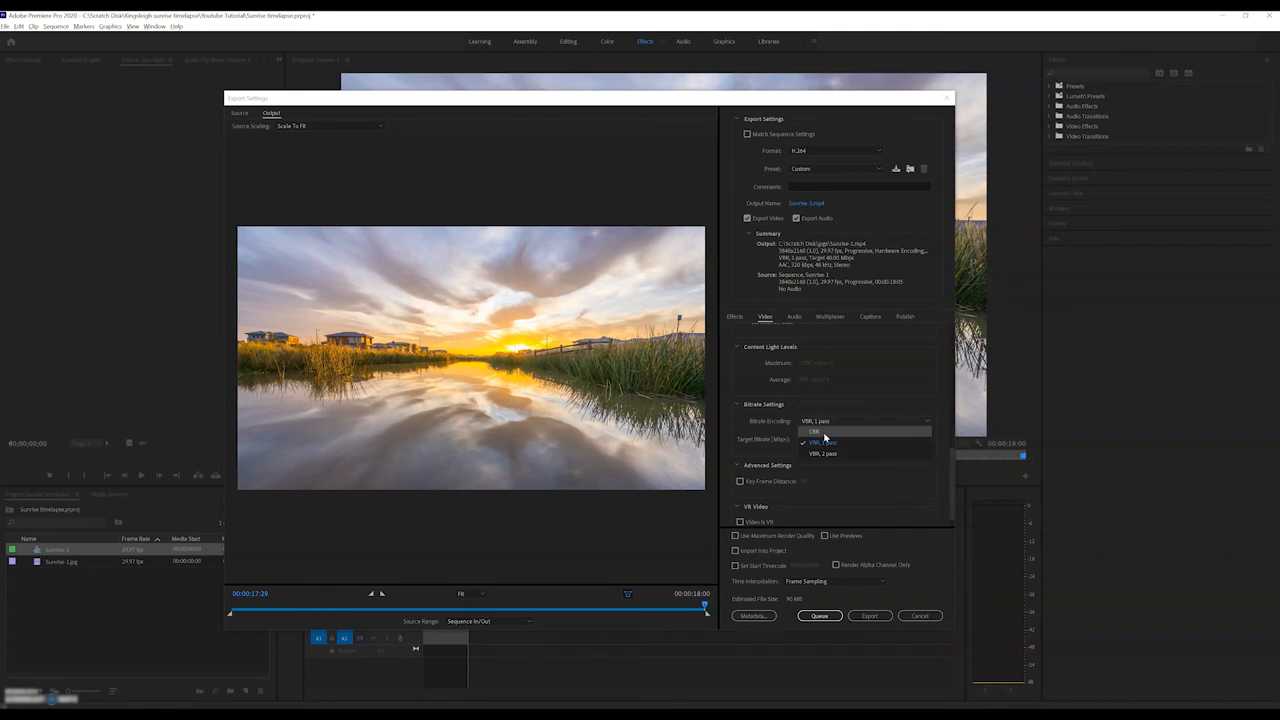
Choose constant bitrate encoding with a higher target bitrate and enable Use Maximum Render Quality.
left_click(814, 432)
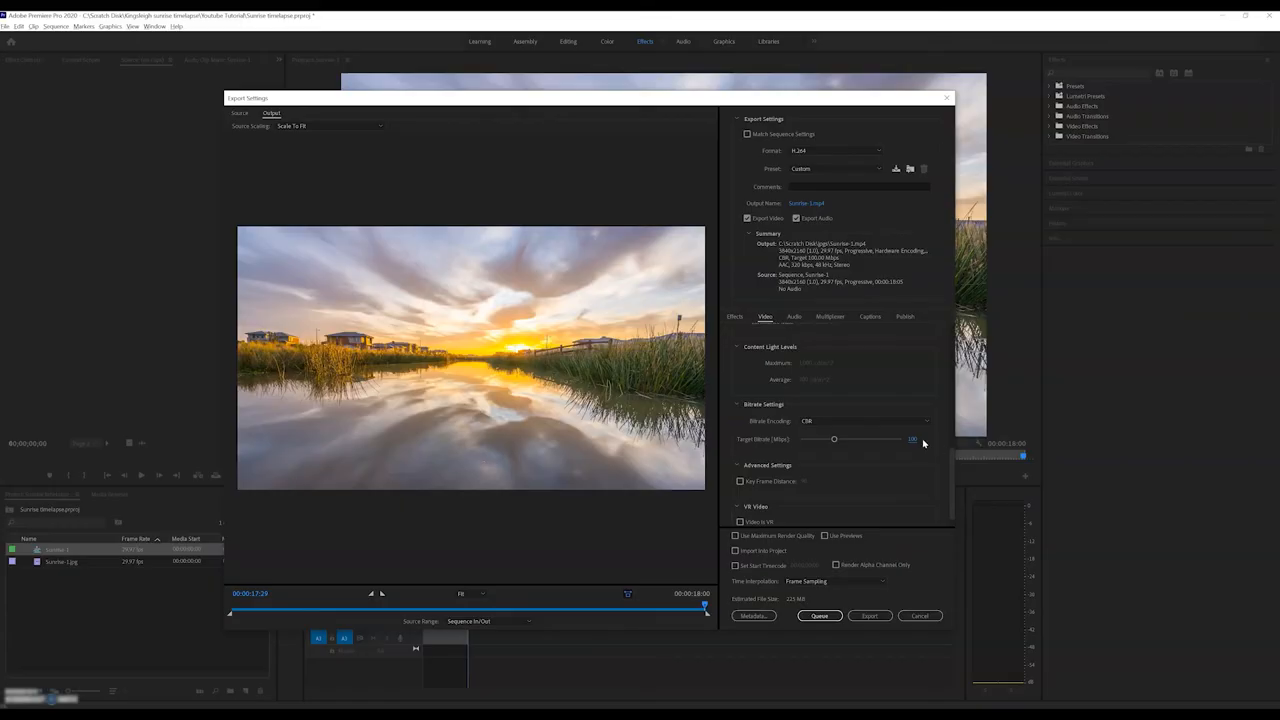
mouse_move(956, 478)
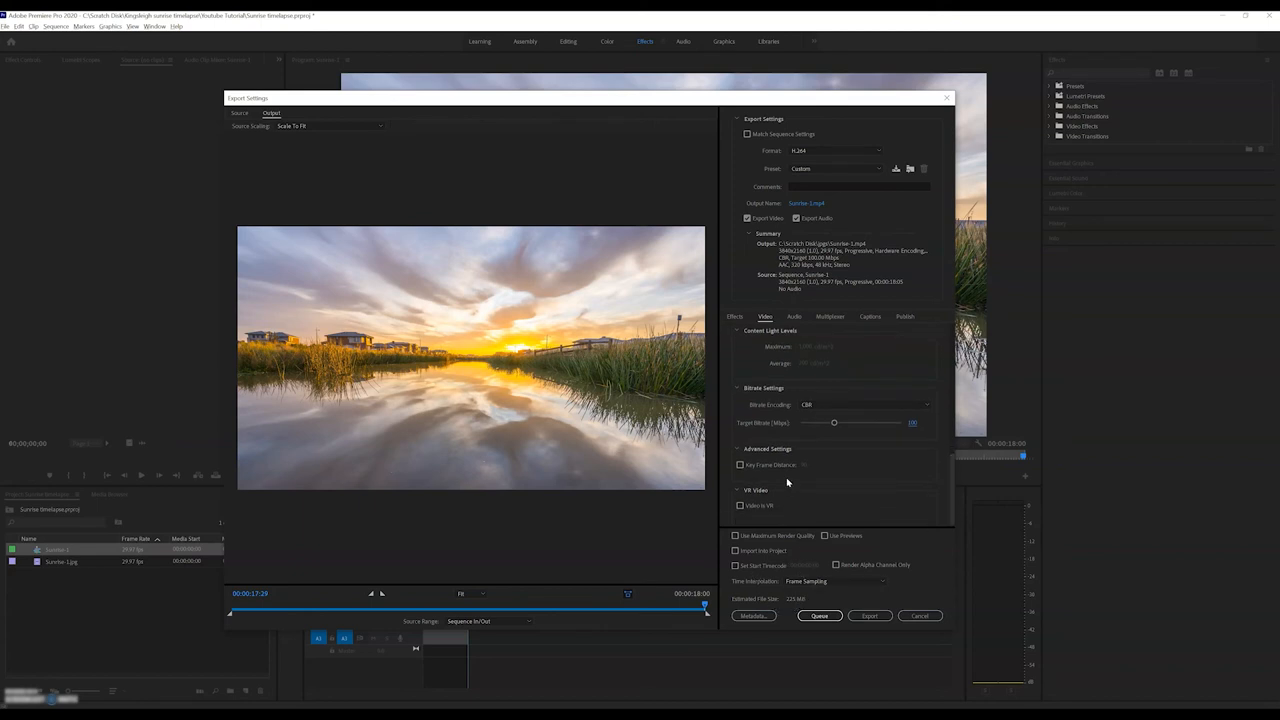
mouse_move(764, 542)
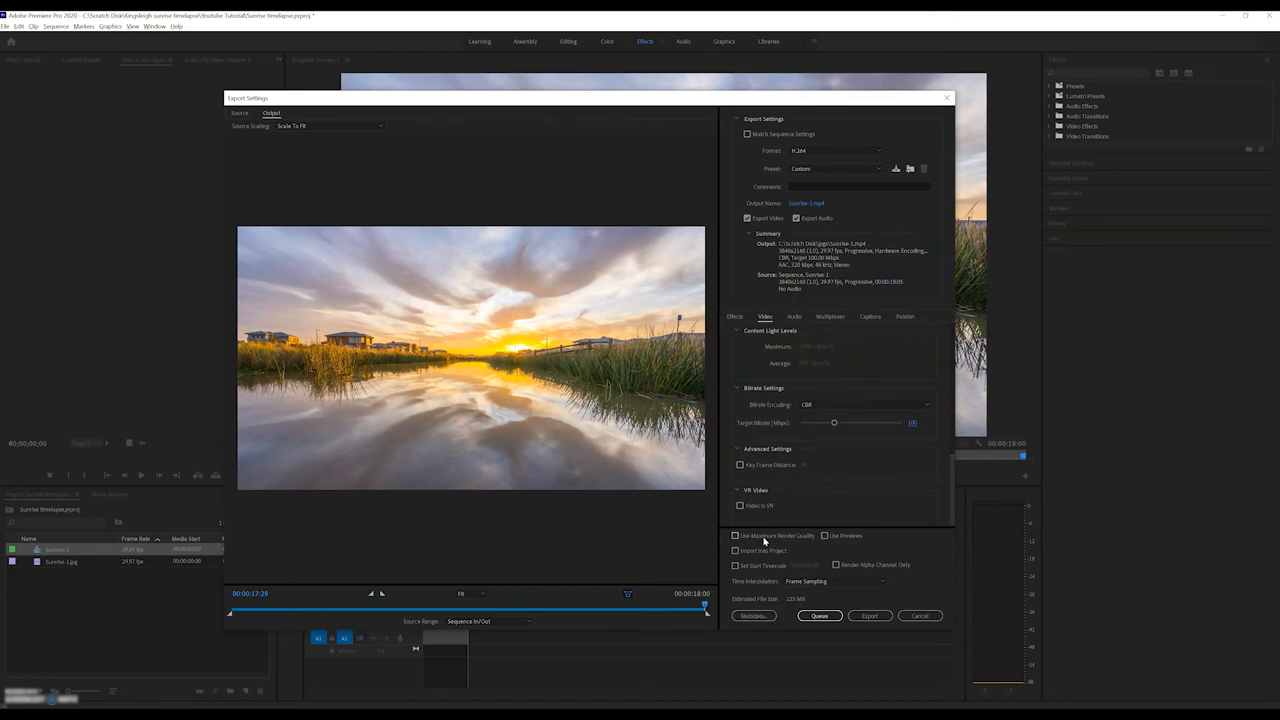
left_click(736, 536)
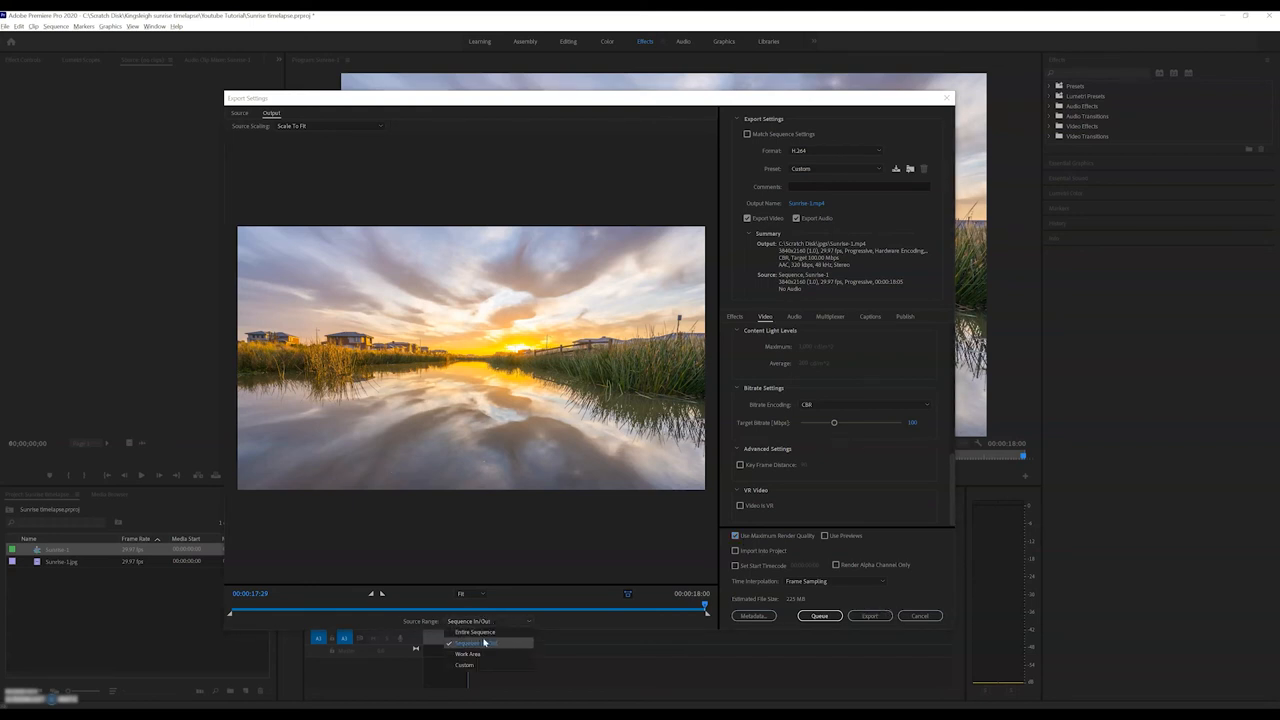
Set the source range to Entire Sequence, choose the output file name, and start the export.
left_click(488, 644)
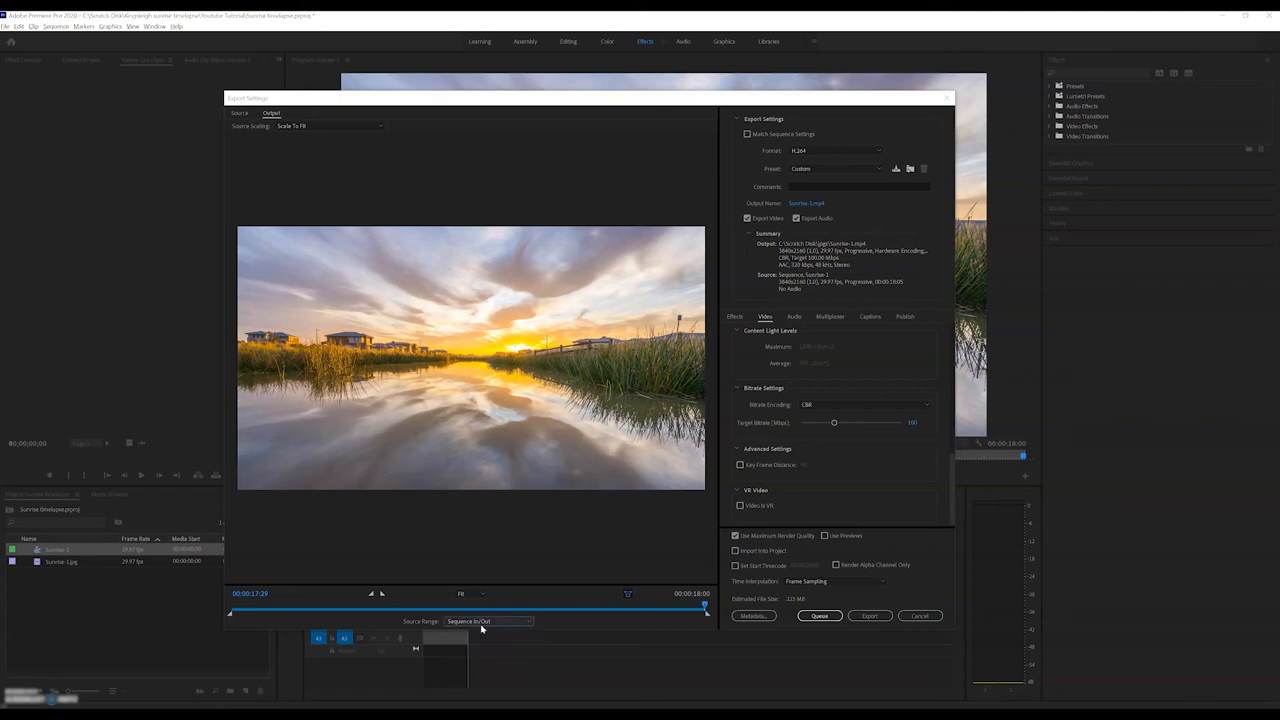
left_click(488, 620)
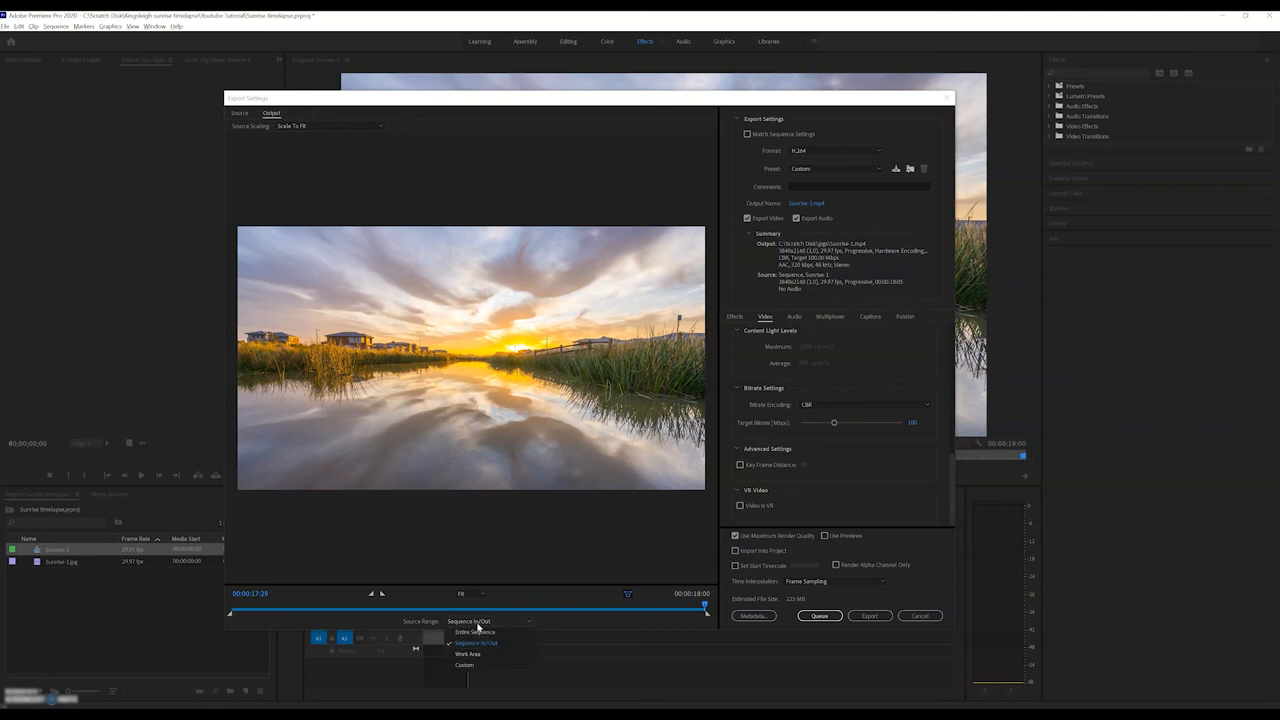
mouse_move(476, 632)
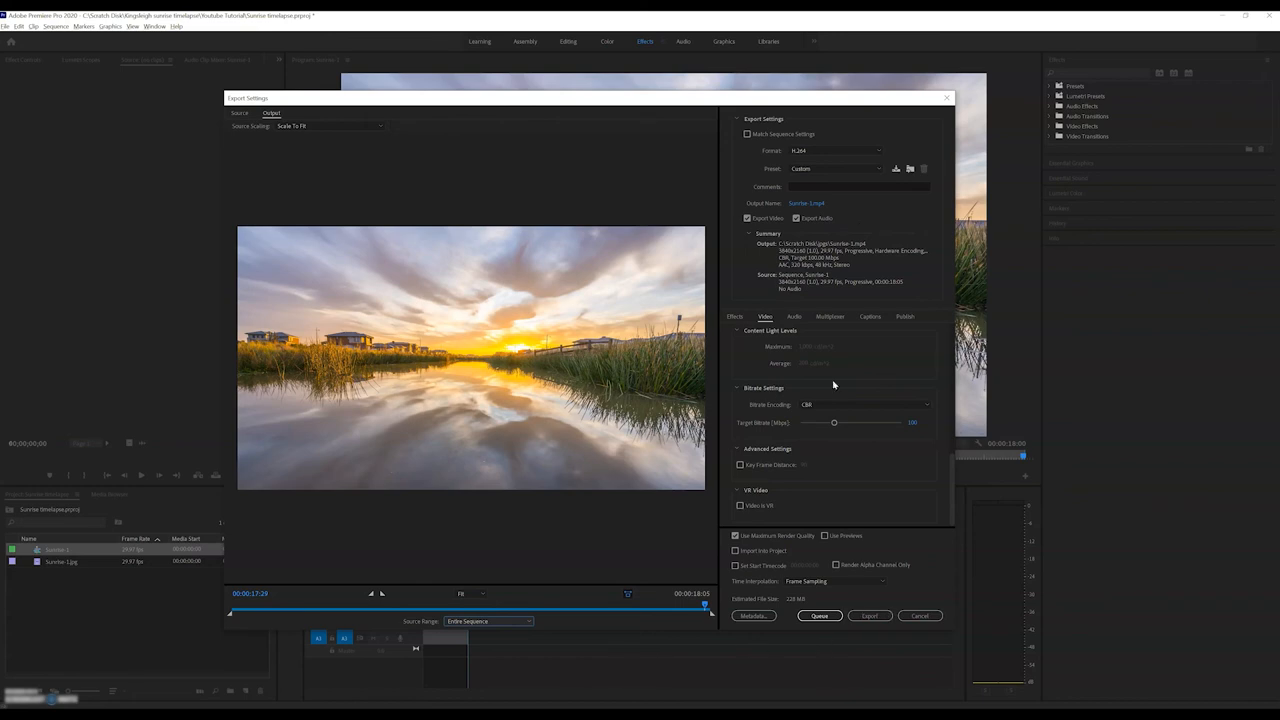
left_click(806, 204)
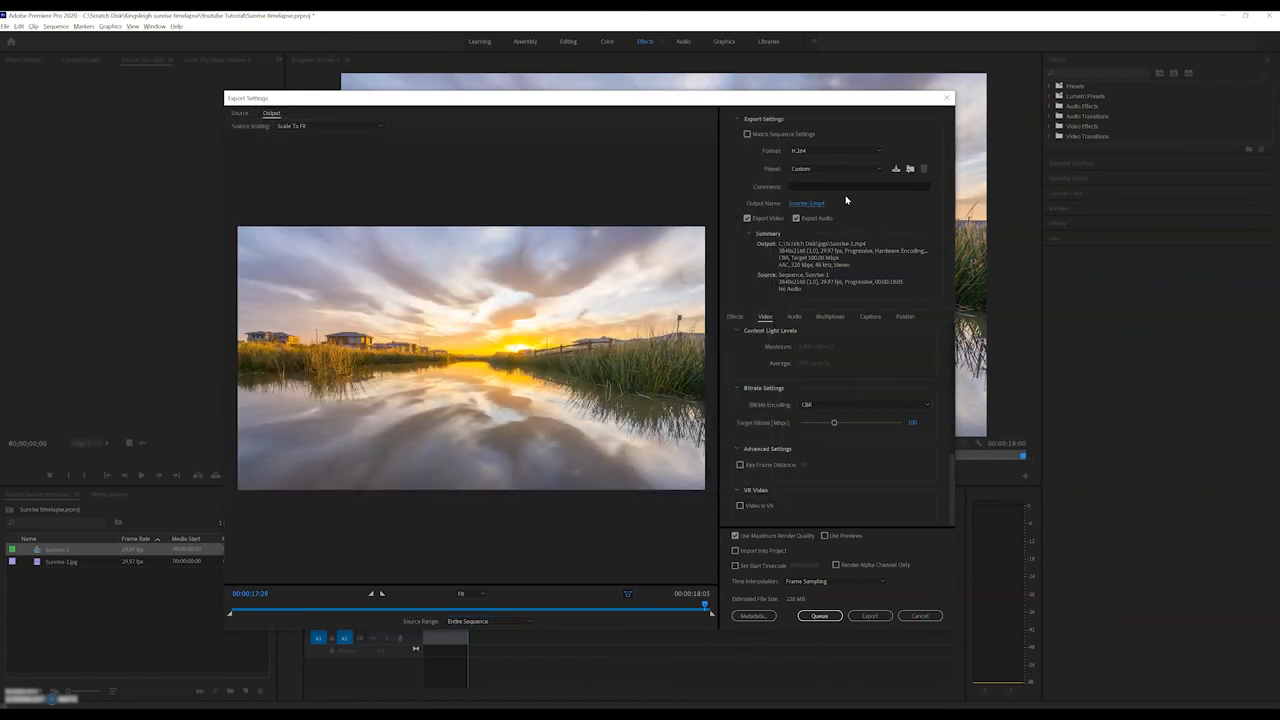
mouse_move(806, 204)
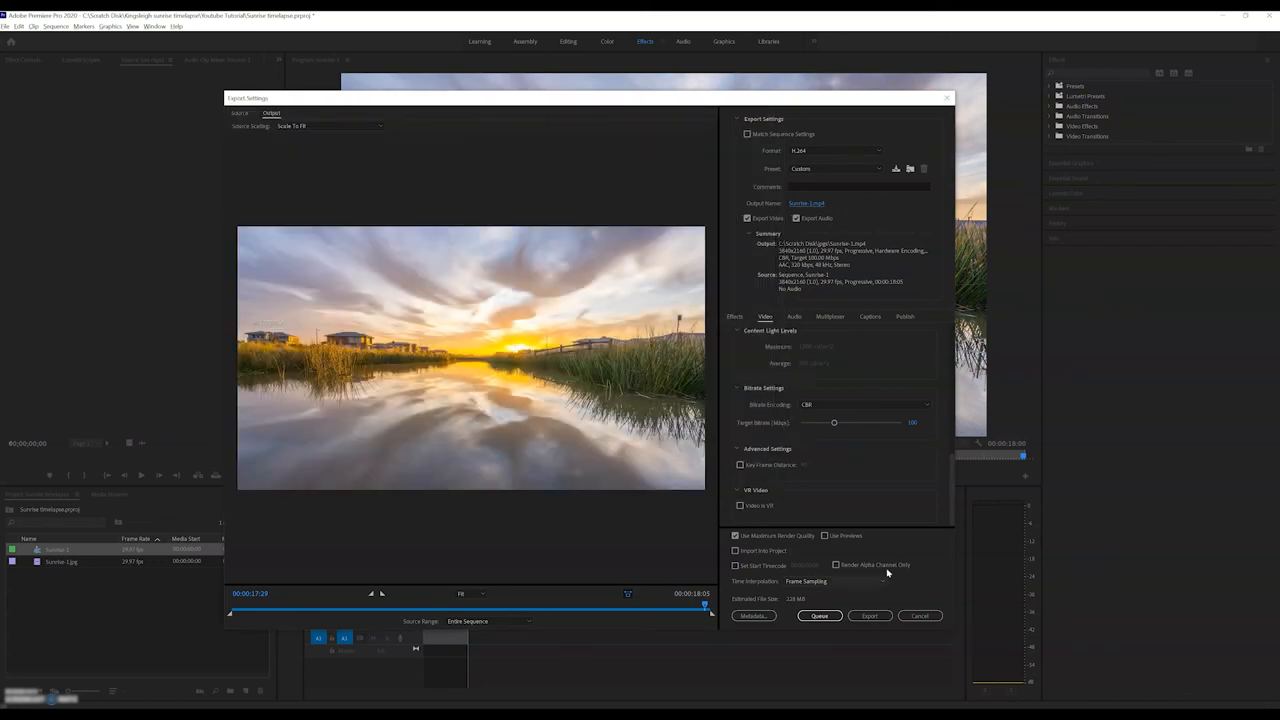
left_click(868, 616)
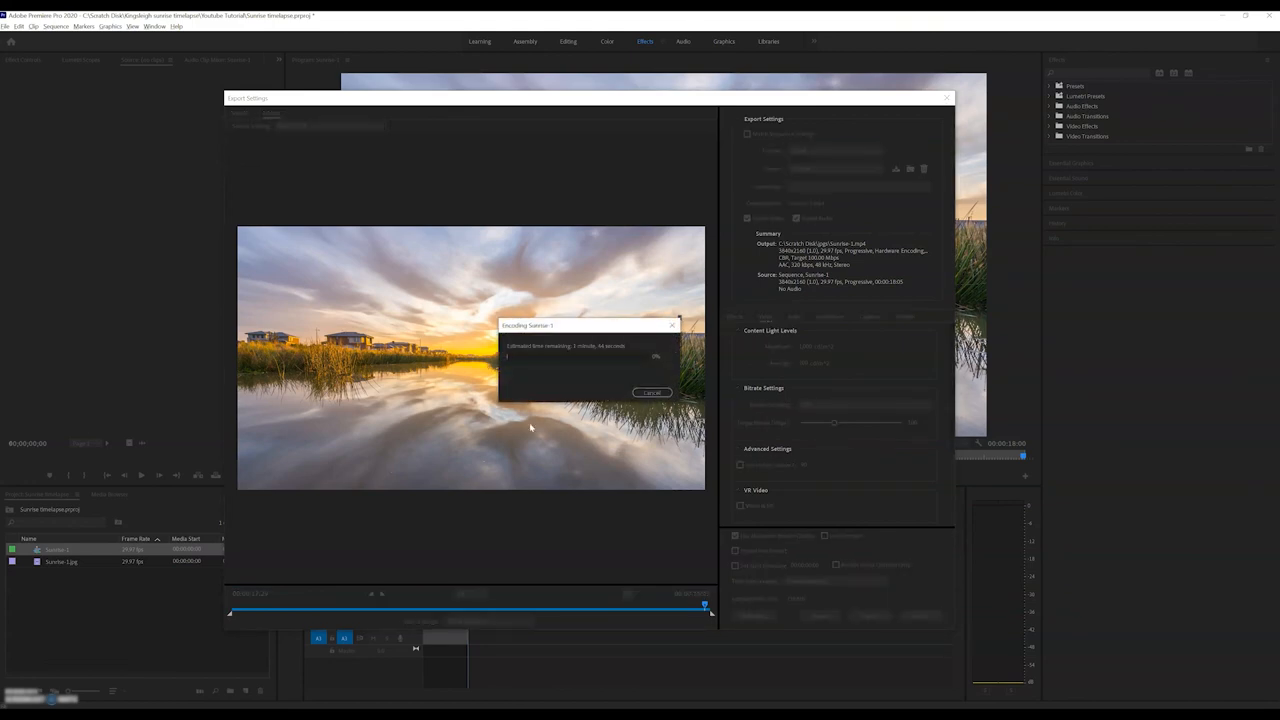